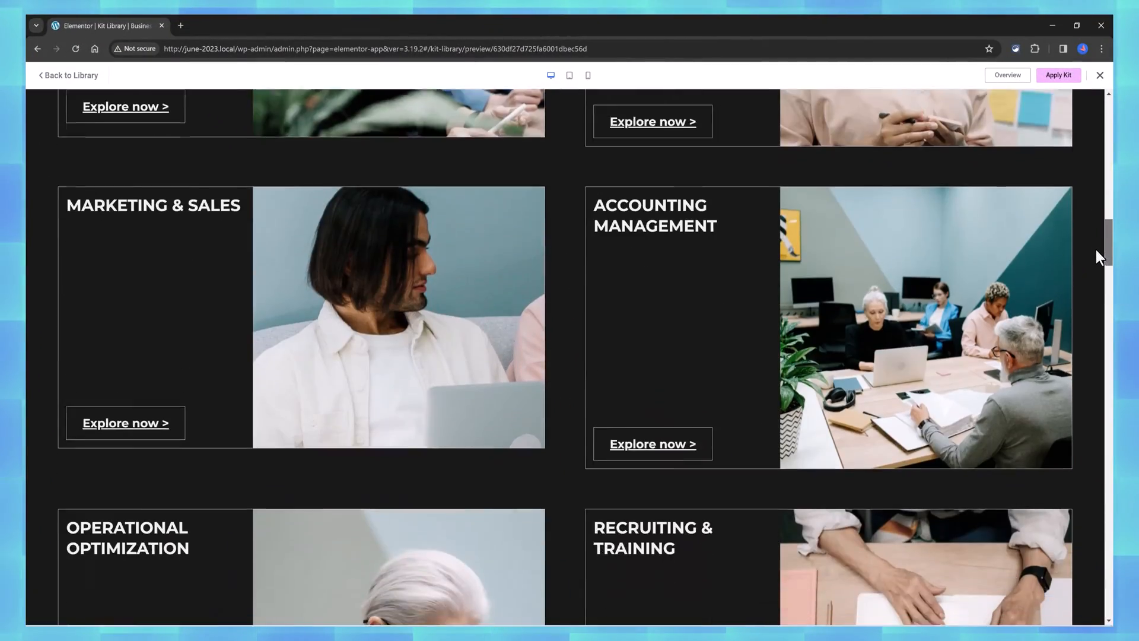
Scroll through the Business Consulting kit's home page preview.
{"action": "scroll", "scroll_direction": "down", "scroll_amount": 3}
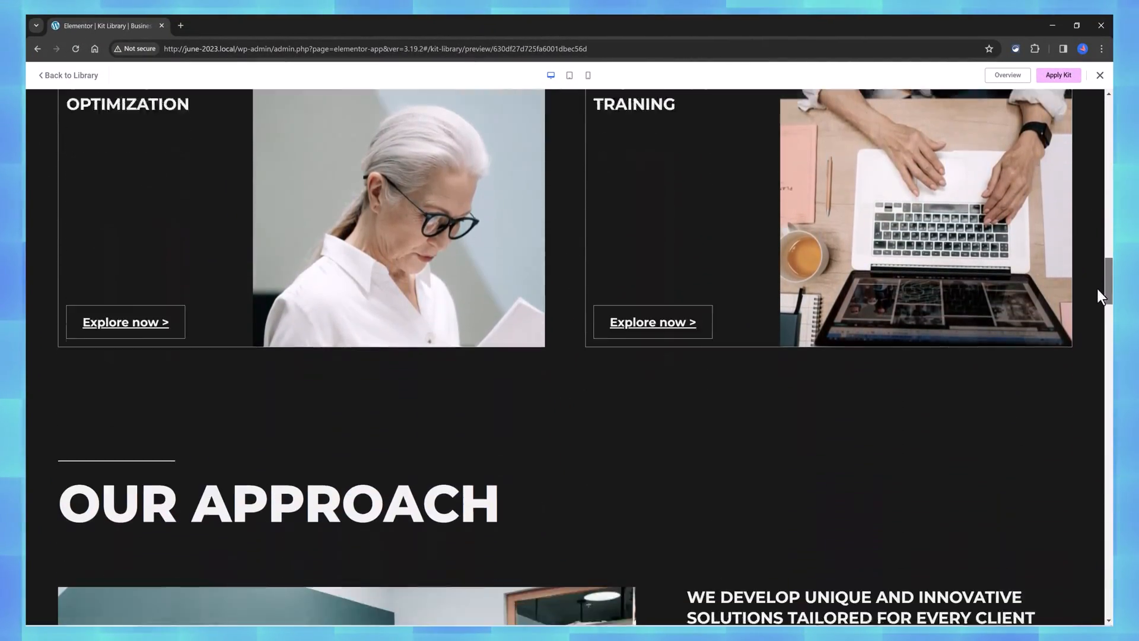
{"action": "scroll", "scroll_direction": "down", "scroll_amount": 3}
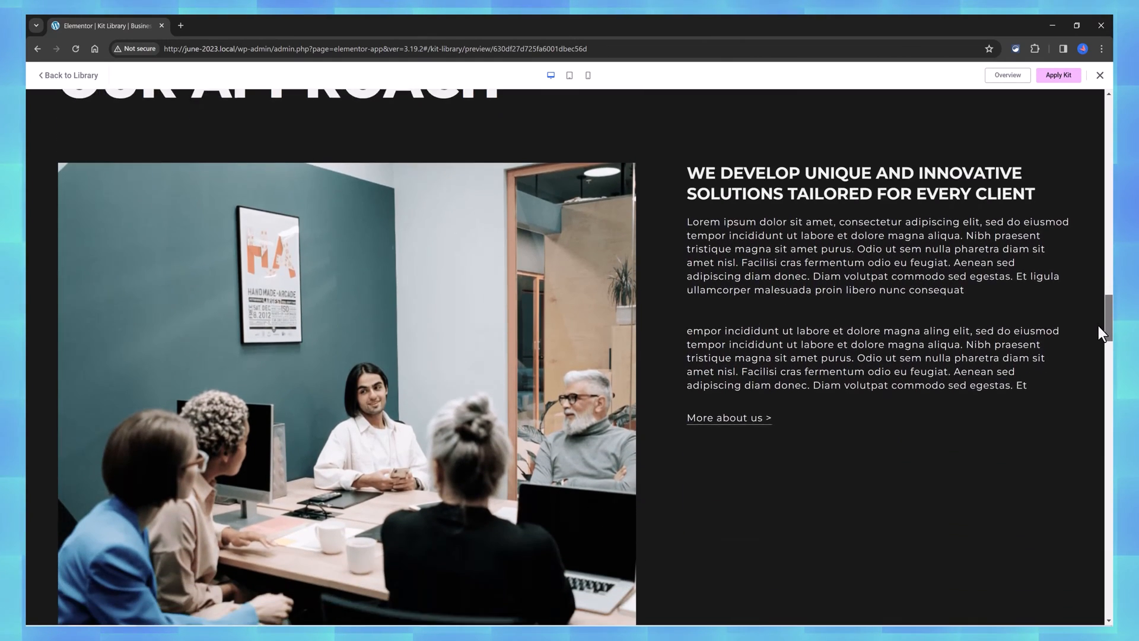
{"action": "scroll", "scroll_direction": "down", "scroll_amount": 3}
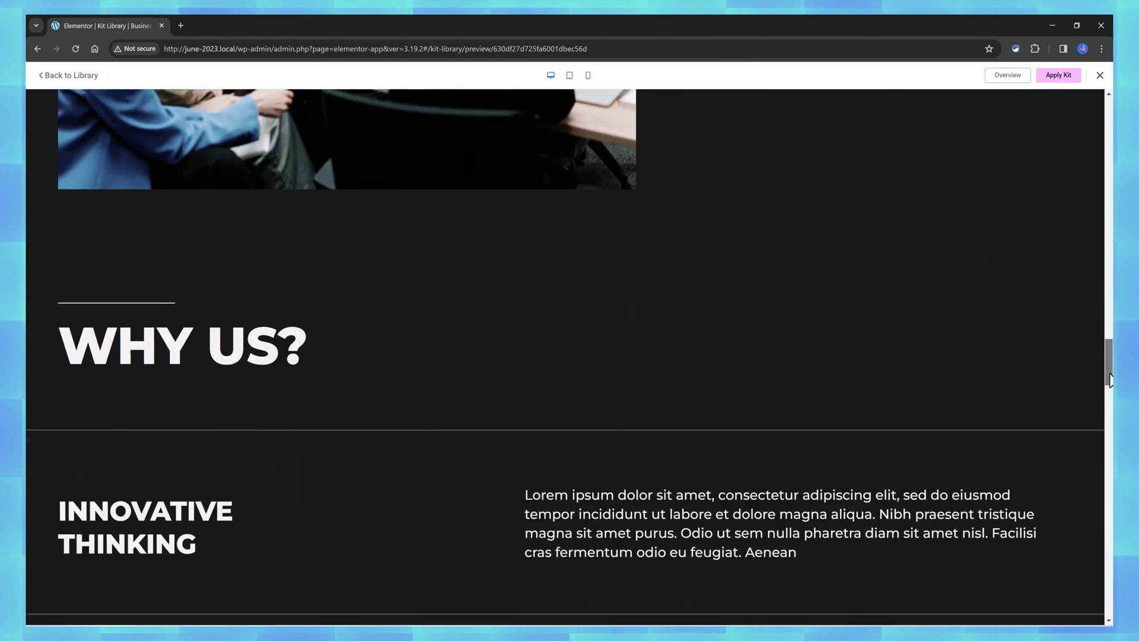
{"action": "scroll", "scroll_direction": "down", "scroll_amount": 3}
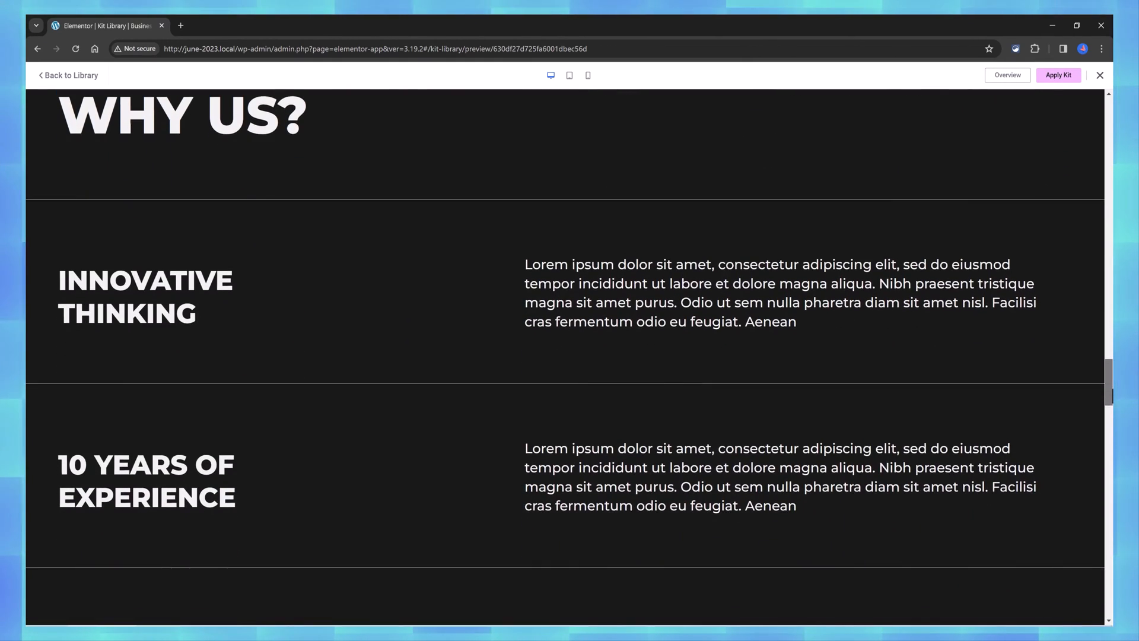
{"action": "scroll", "scroll_direction": "down", "scroll_amount": 3}
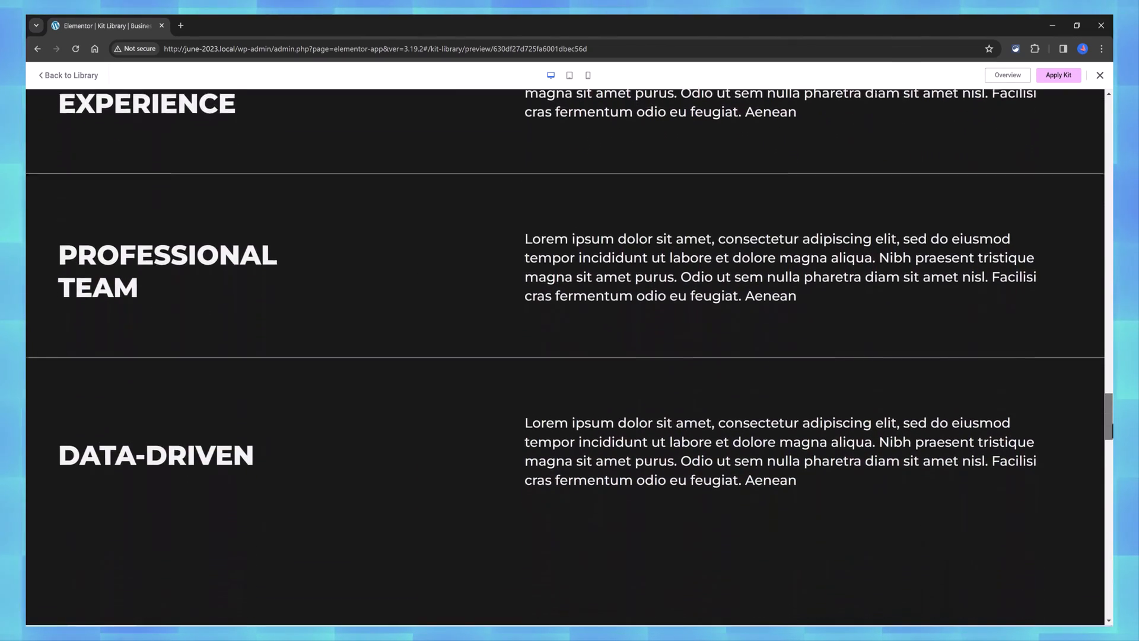
{"action": "scroll", "scroll_direction": "down", "scroll_amount": 3}
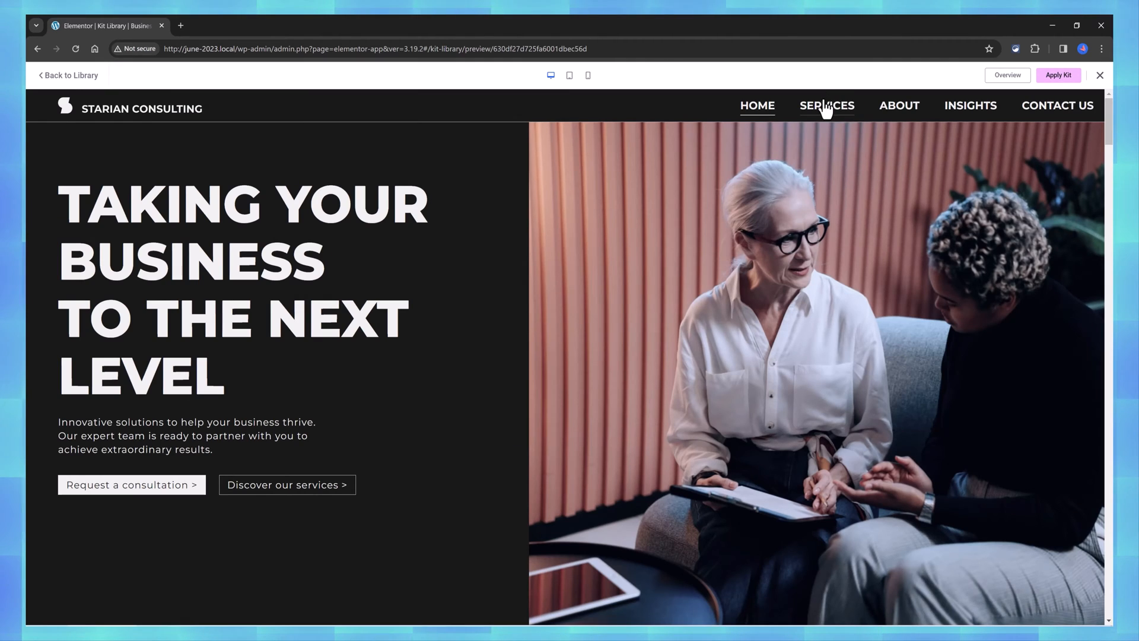
Review the kit's Services and About Us pages from the site menu.
{"action": "left_click", "coordinate": [827, 105]}
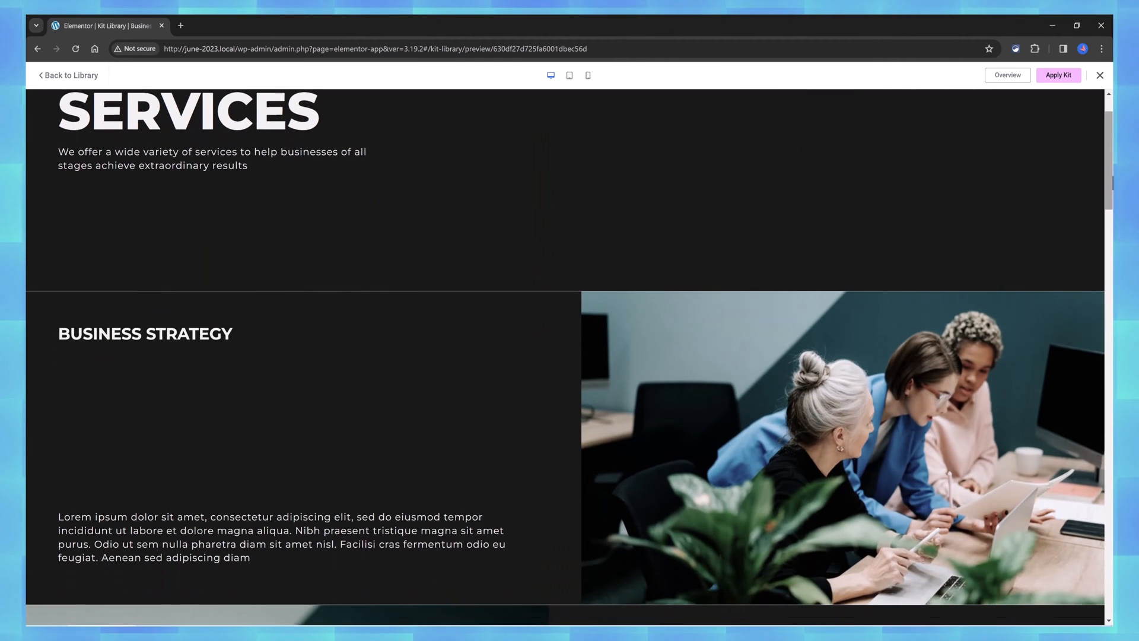
{"action": "scroll", "scroll_direction": "down", "scroll_amount": 3}
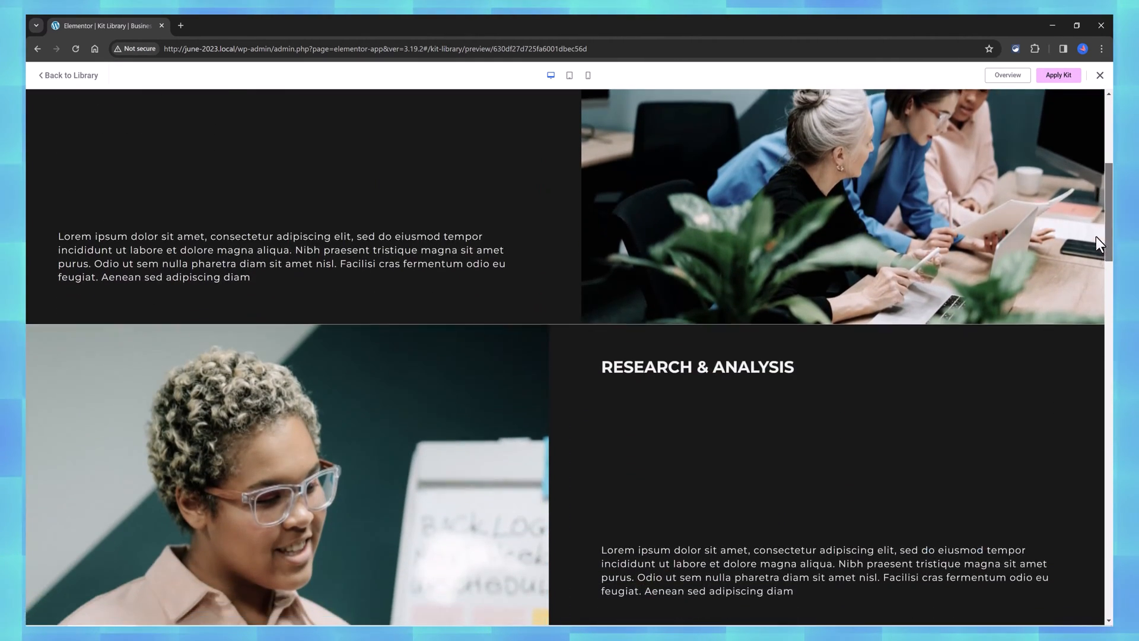
{"action": "scroll", "scroll_direction": "down", "scroll_amount": 3}
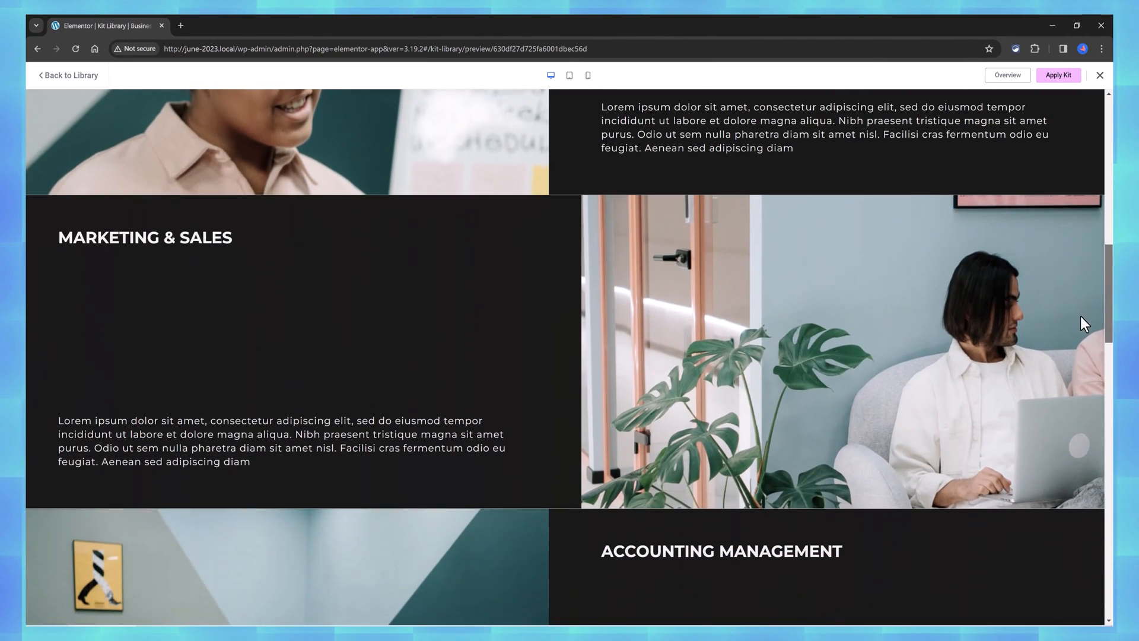
{"action": "scroll", "scroll_direction": "up", "scroll_amount": 3}
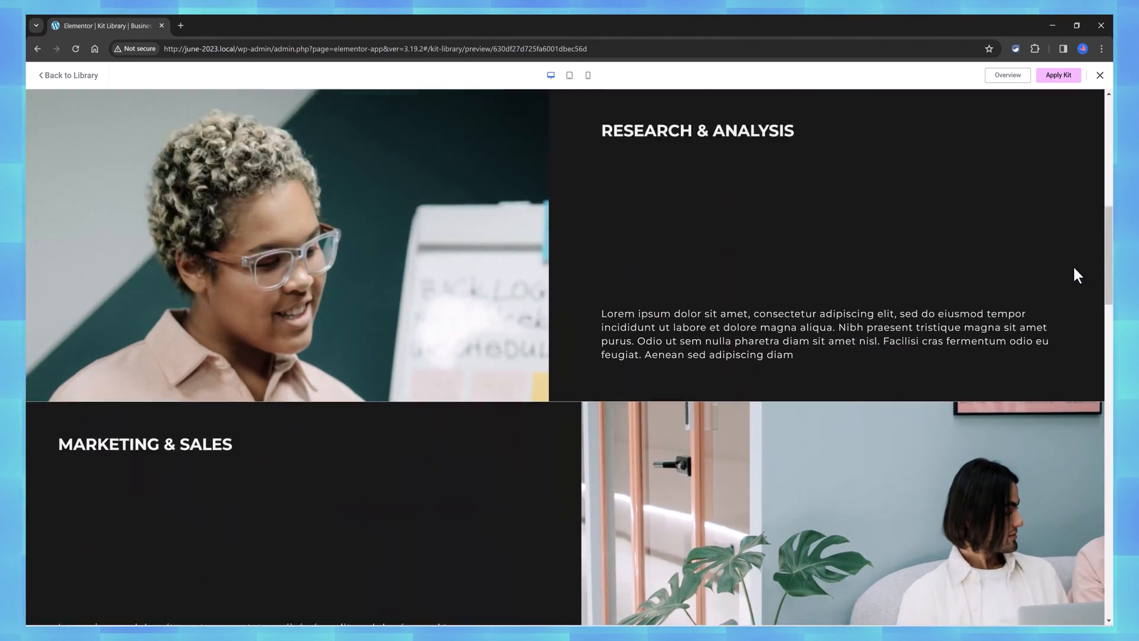
{"action": "left_click", "coordinate": [900, 106]}
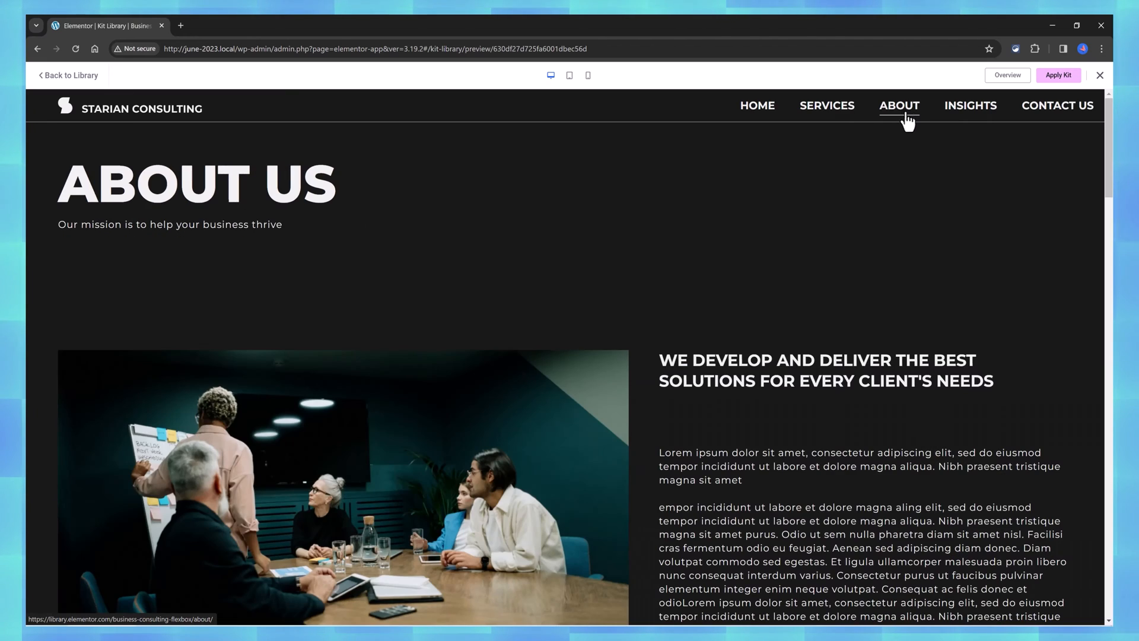
{"action": "scroll", "scroll_direction": "down", "scroll_amount": 3}
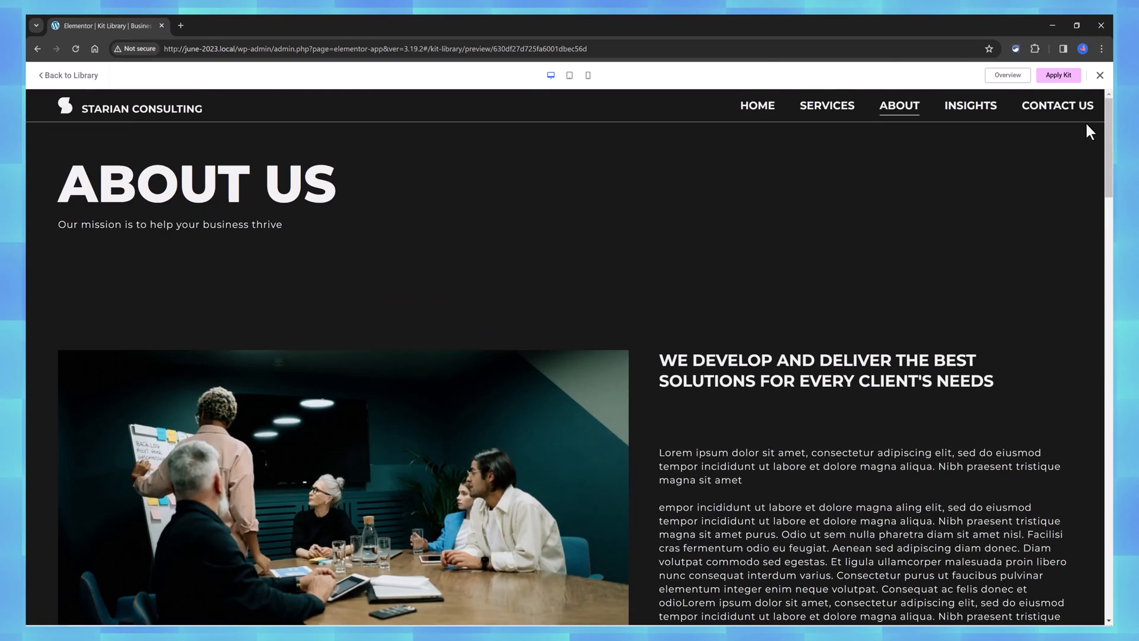
Review the kit's Contact Us page and the Insights blog page.
{"action": "left_click", "coordinate": [1058, 105]}
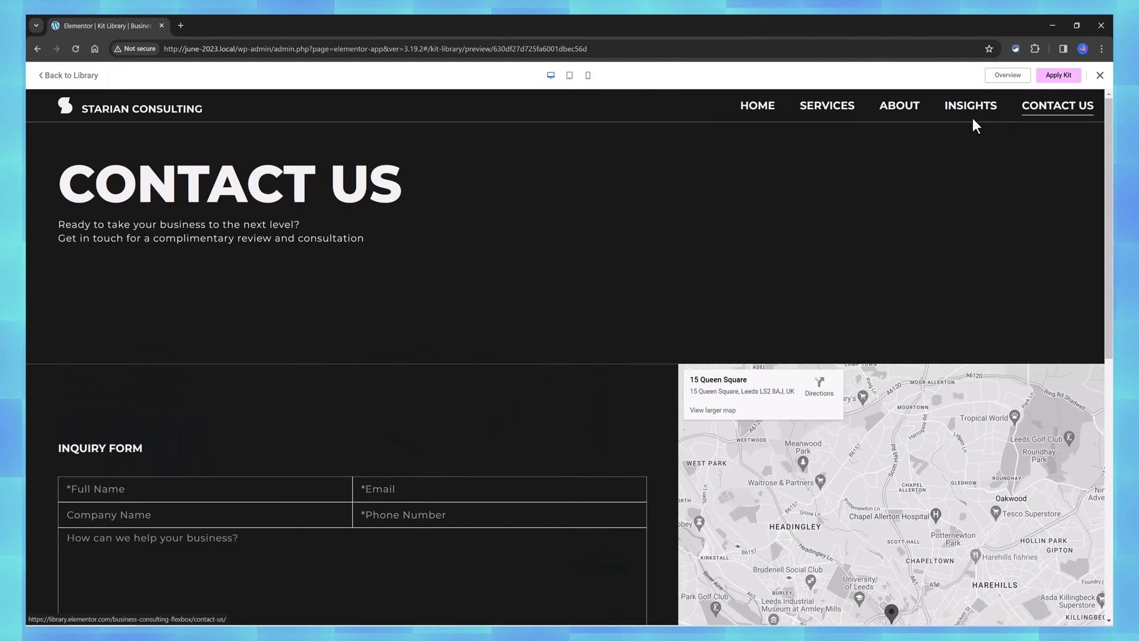
{"action": "left_click", "coordinate": [970, 105]}
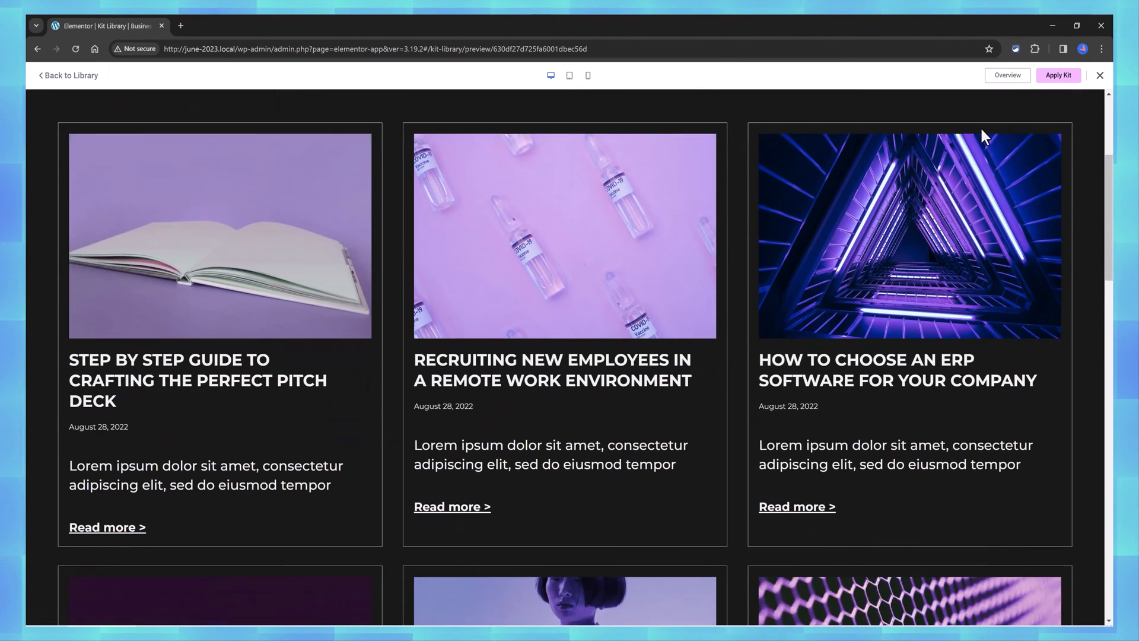
{"action": "scroll", "scroll_direction": "down", "scroll_amount": 3}
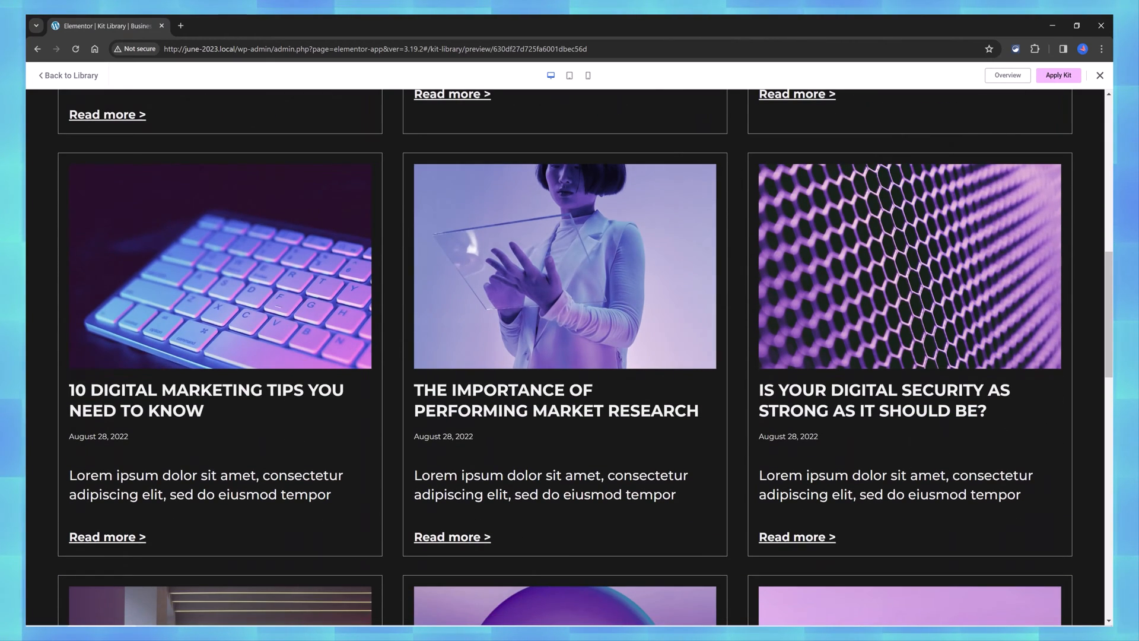
{"action": "scroll", "scroll_direction": "up", "scroll_amount": 3}
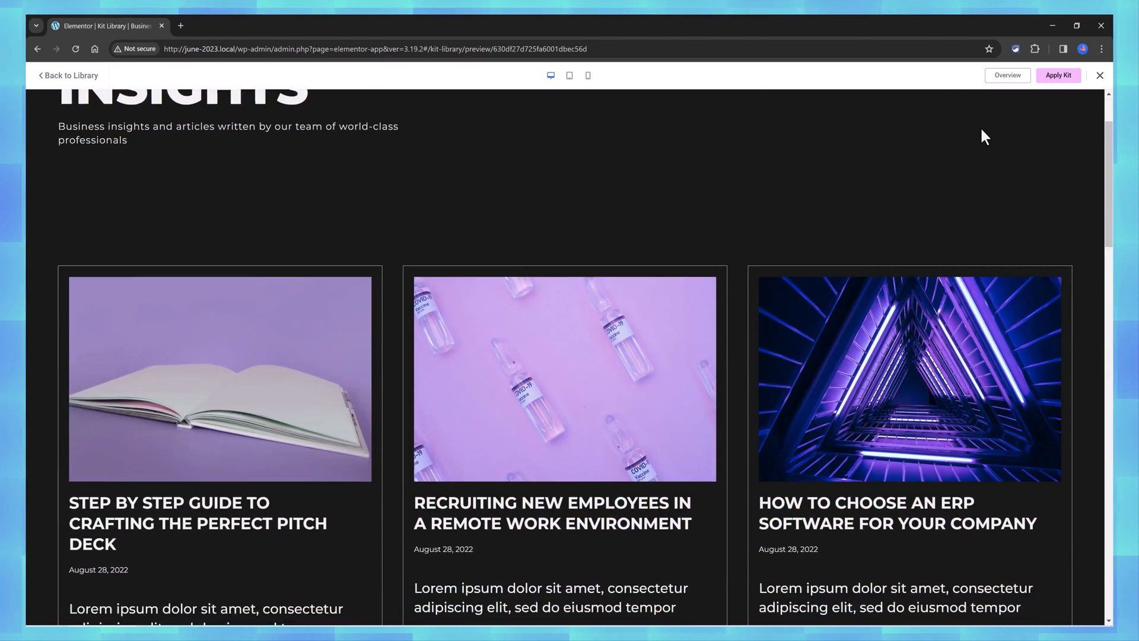
{"action": "scroll", "scroll_direction": "down", "scroll_amount": 3}
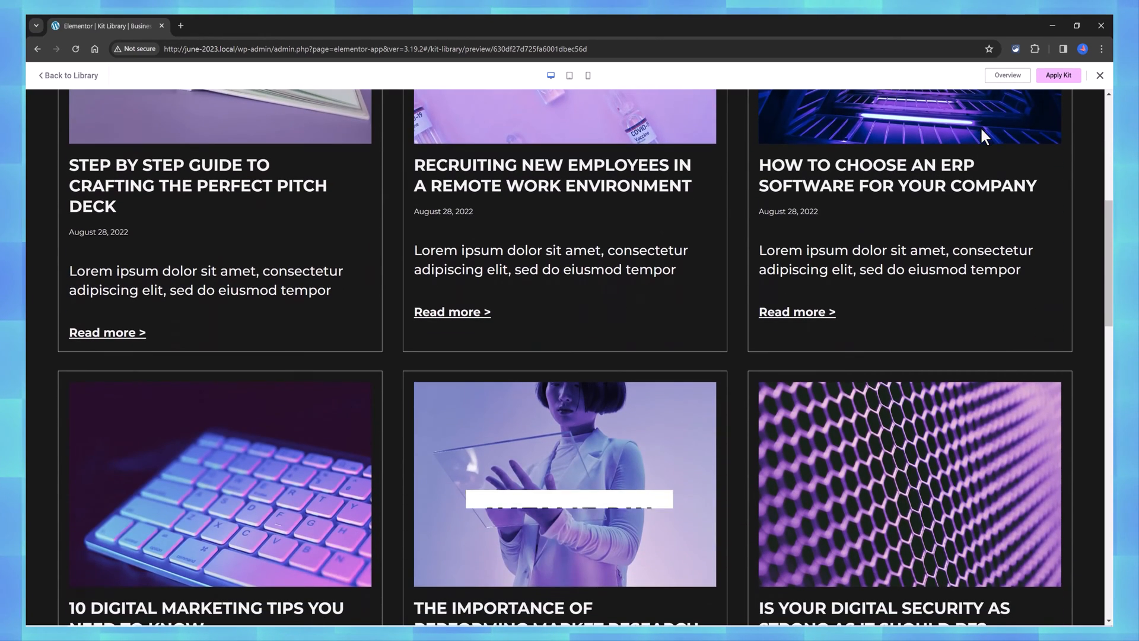
{"action": "scroll", "scroll_direction": "down", "scroll_amount": 3}
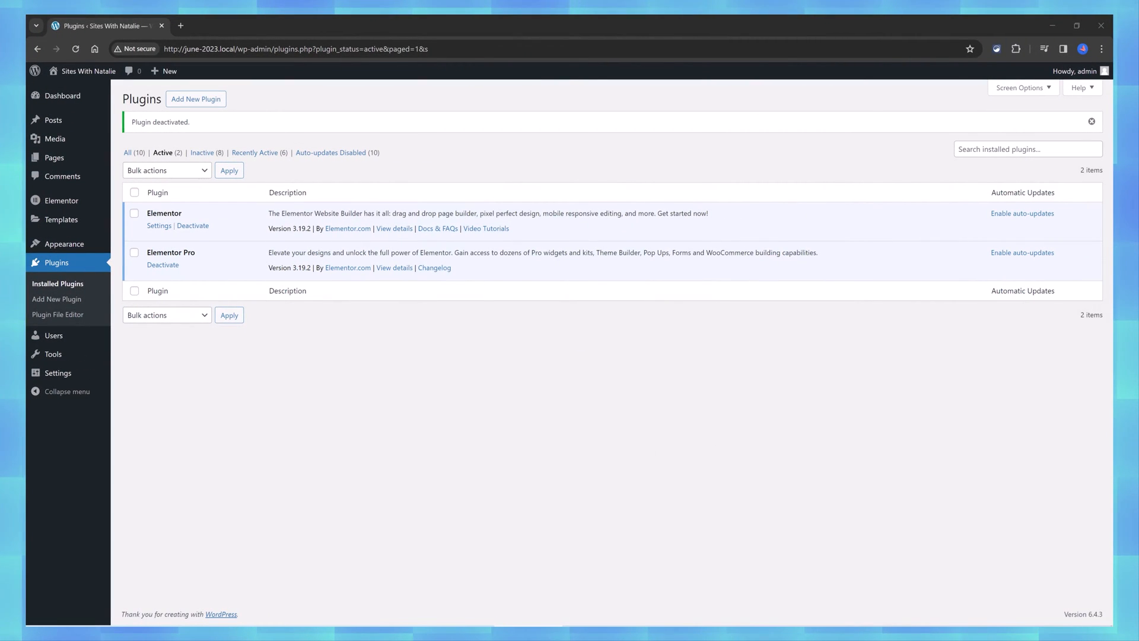
{"action": "mouse_move", "coordinate": [189, 217]}
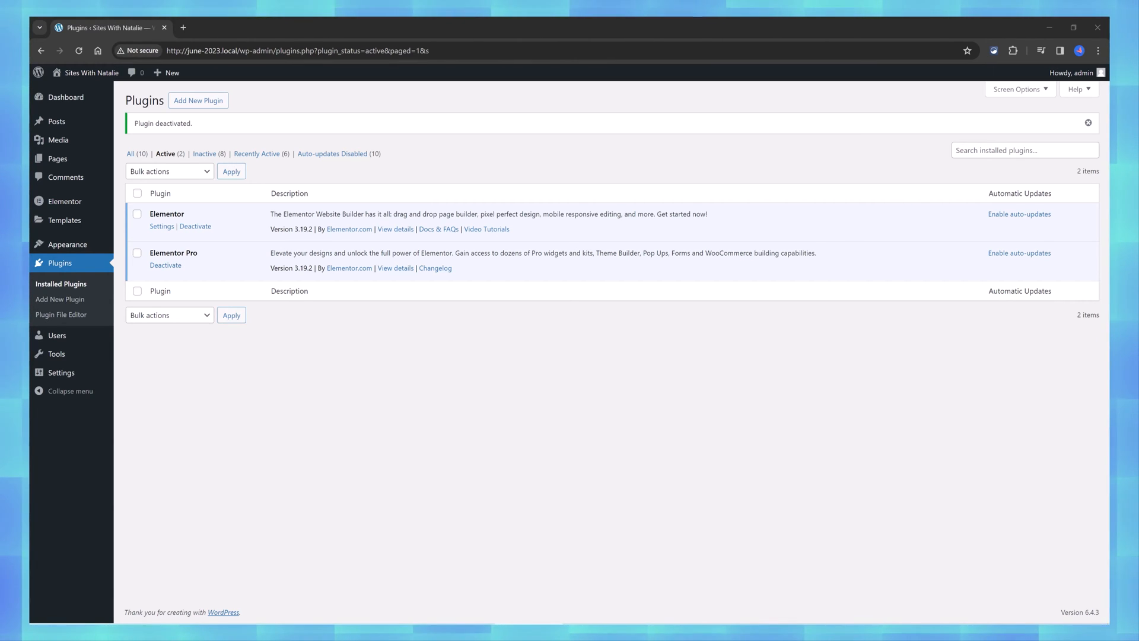
{"action": "mouse_move", "coordinate": [68, 244]}
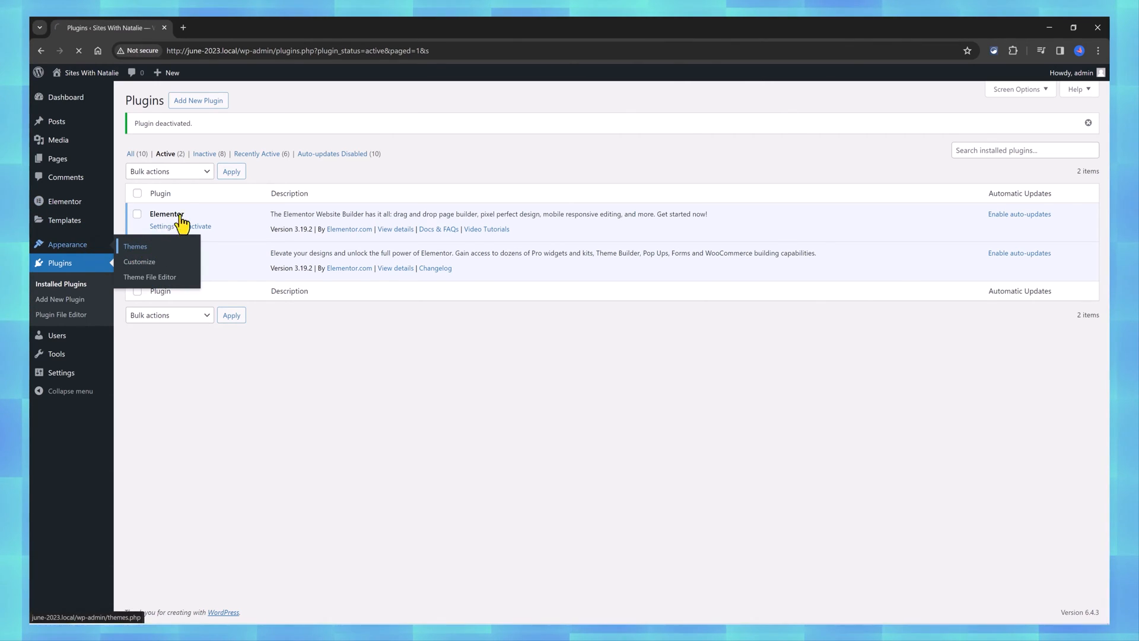
Install the Hello Elementor theme from Appearance > Themes and activate it.
{"action": "left_click", "coordinate": [135, 247]}
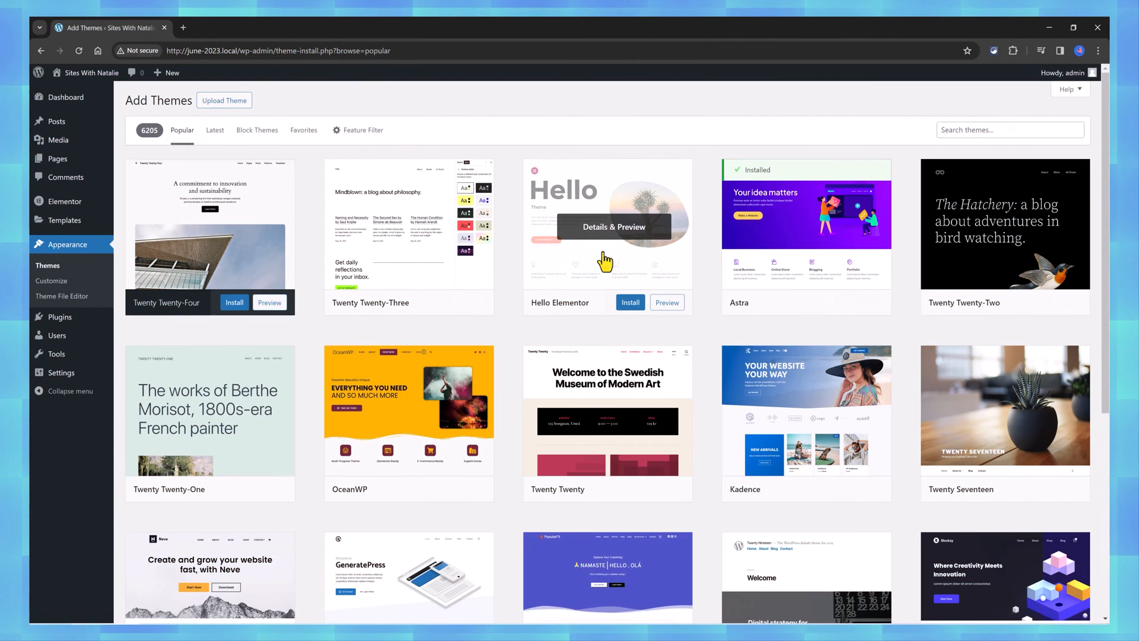
{"action": "mouse_move", "coordinate": [630, 303]}
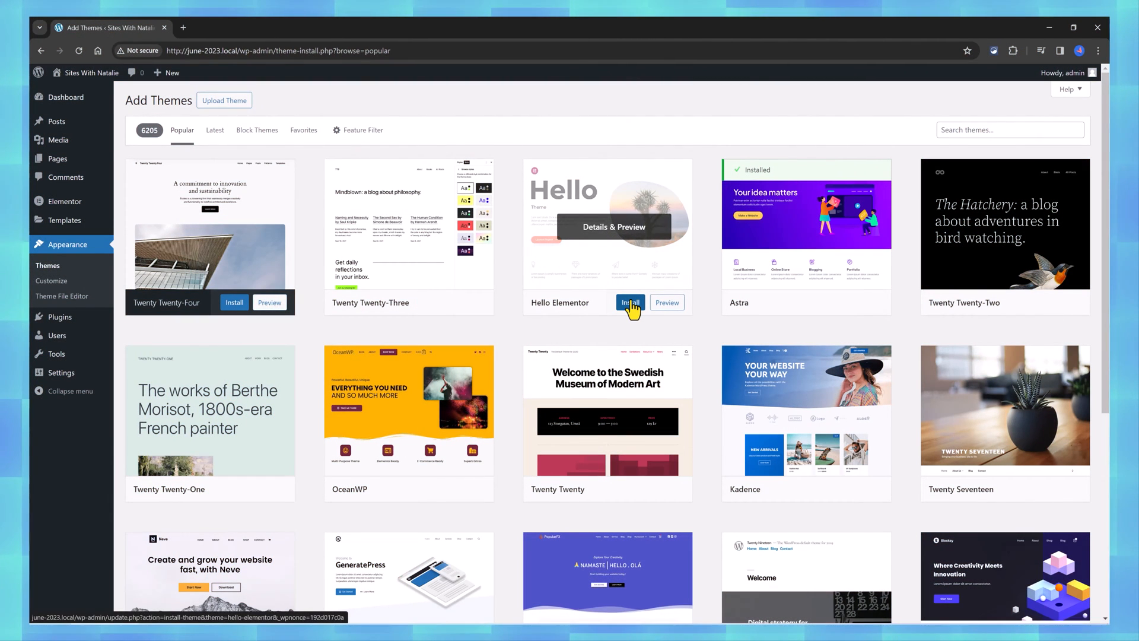
{"action": "left_click", "coordinate": [630, 303]}
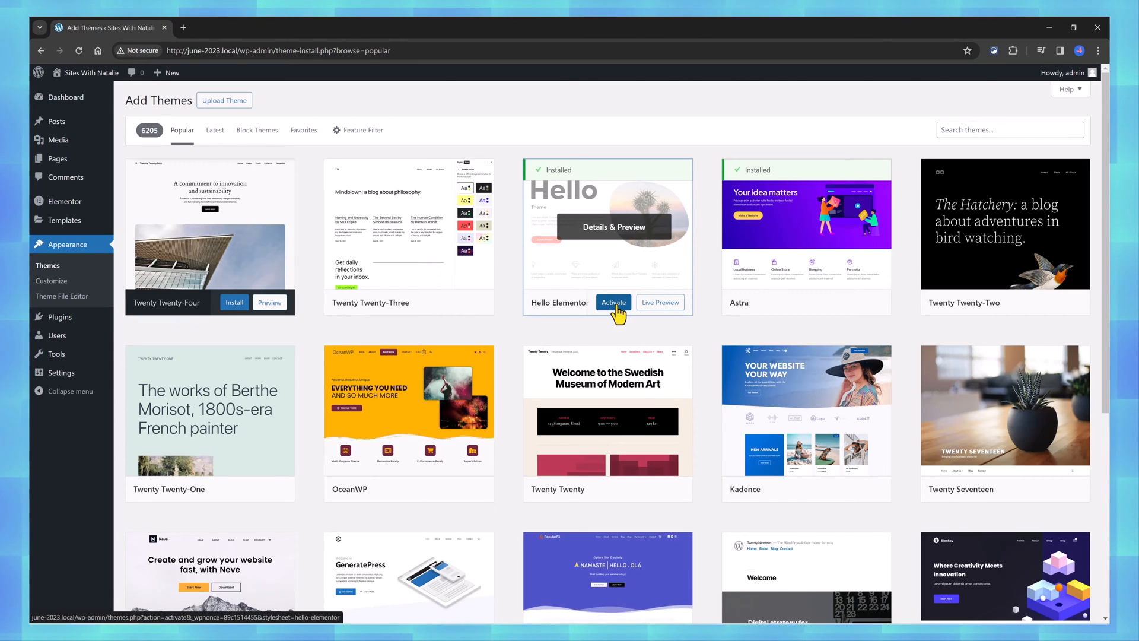
{"action": "left_click", "coordinate": [613, 302]}
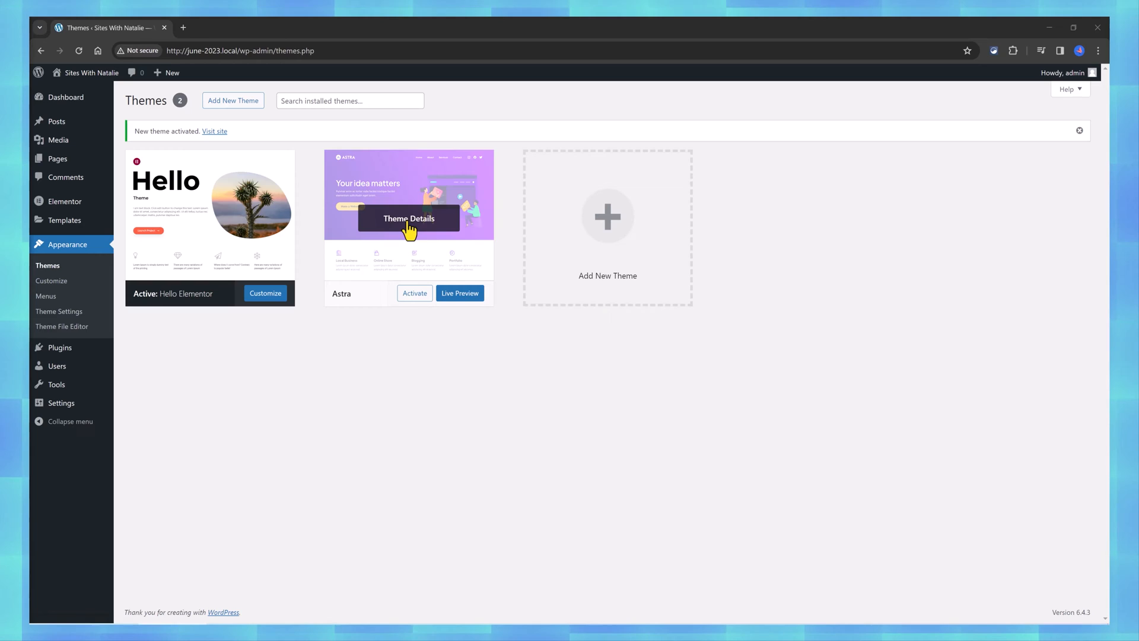
{"action": "mouse_move", "coordinate": [430, 319]}
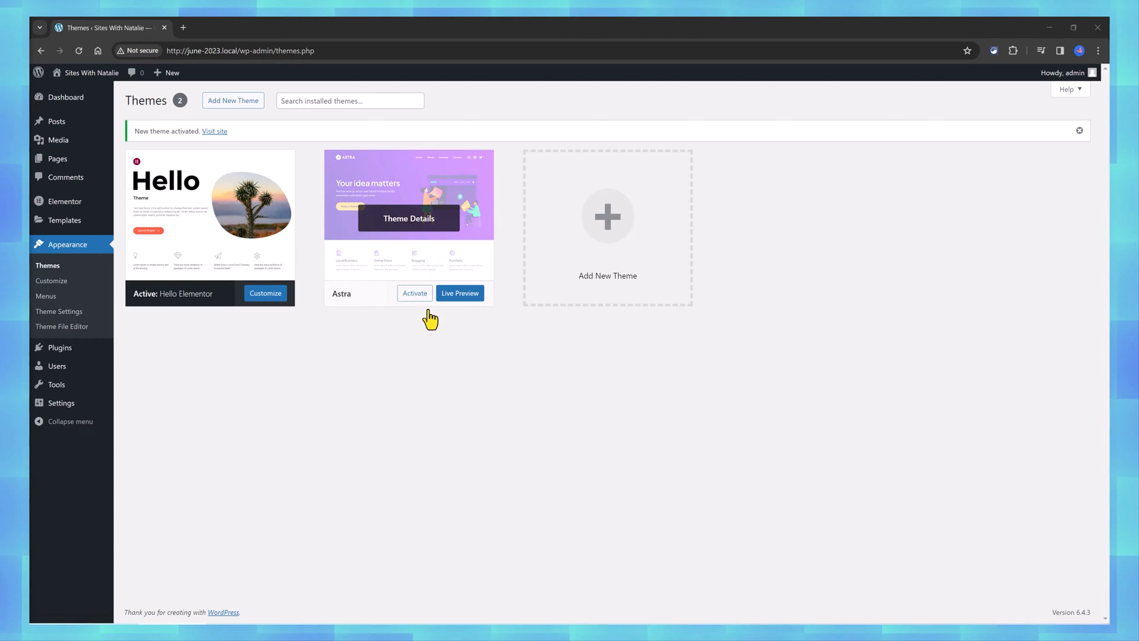
{"action": "mouse_move", "coordinate": [416, 226]}
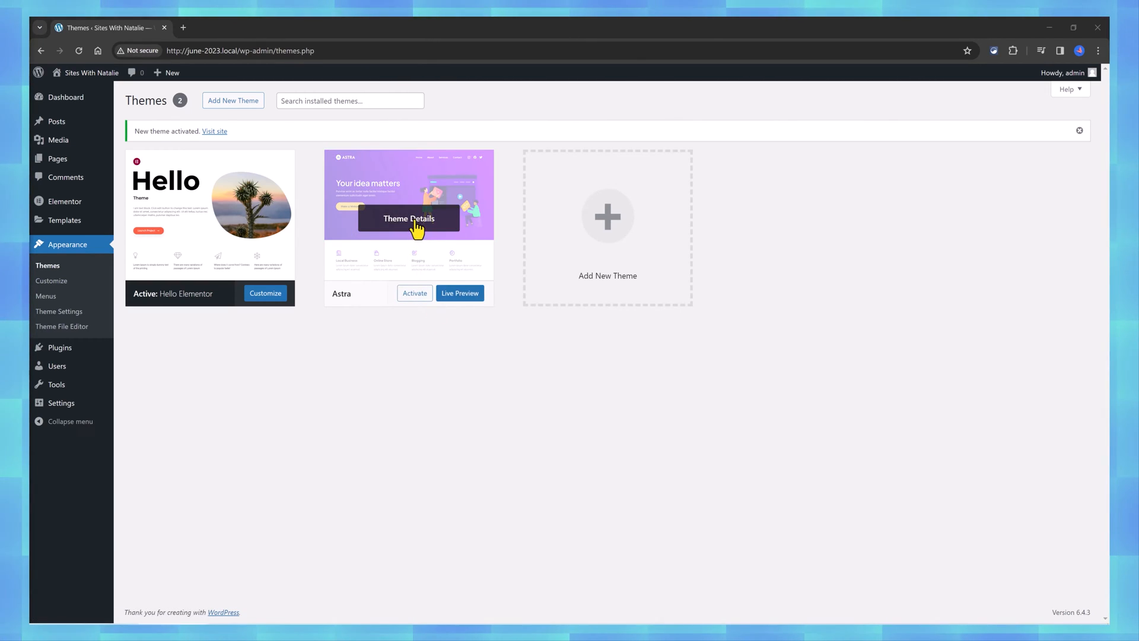
Delete the Astra theme from its Theme Details and confirm the deletion.
{"action": "left_click", "coordinate": [408, 218]}
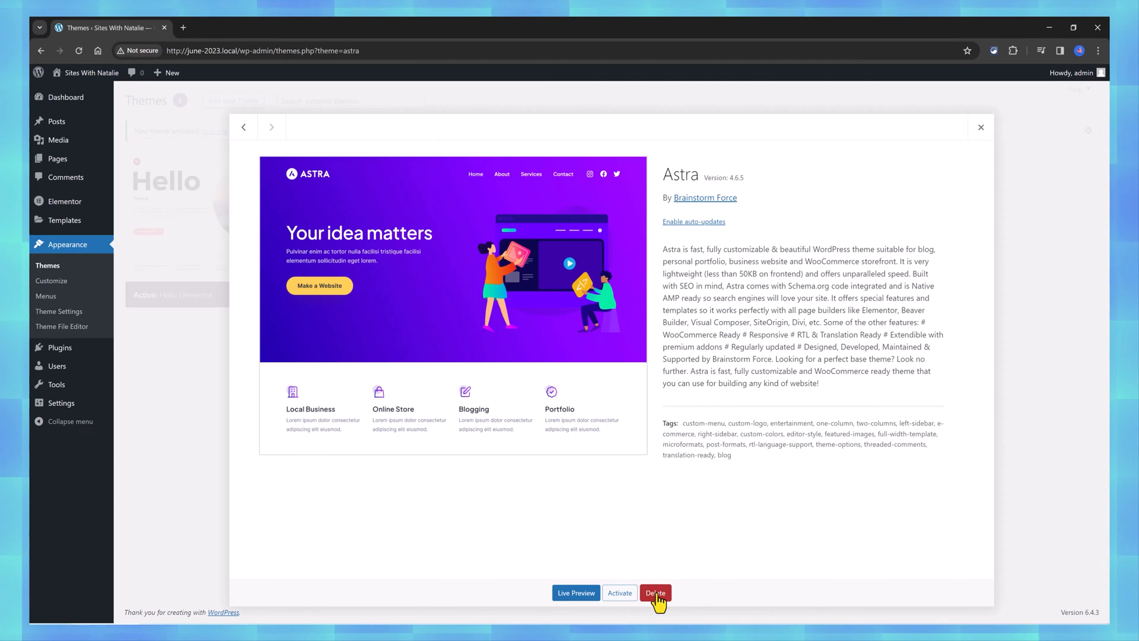
{"action": "left_click", "coordinate": [654, 594]}
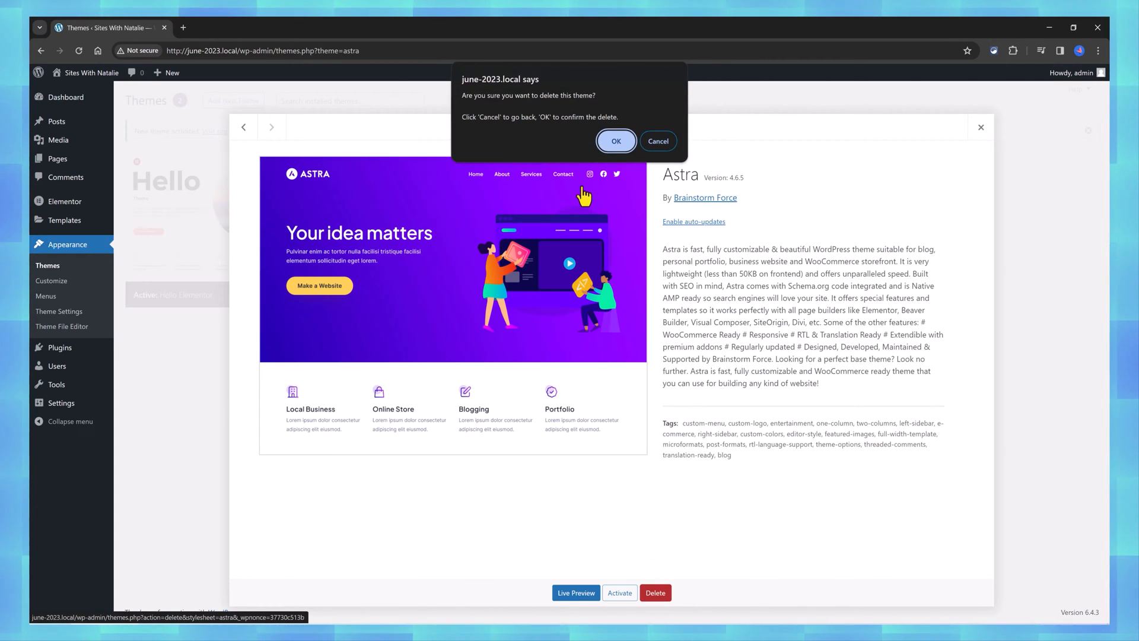
{"action": "left_click", "coordinate": [615, 140]}
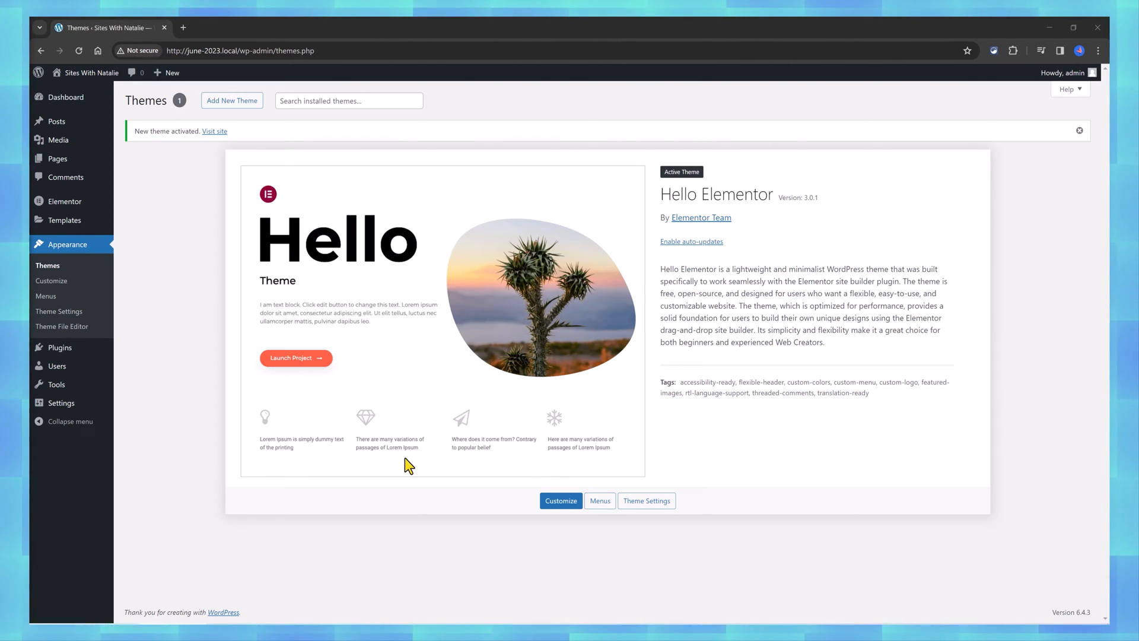
{"action": "mouse_move", "coordinate": [140, 461]}
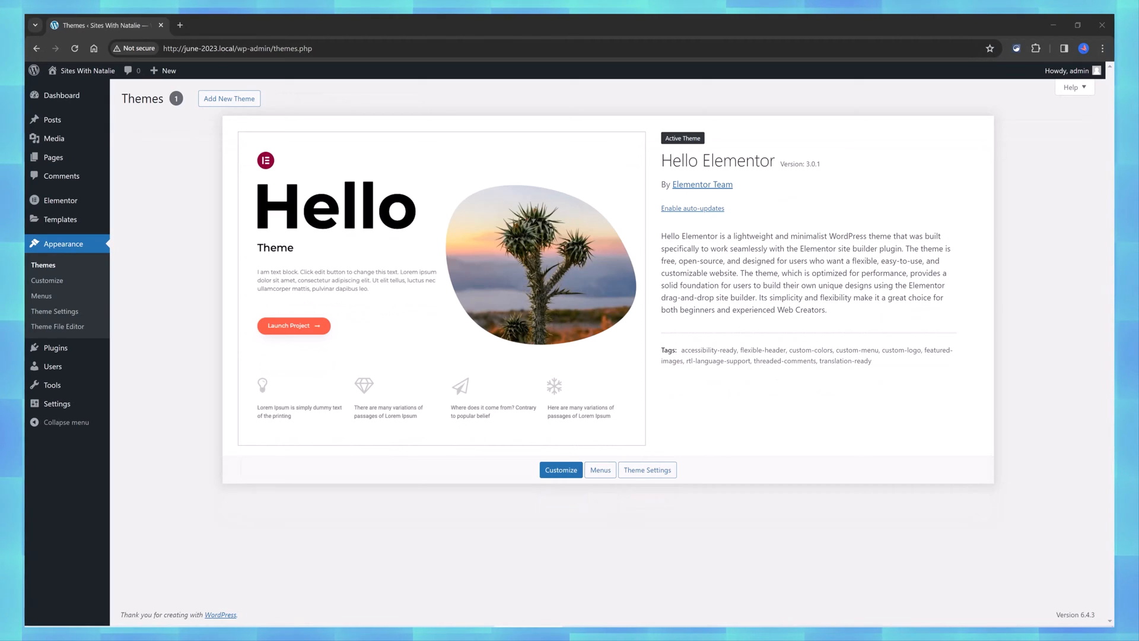
{"action": "mouse_move", "coordinate": [49, 273]}
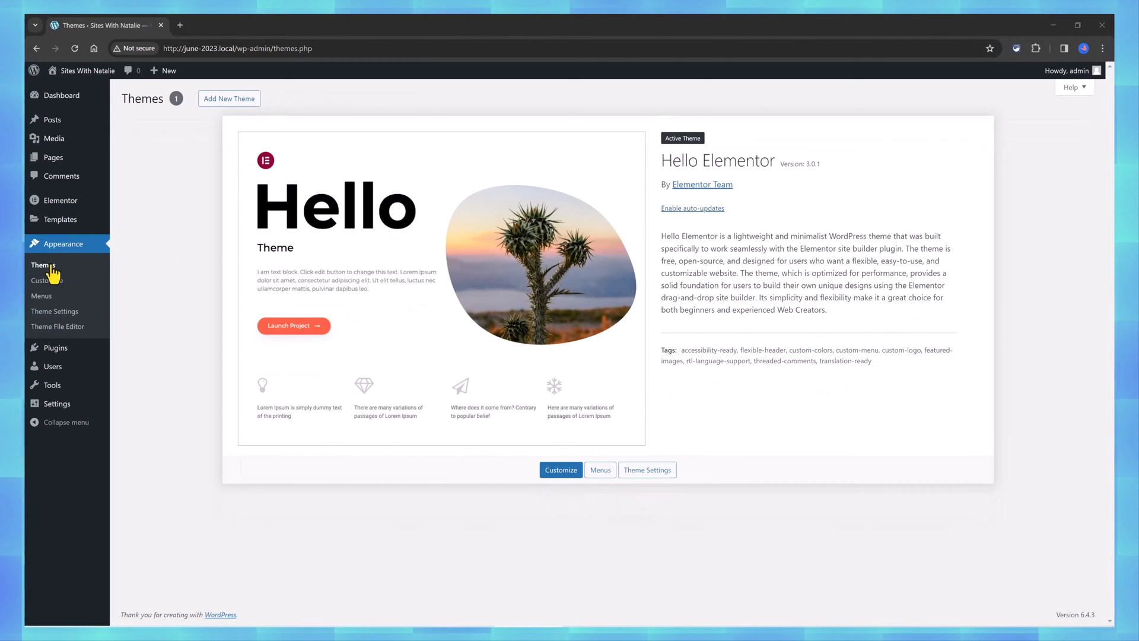
Close the Customizer and go back to the WordPress admin dashboard.
{"action": "left_click", "coordinate": [560, 470]}
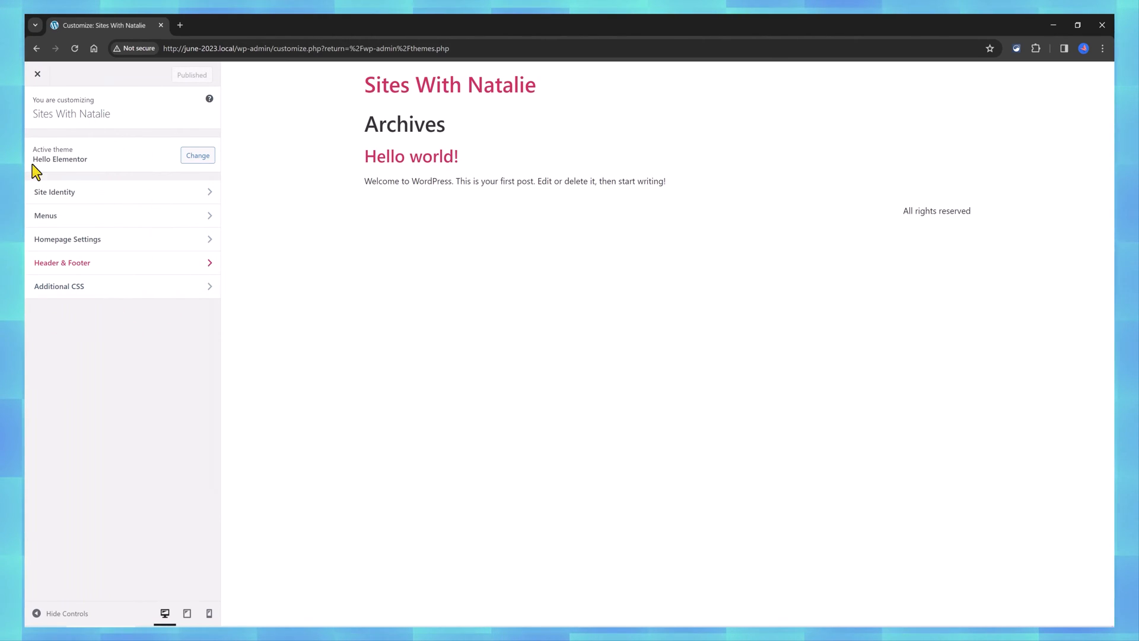
{"action": "left_click", "coordinate": [37, 73]}
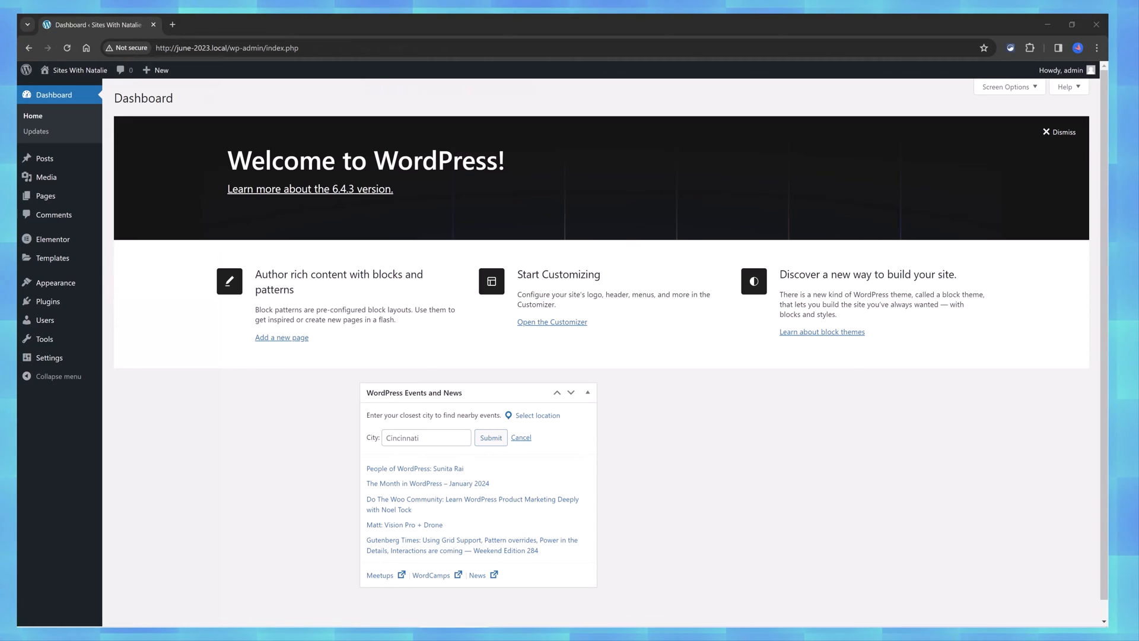
{"action": "mouse_move", "coordinate": [29, 329]}
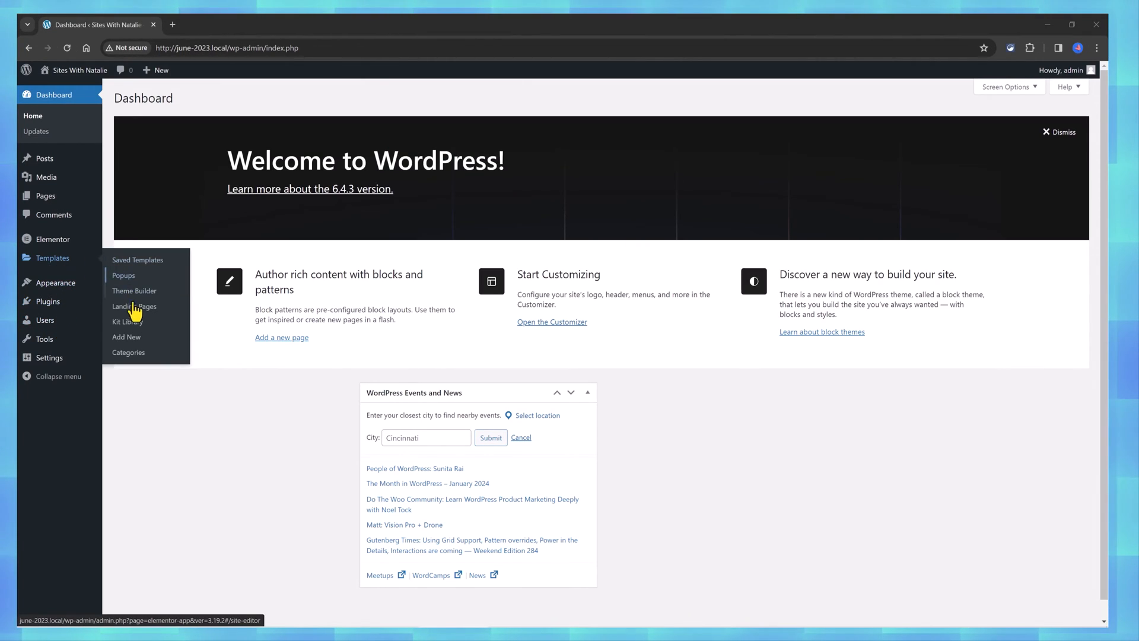
Browse Templates > Kit Library down to the end of the website kits grid.
{"action": "left_click", "coordinate": [127, 321]}
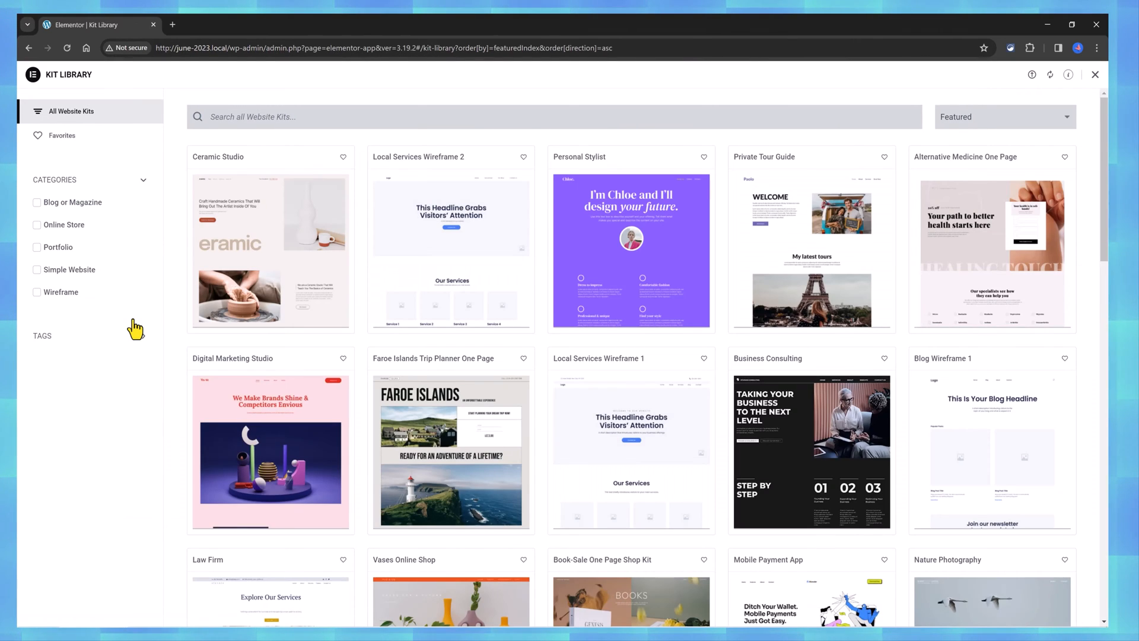
{"action": "mouse_move", "coordinate": [898, 184]}
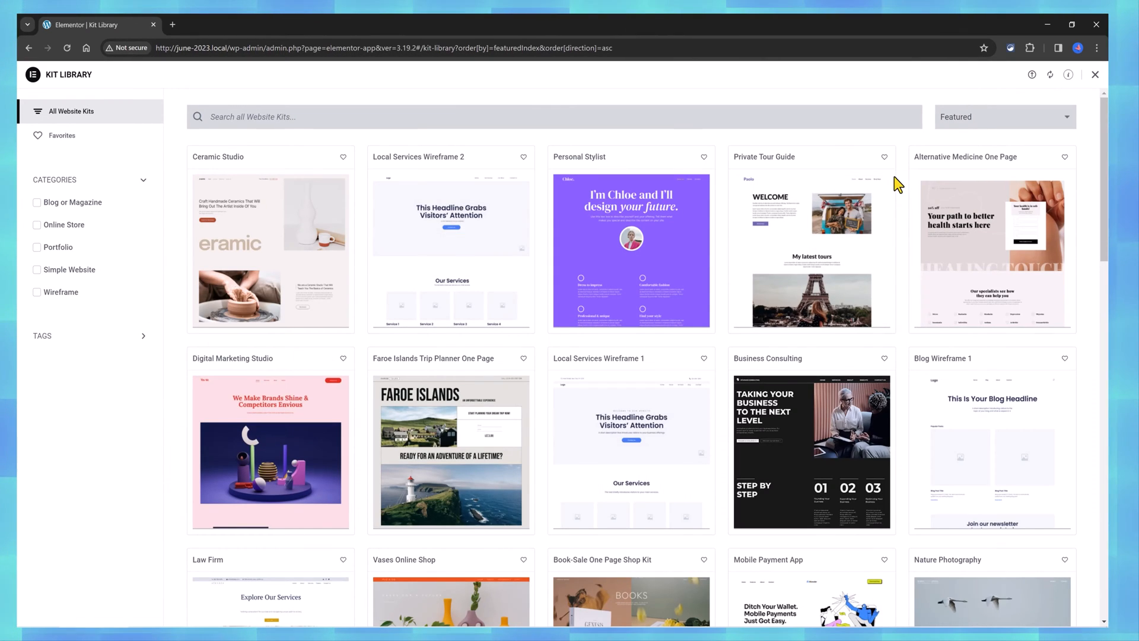
{"action": "mouse_move", "coordinate": [954, 192]}
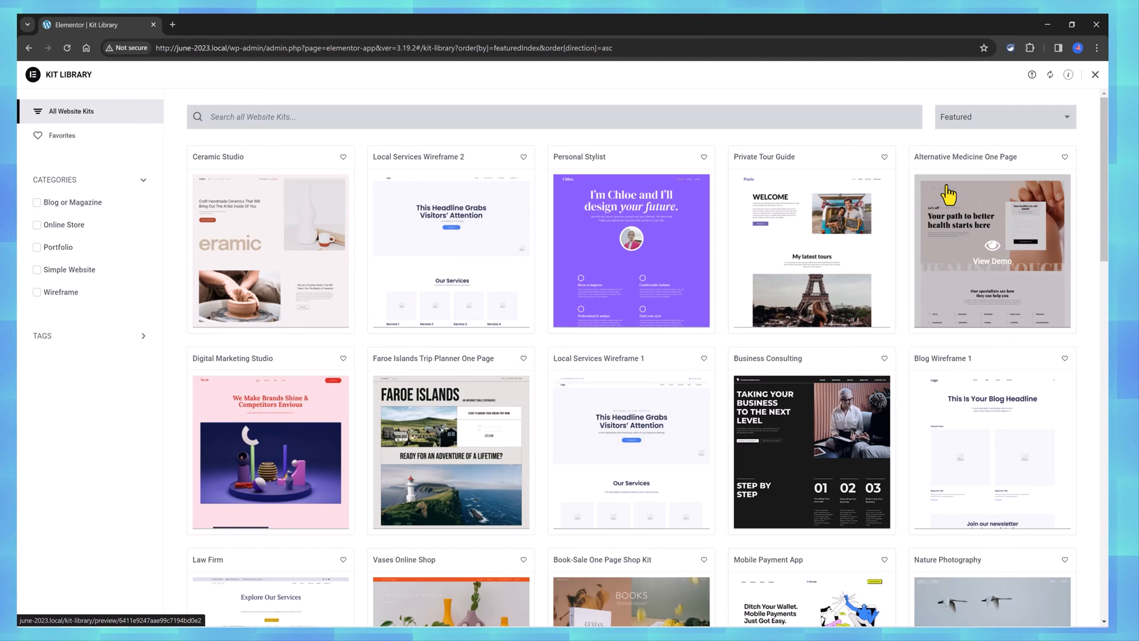
{"action": "scroll", "scroll_direction": "down", "scroll_amount": 3}
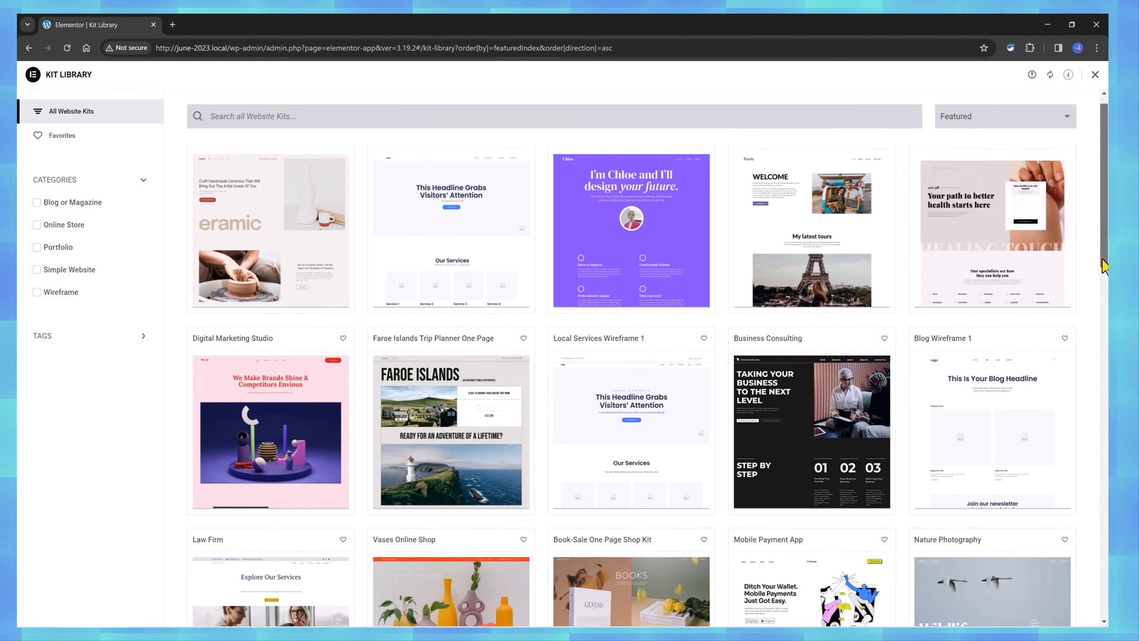
{"action": "scroll", "scroll_direction": "down", "scroll_amount": 3}
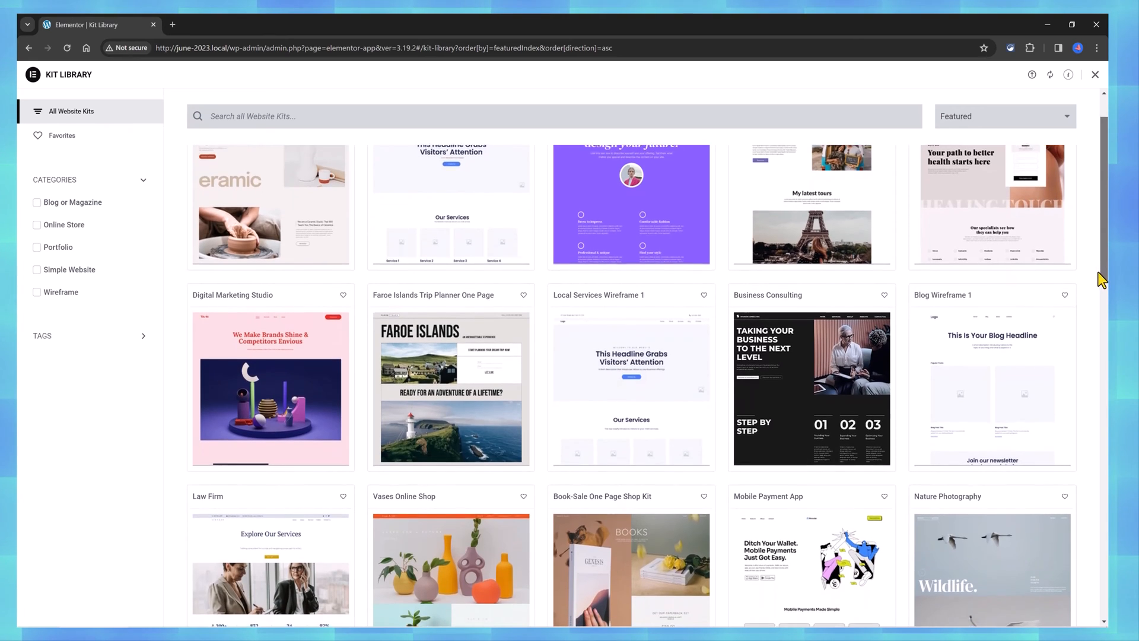
{"action": "scroll", "scroll_direction": "down", "scroll_amount": 3}
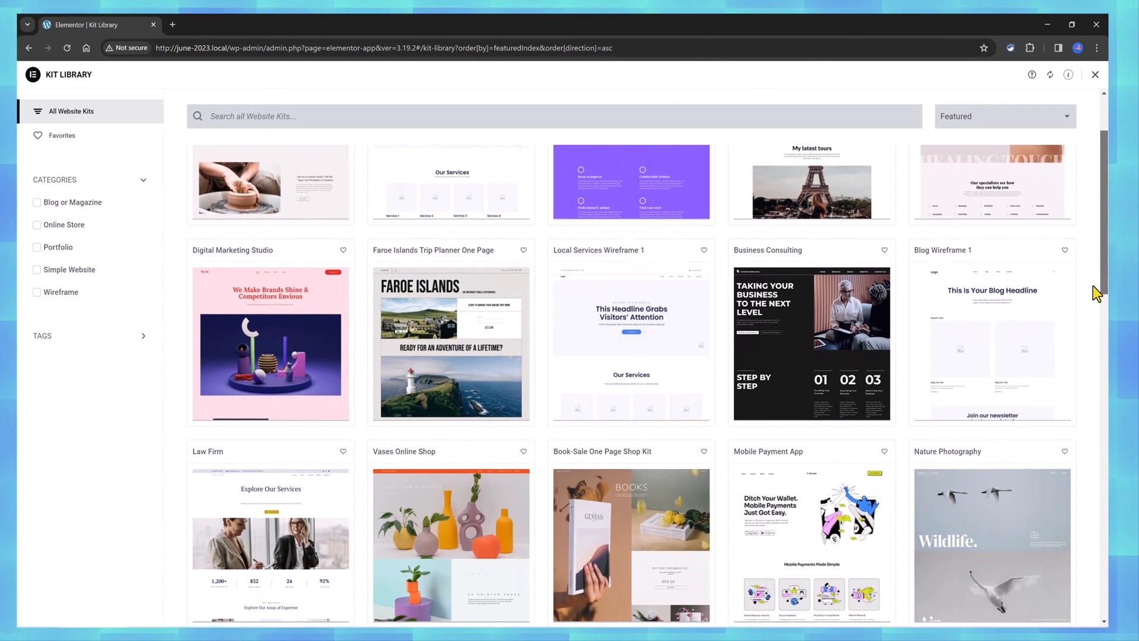
{"action": "scroll", "scroll_direction": "down", "scroll_amount": 3}
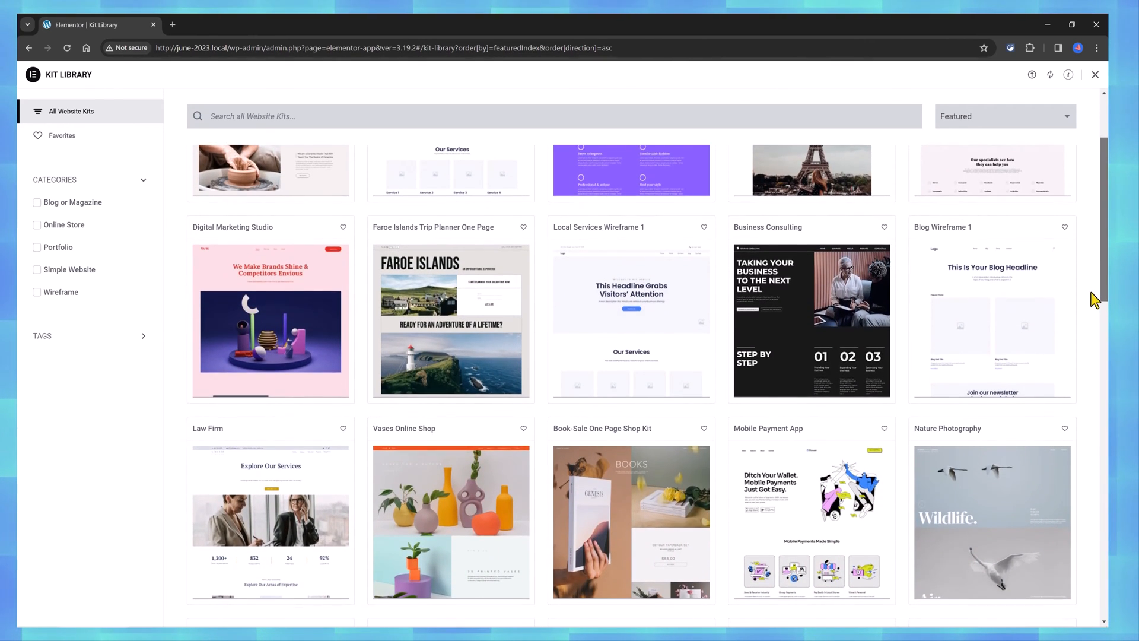
{"action": "scroll", "scroll_direction": "down", "scroll_amount": 3}
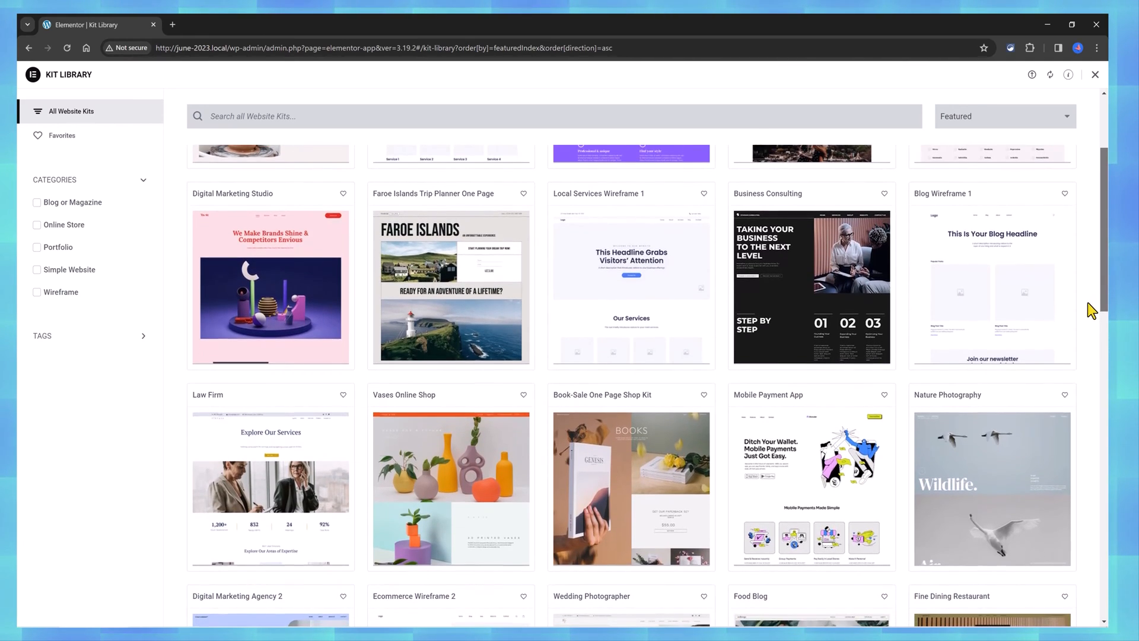
{"action": "scroll", "scroll_direction": "down", "scroll_amount": 3}
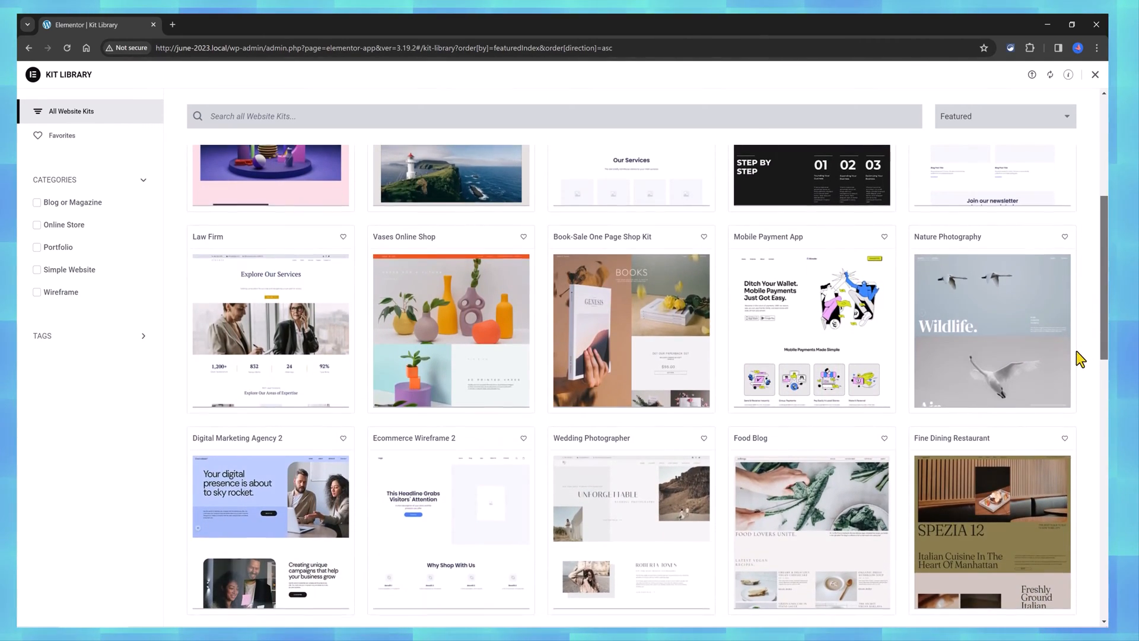
{"action": "scroll", "scroll_direction": "down", "scroll_amount": 3}
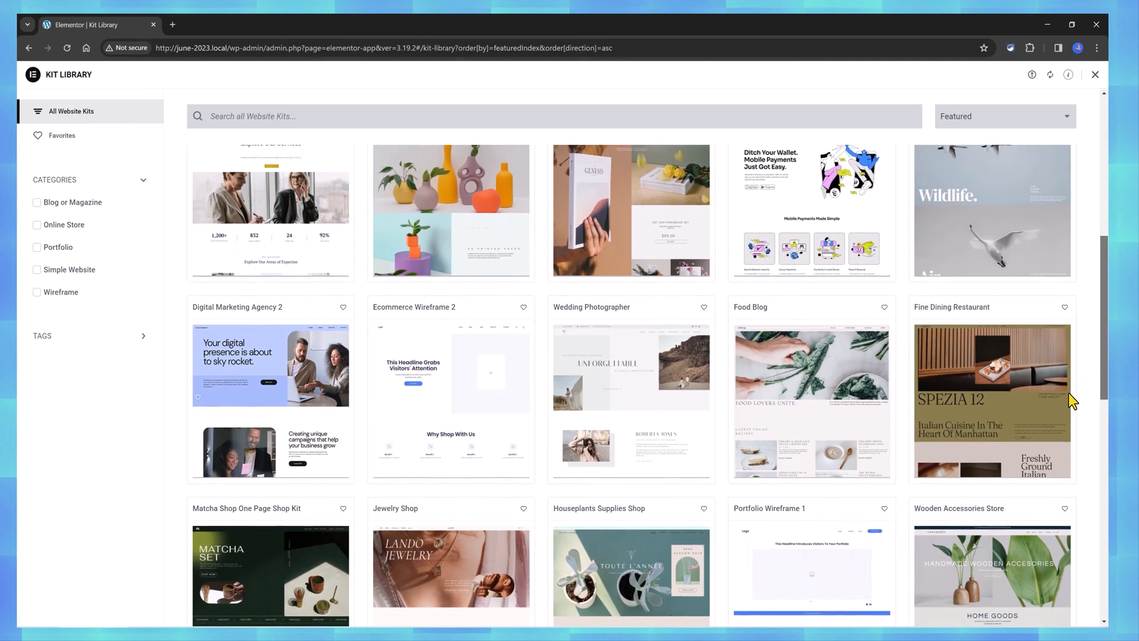
{"action": "scroll", "scroll_direction": "down", "scroll_amount": 3}
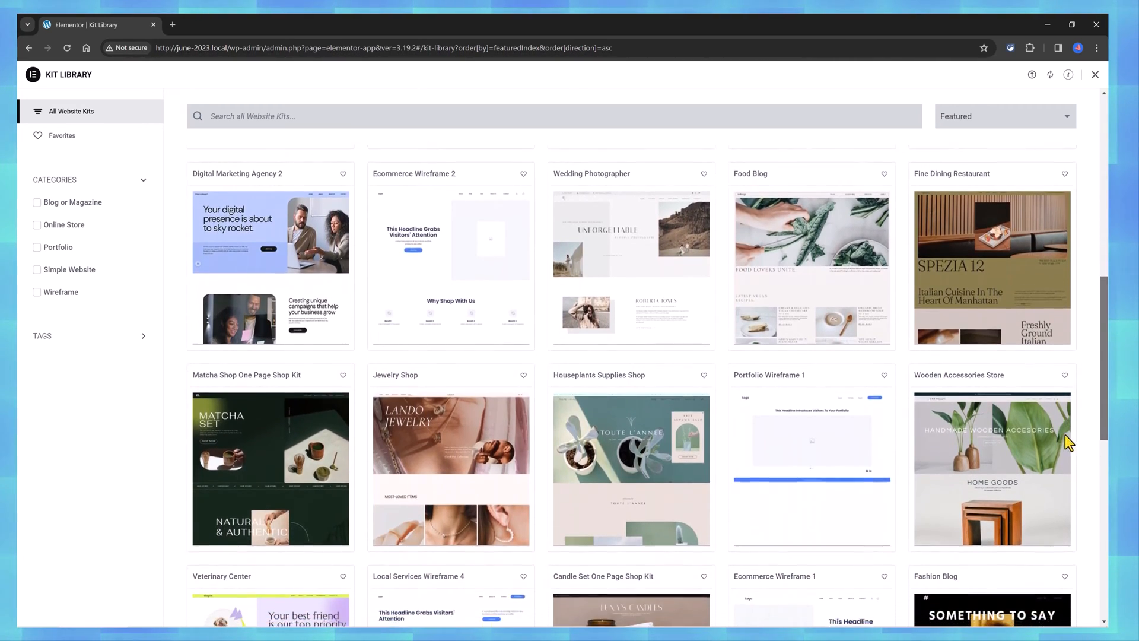
{"action": "scroll", "scroll_direction": "down", "scroll_amount": 3}
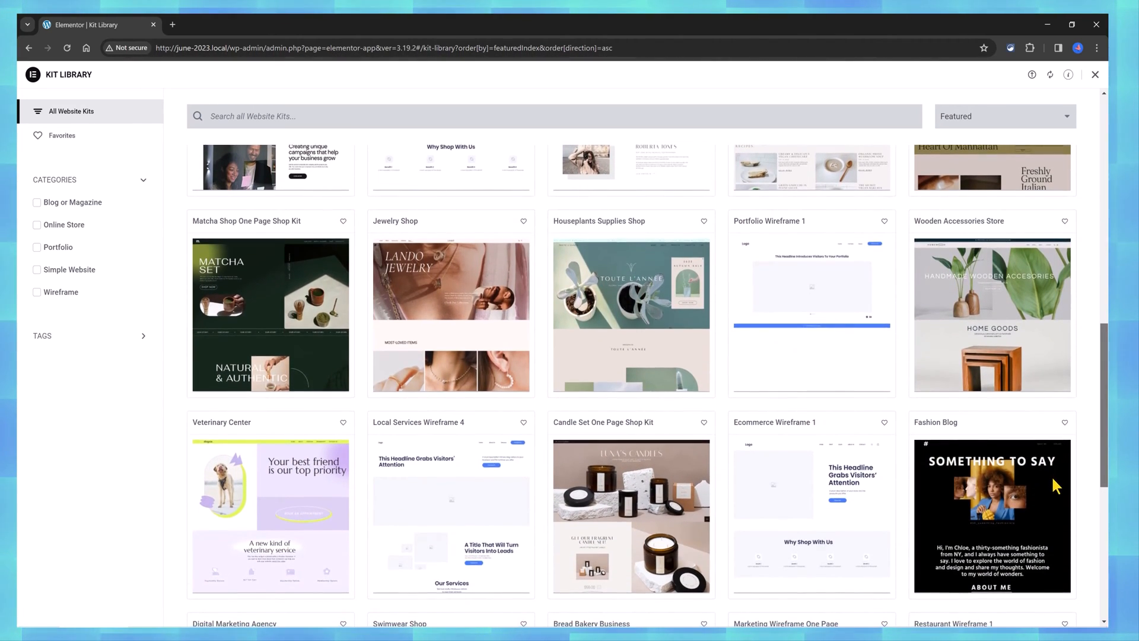
{"action": "scroll", "scroll_direction": "down", "scroll_amount": 3}
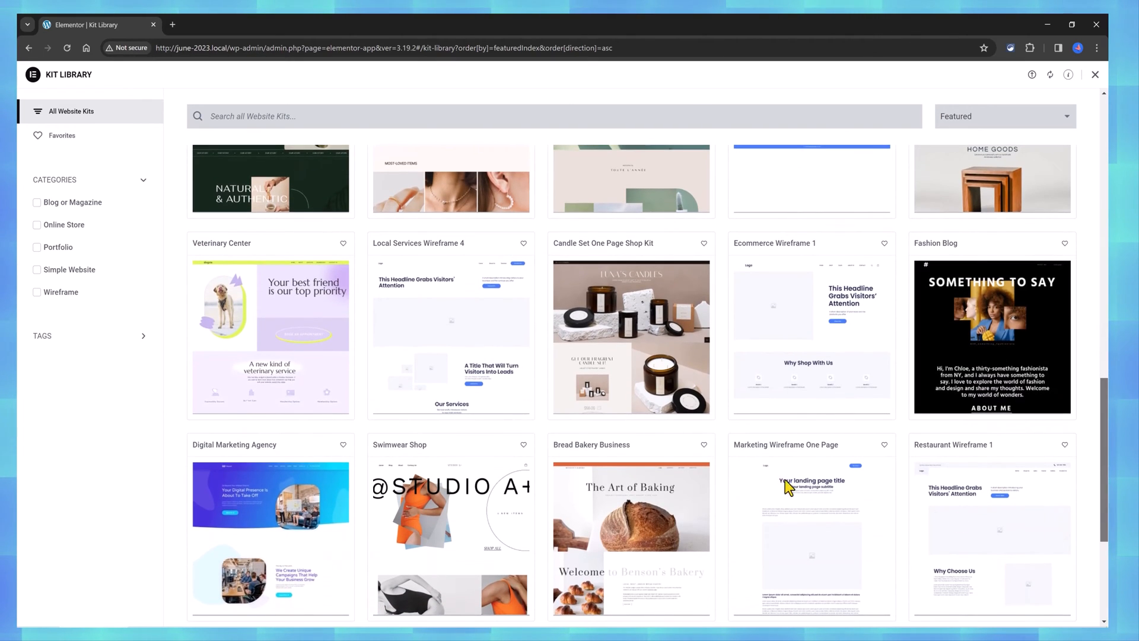
{"action": "scroll", "scroll_direction": "down", "scroll_amount": 3}
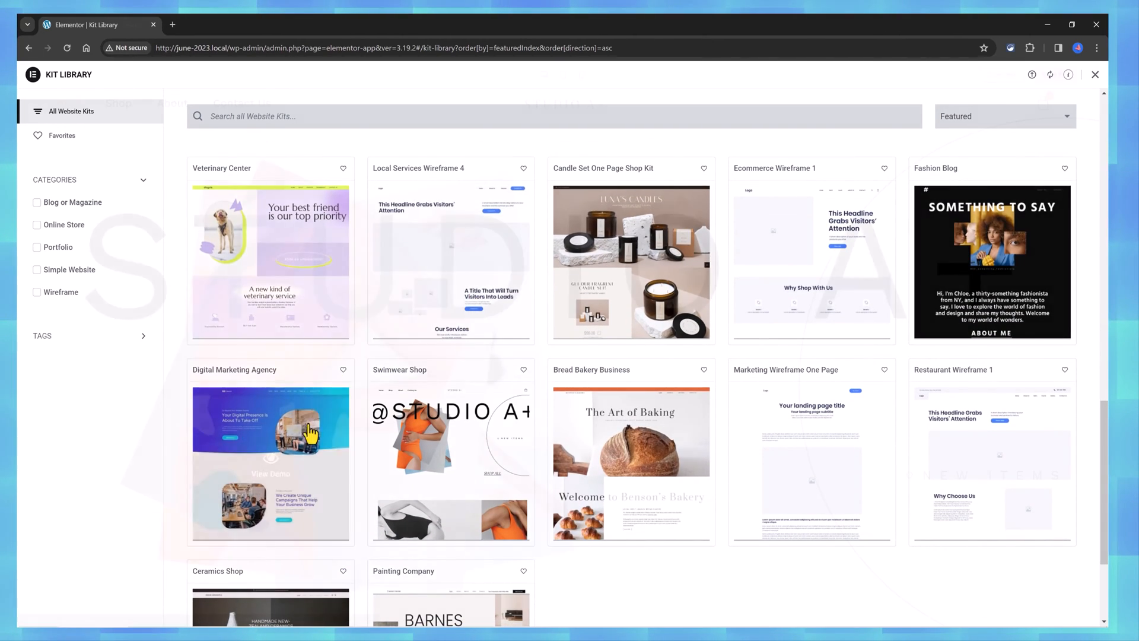
Preview the Swimwear Shop kit and the Digital Marketing Agency kit down to Featured Work.
{"action": "left_click", "coordinate": [451, 453]}
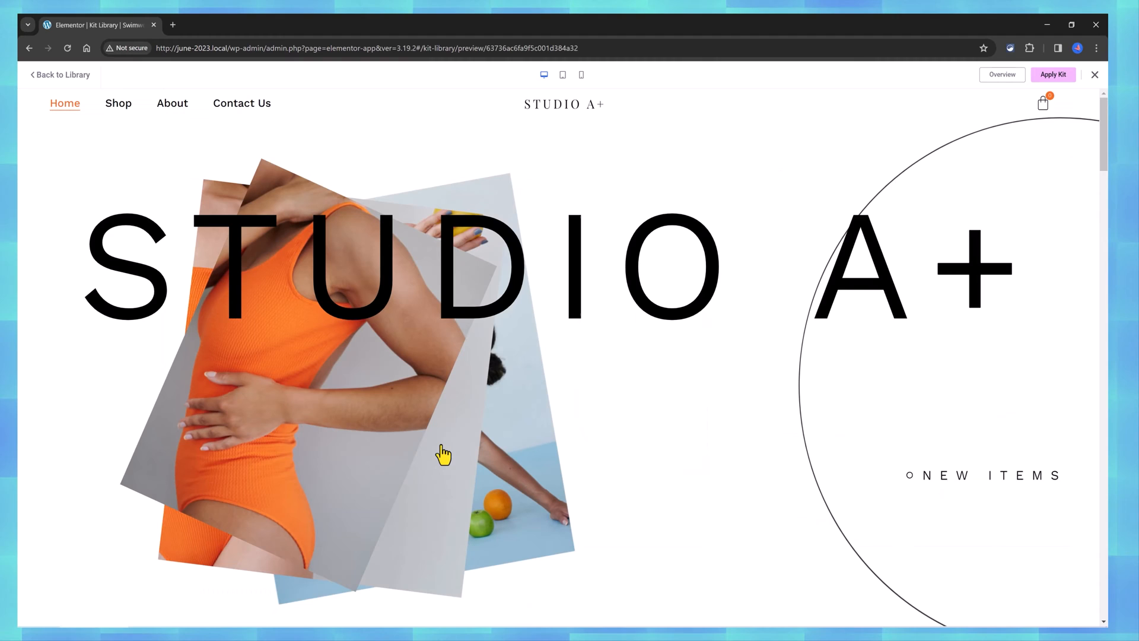
{"action": "scroll", "scroll_direction": "down", "scroll_amount": 3}
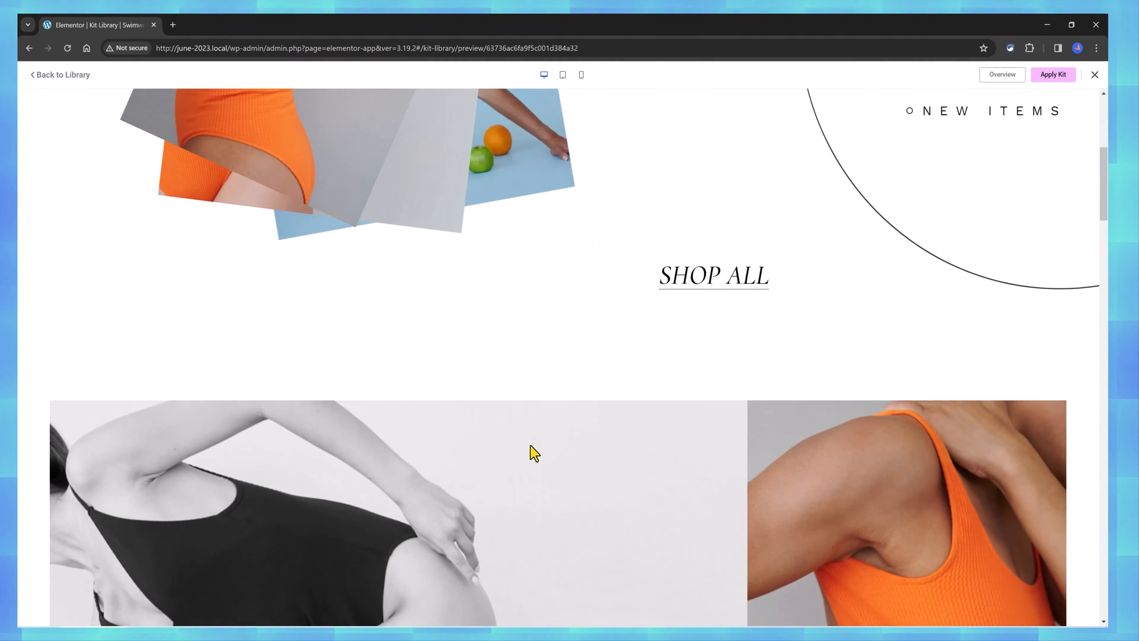
{"action": "scroll", "scroll_direction": "down", "scroll_amount": 3}
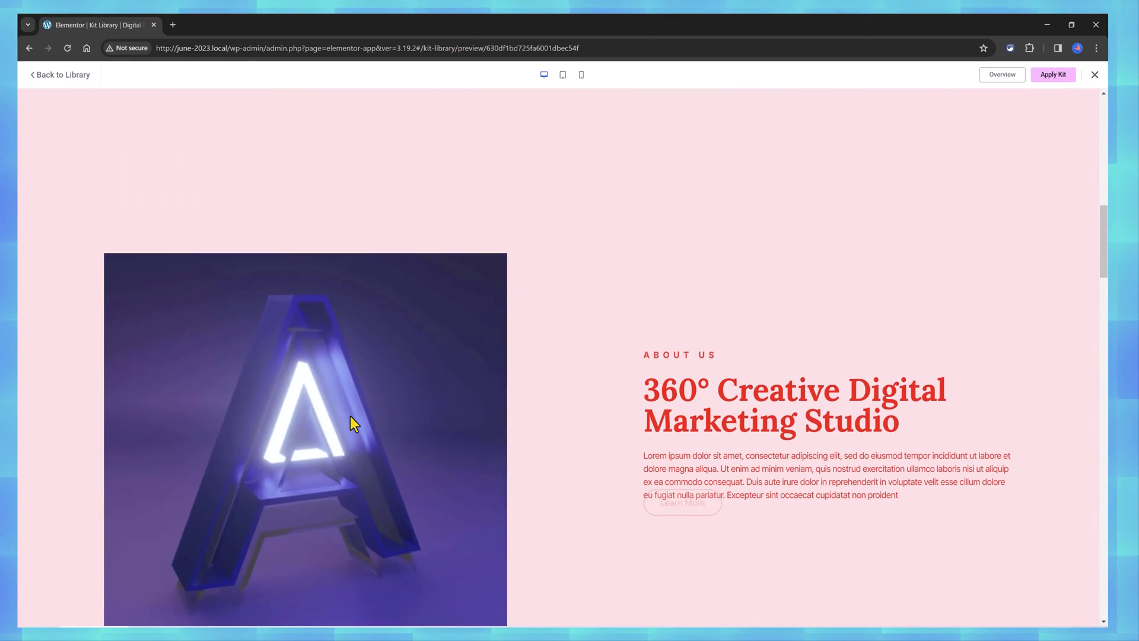
{"action": "scroll", "scroll_direction": "down", "scroll_amount": 3}
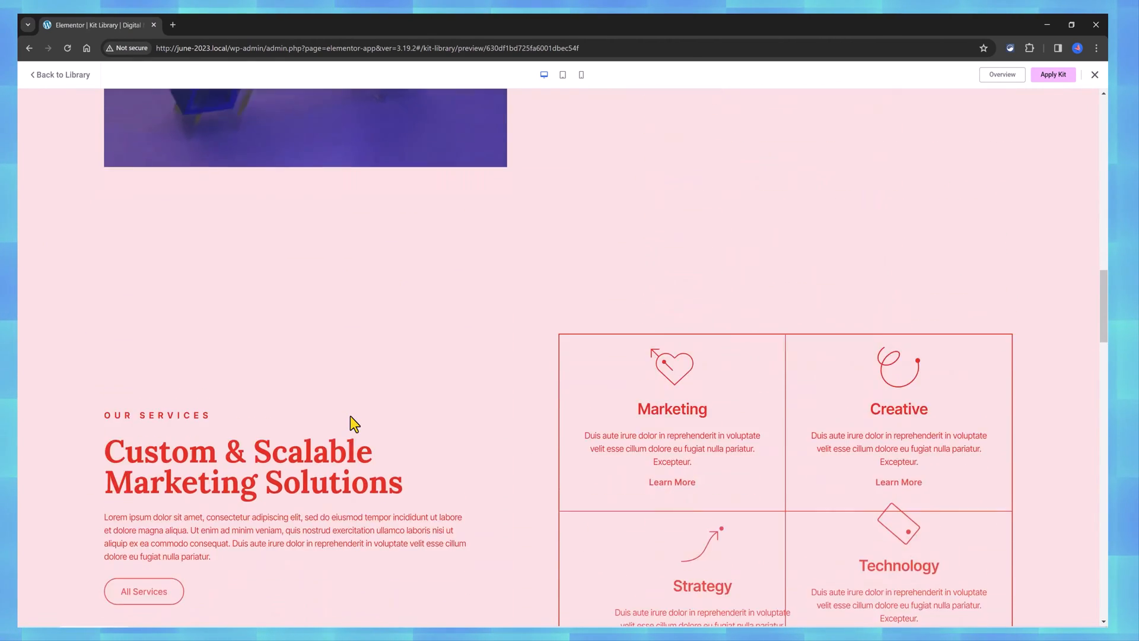
{"action": "scroll", "scroll_direction": "down", "scroll_amount": 3}
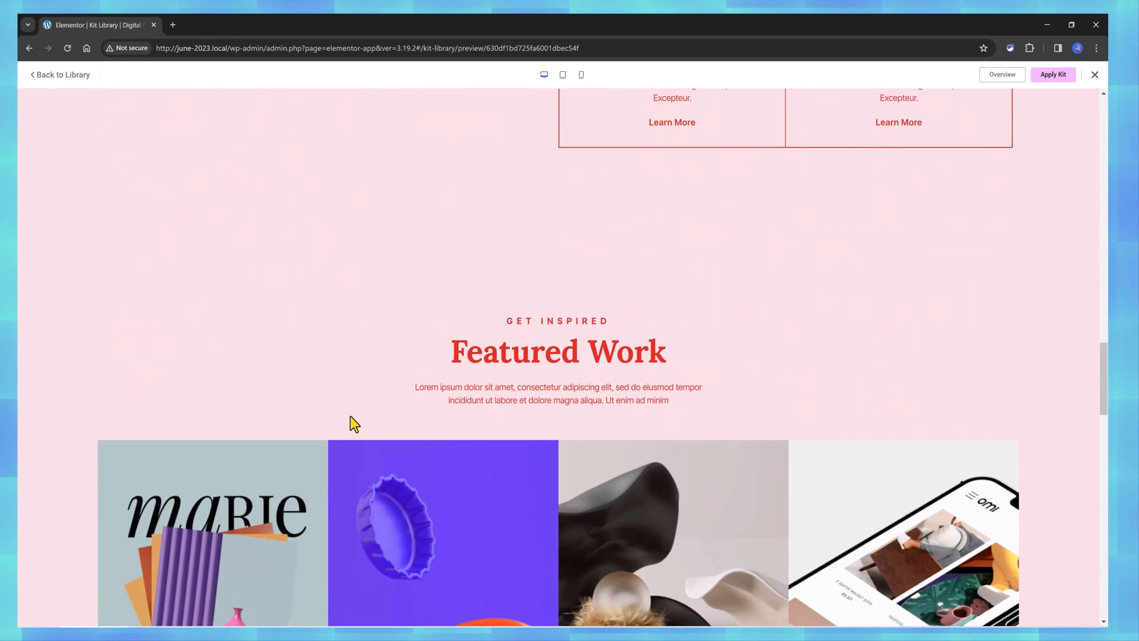
{"action": "mouse_move", "coordinate": [65, 75]}
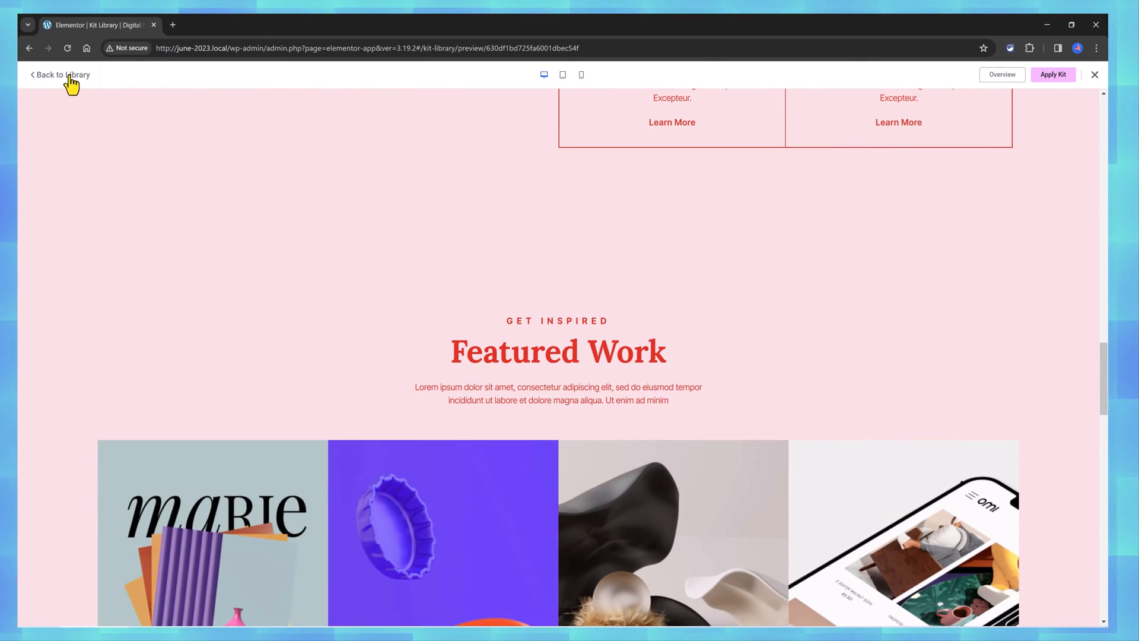
Go back to the kit library and scroll further down the kits grid.
{"action": "left_click", "coordinate": [62, 73]}
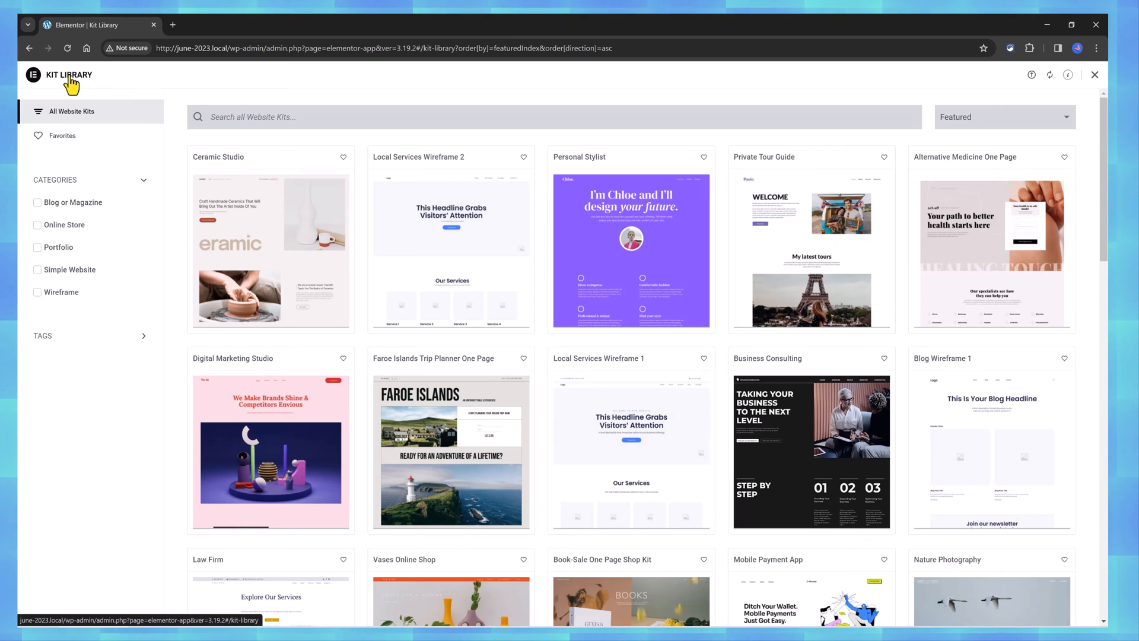
{"action": "mouse_move", "coordinate": [261, 247]}
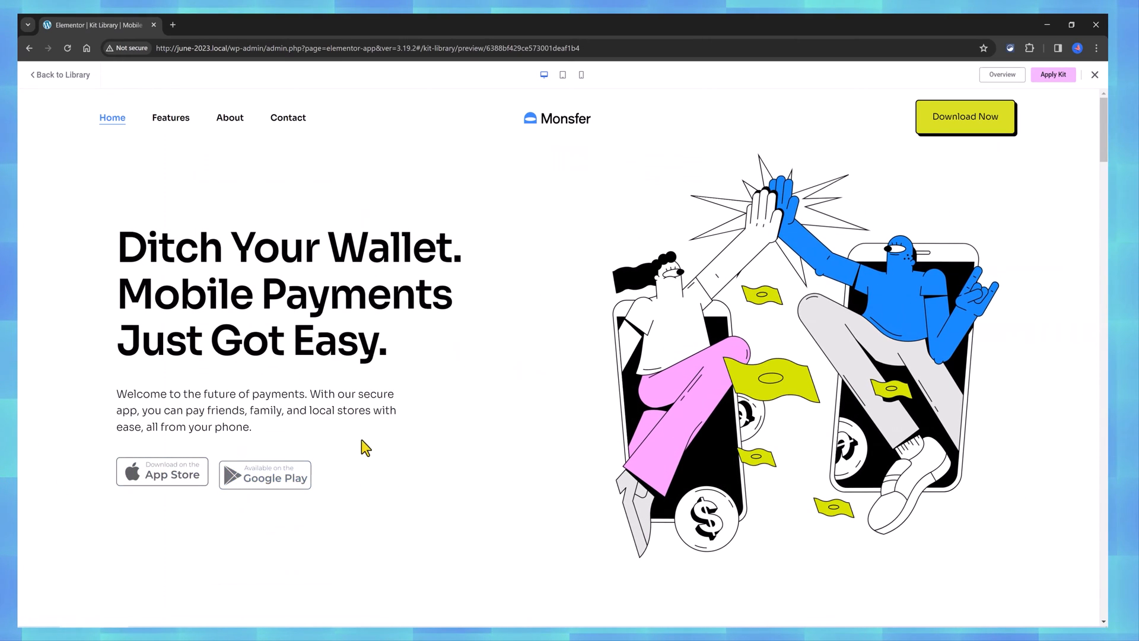
{"action": "scroll", "scroll_direction": "down", "scroll_amount": 3}
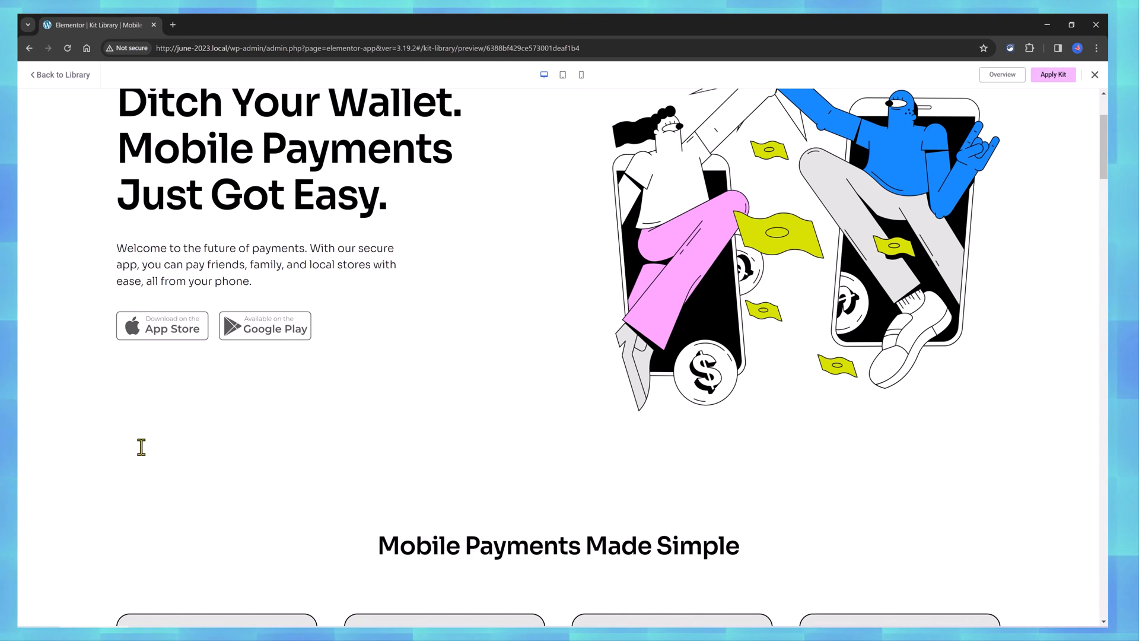
{"action": "scroll", "scroll_direction": "down", "scroll_amount": 3}
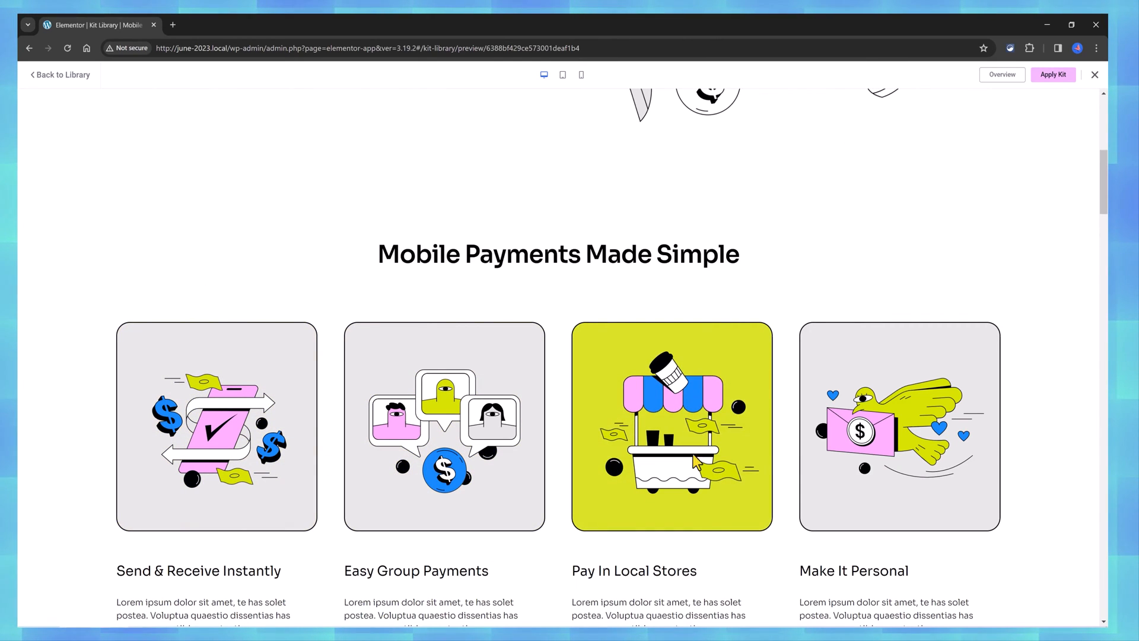
{"action": "mouse_move", "coordinate": [148, 280]}
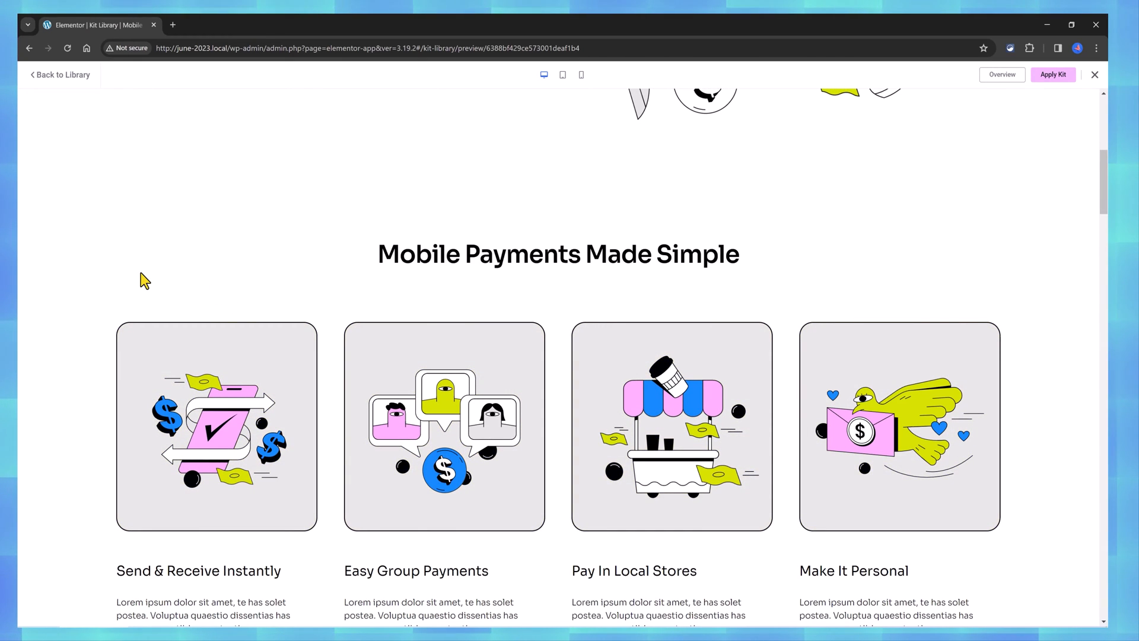
{"action": "scroll", "scroll_direction": "down", "scroll_amount": 3}
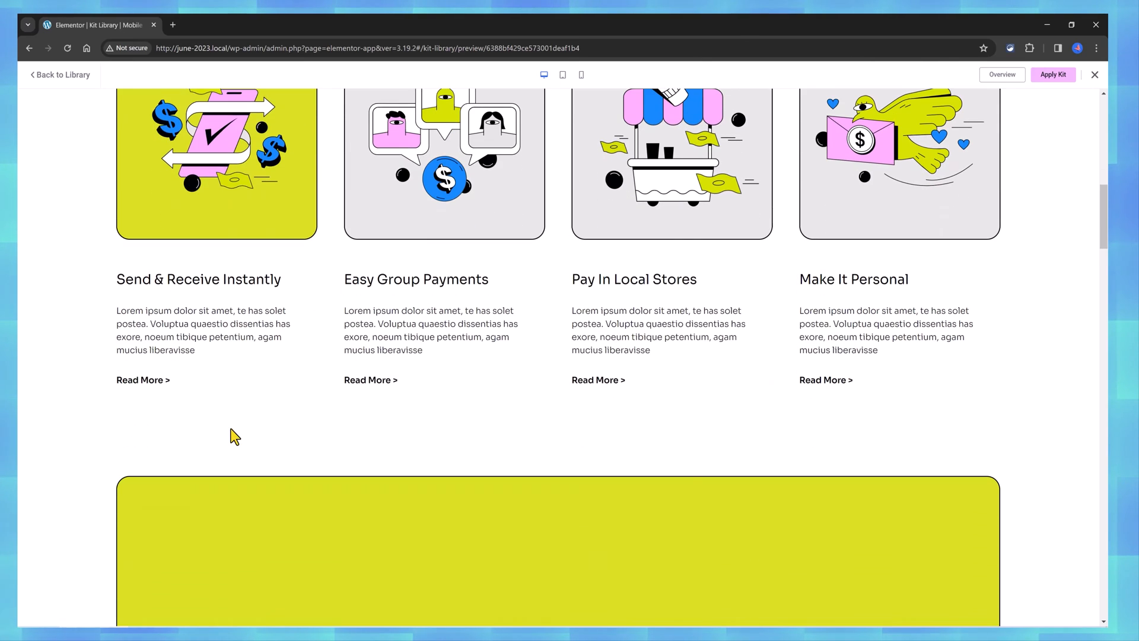
{"action": "scroll", "scroll_direction": "down", "scroll_amount": 3}
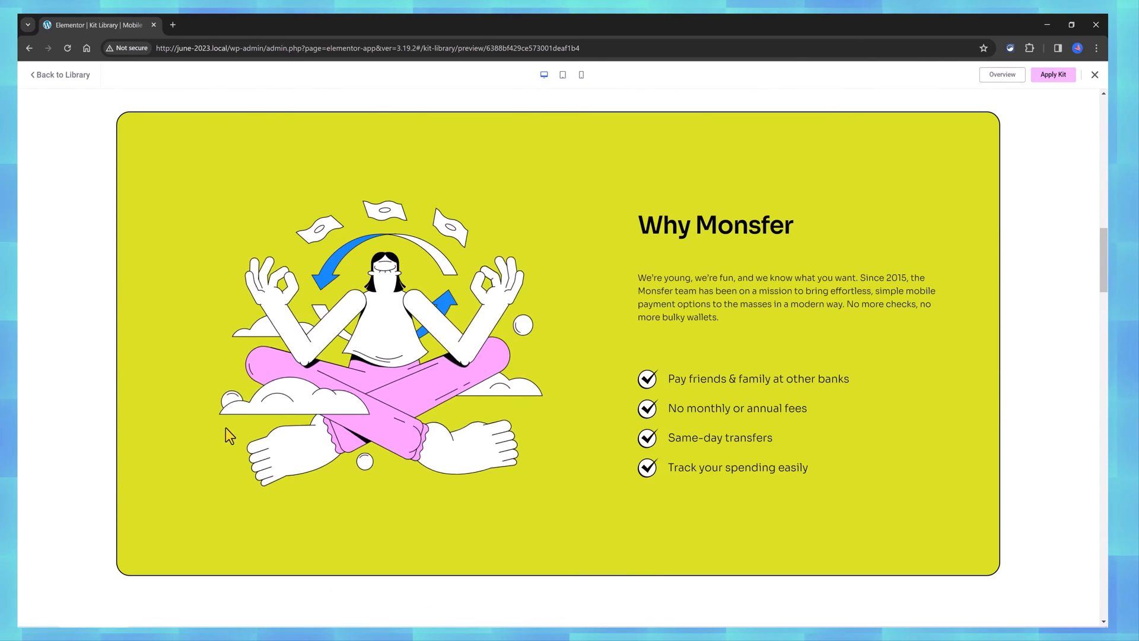
{"action": "scroll", "scroll_direction": "down", "scroll_amount": 3}
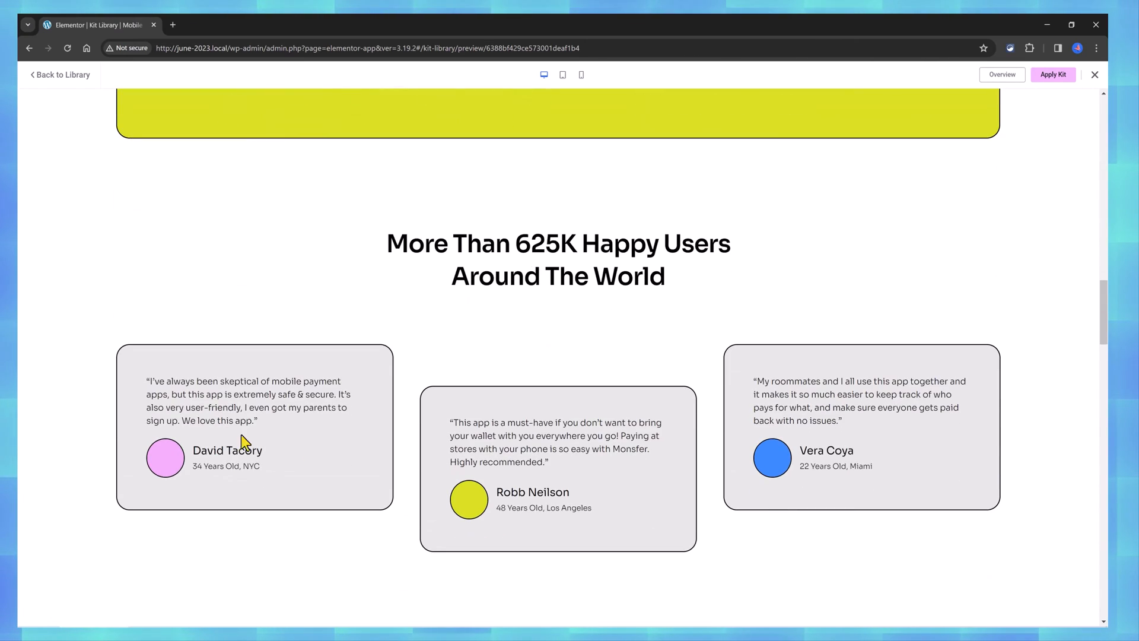
{"action": "mouse_move", "coordinate": [182, 279]}
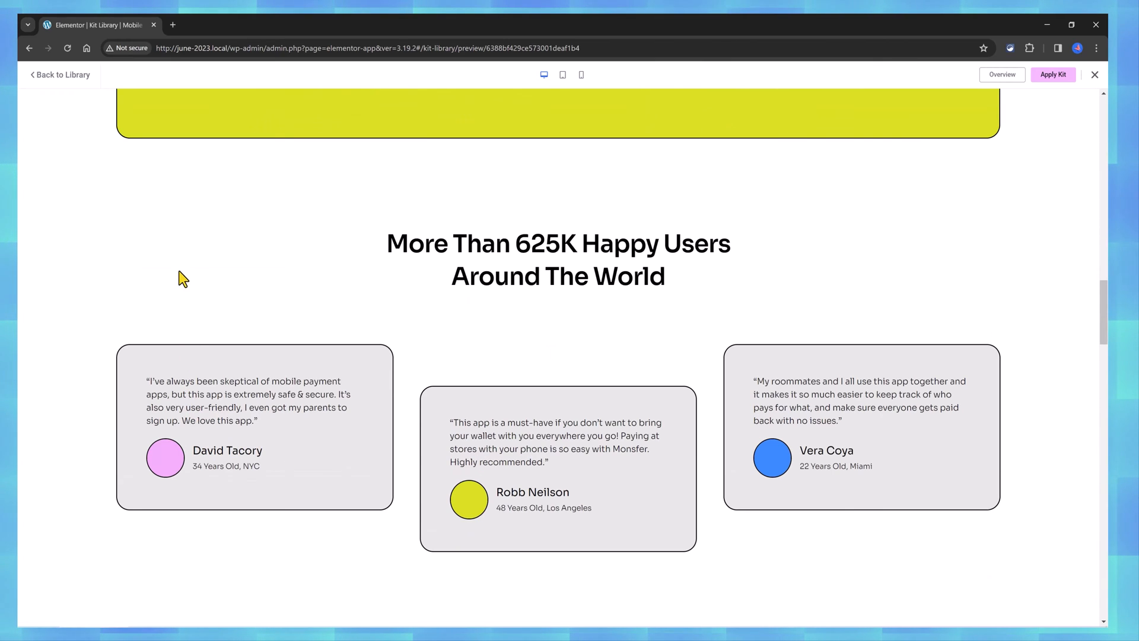
Return from the Mobile Payment App and Food Blog previews to the full kit library.
{"action": "left_click", "coordinate": [62, 75]}
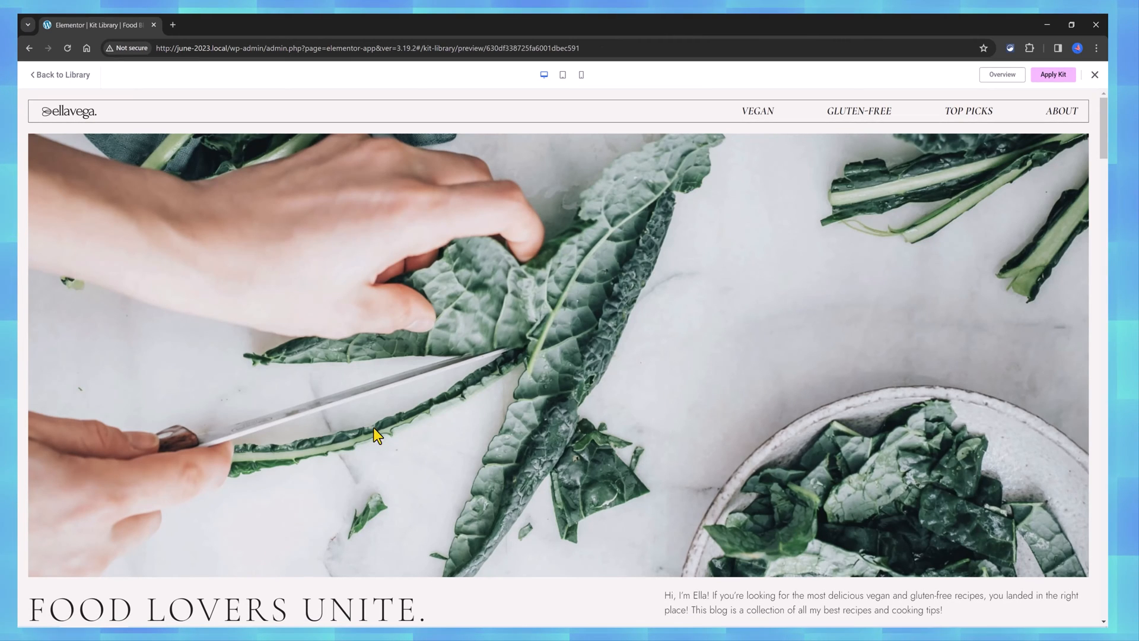
{"action": "mouse_move", "coordinate": [325, 434]}
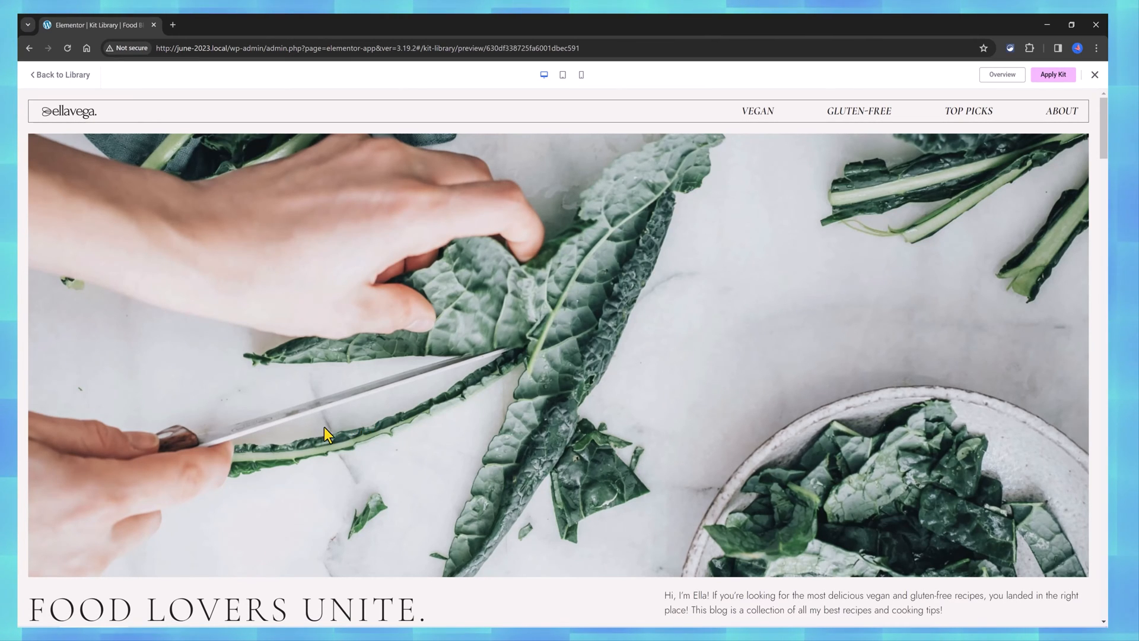
{"action": "left_click", "coordinate": [60, 74]}
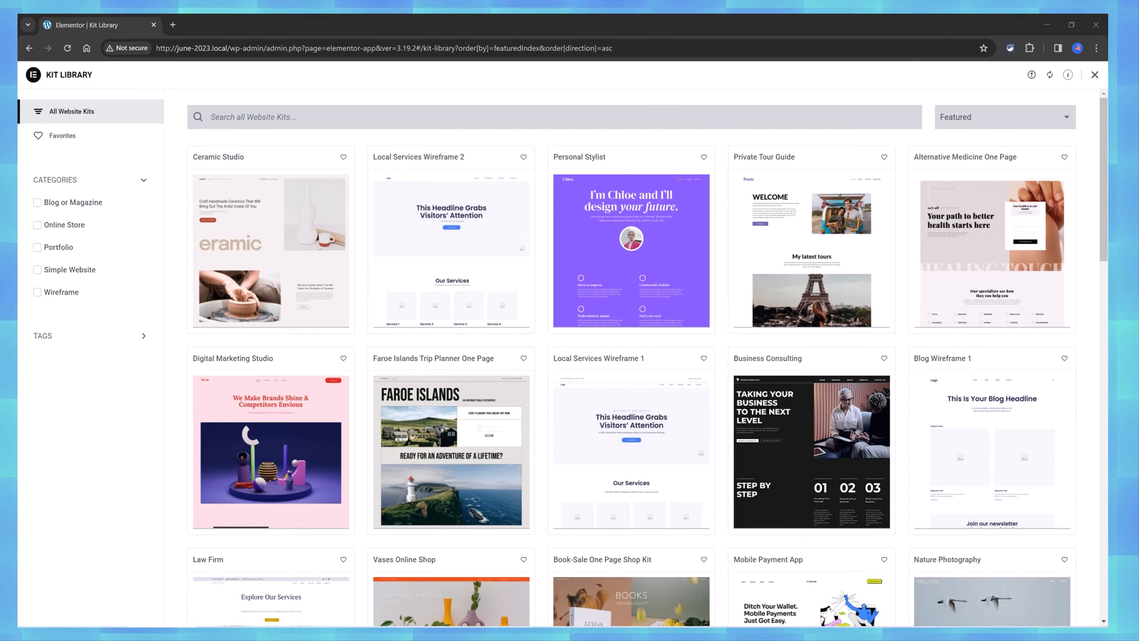
{"action": "mouse_move", "coordinate": [1032, 73]}
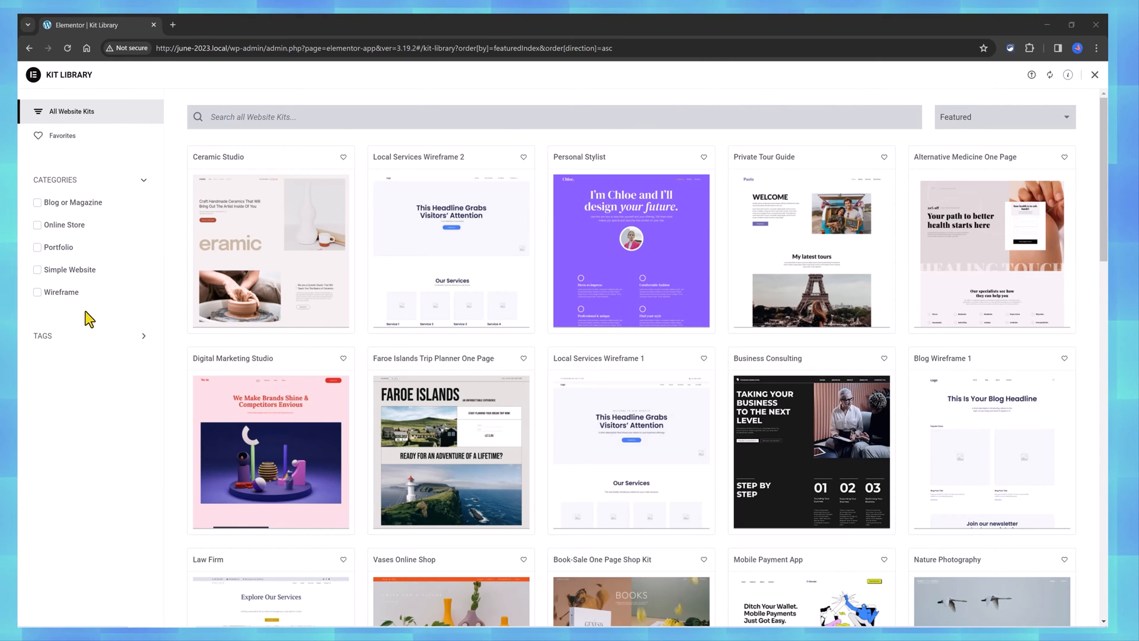
{"action": "mouse_move", "coordinate": [89, 355]}
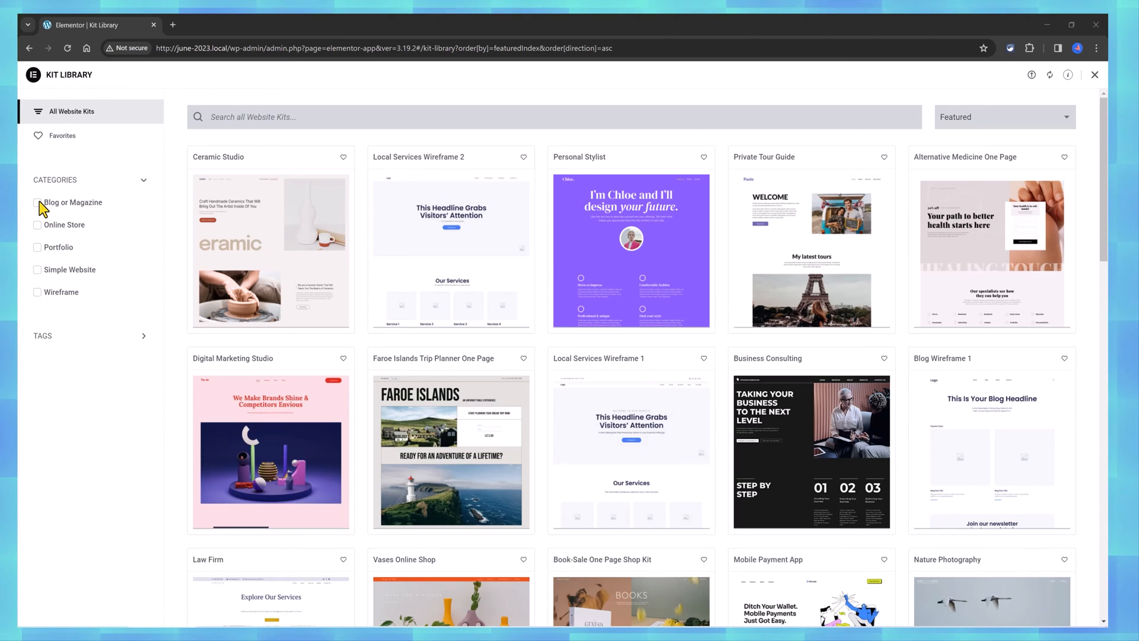
Filter the library to Blog or Magazine kits tagged Creative, Design and Consulting.
{"action": "left_click", "coordinate": [34, 202]}
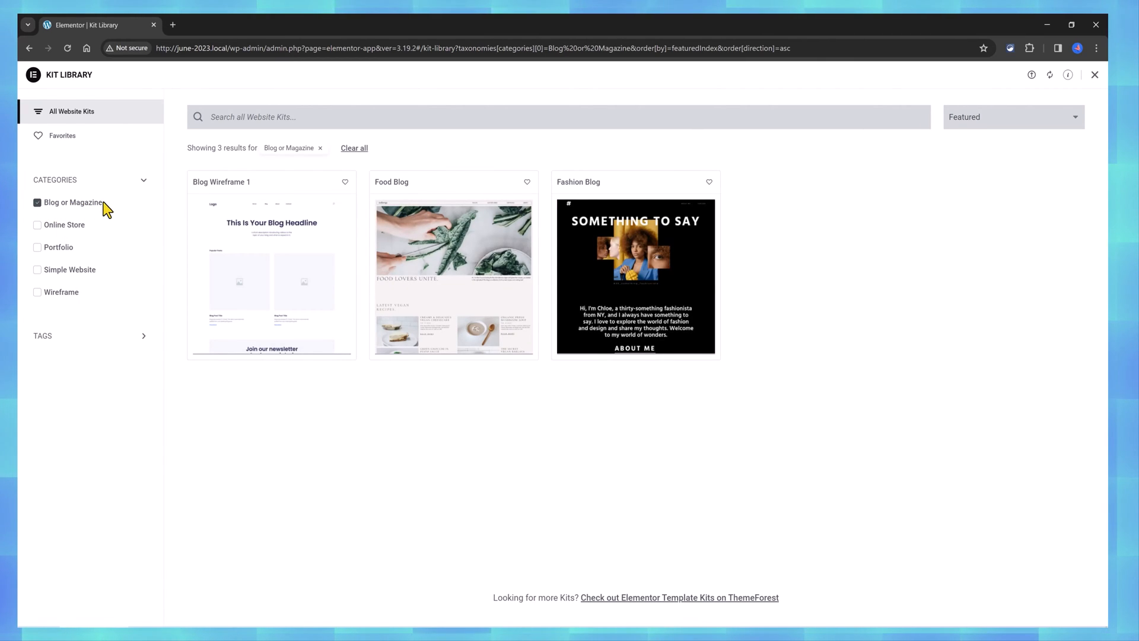
{"action": "mouse_move", "coordinate": [78, 283]}
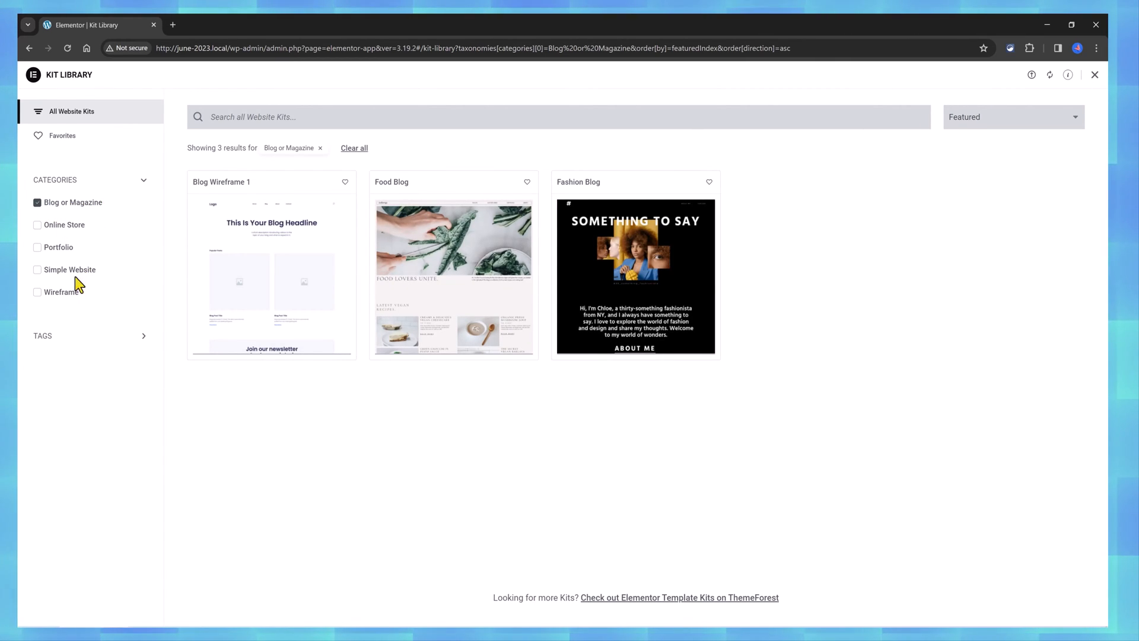
{"action": "left_click", "coordinate": [37, 409]}
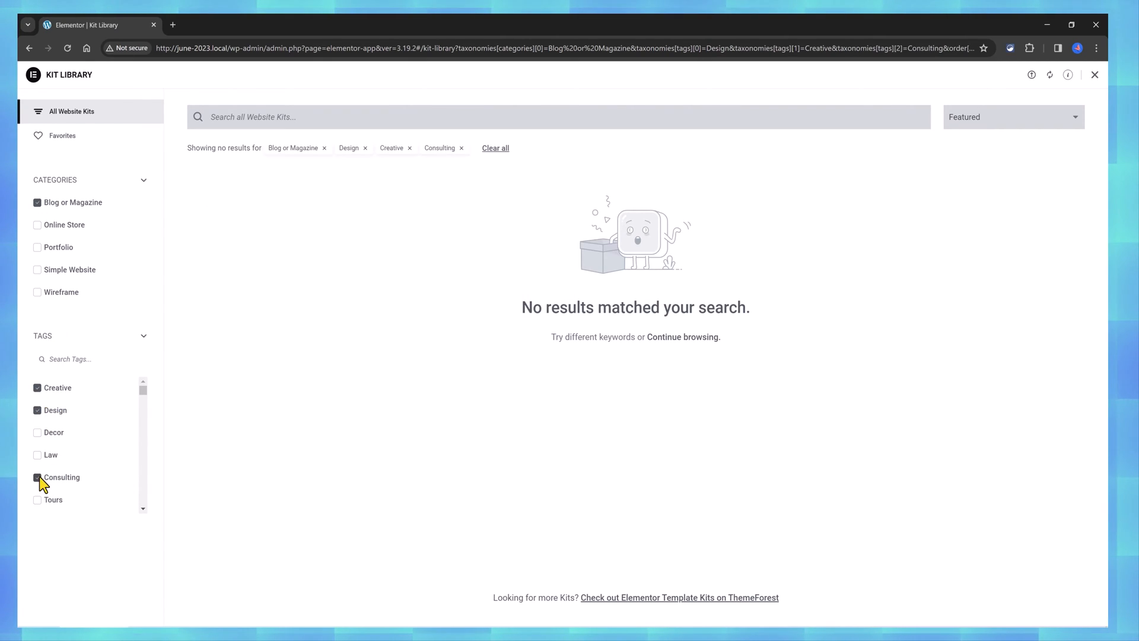
{"action": "left_click", "coordinate": [35, 202]}
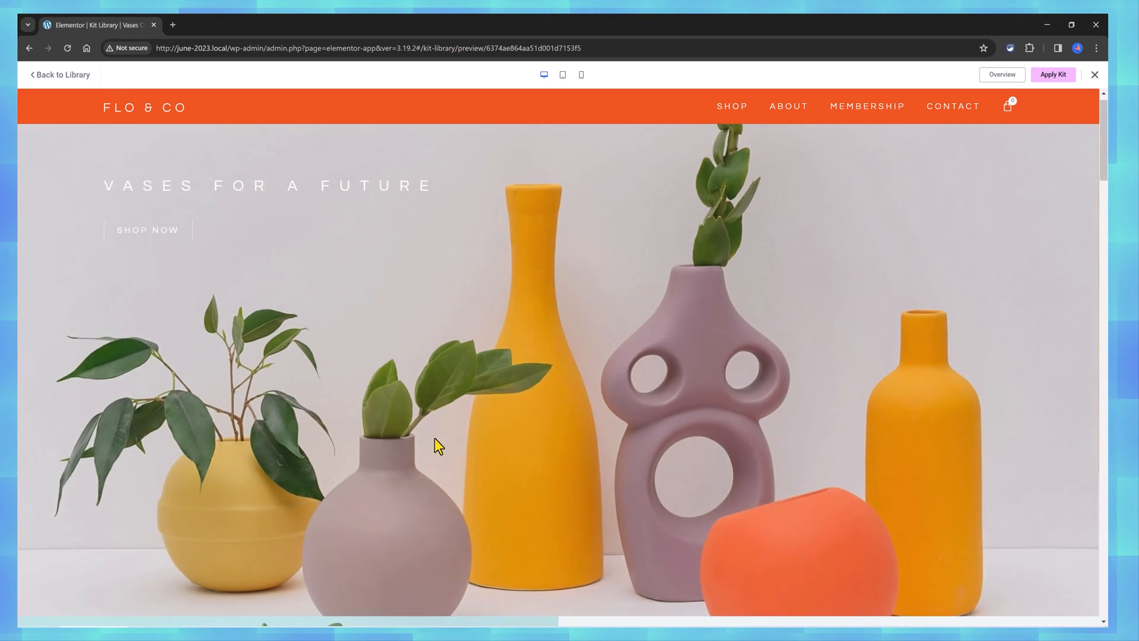
Scroll the Vases Online Shop kit preview through its products to the customer testimonials.
{"action": "scroll", "scroll_direction": "down", "scroll_amount": 3}
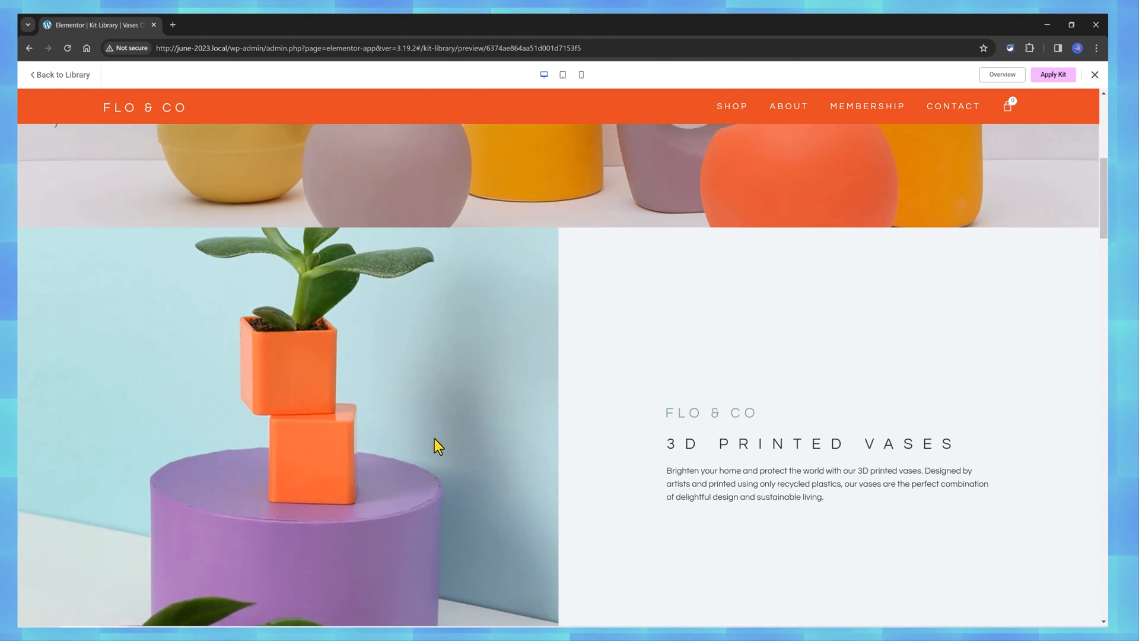
{"action": "scroll", "scroll_direction": "down", "scroll_amount": 3}
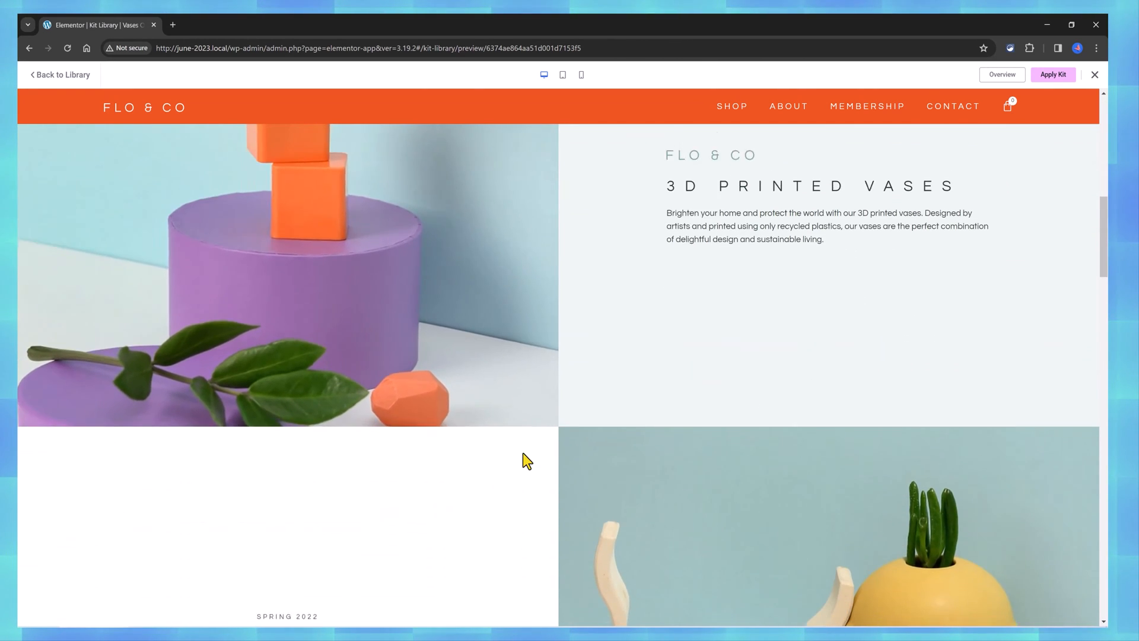
{"action": "scroll", "scroll_direction": "down", "scroll_amount": 3}
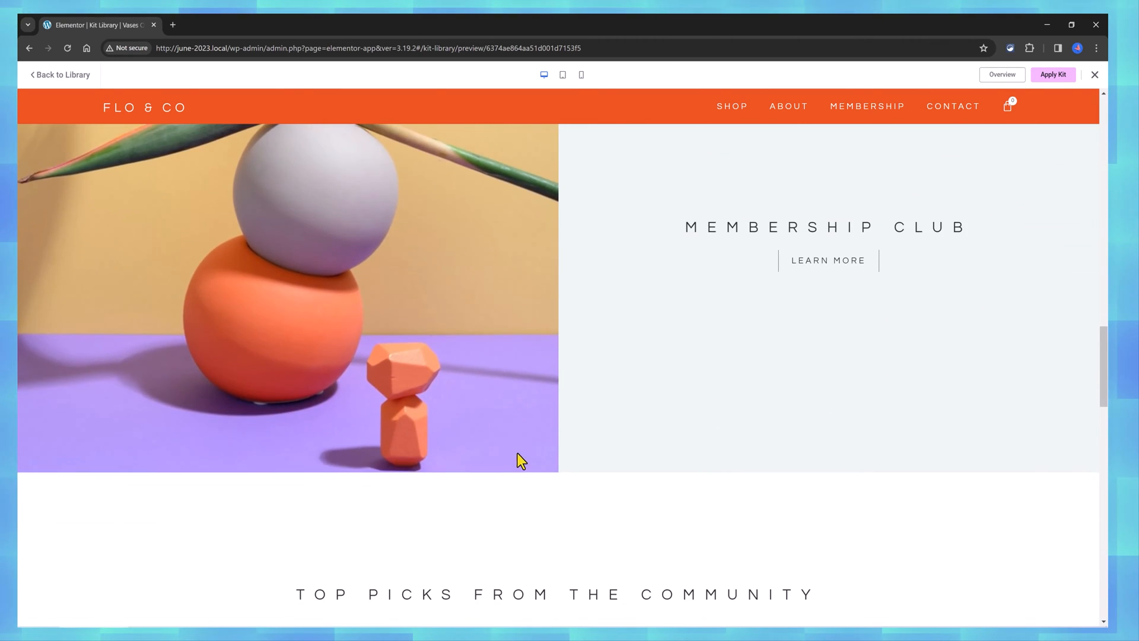
{"action": "scroll", "scroll_direction": "down", "scroll_amount": 3}
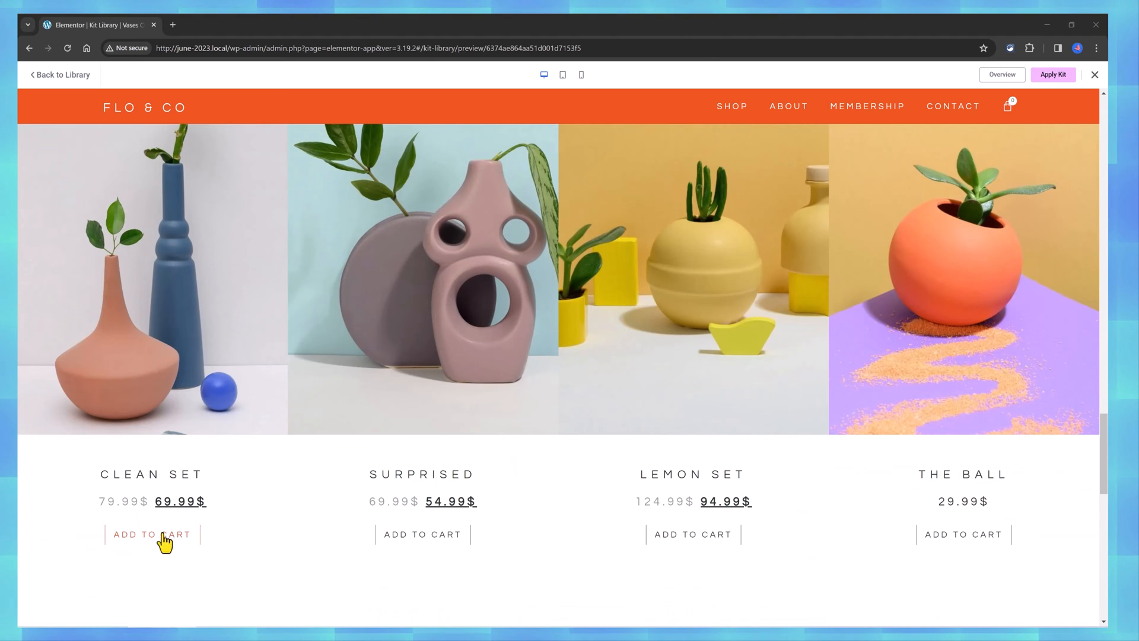
{"action": "scroll", "scroll_direction": "down", "scroll_amount": 3}
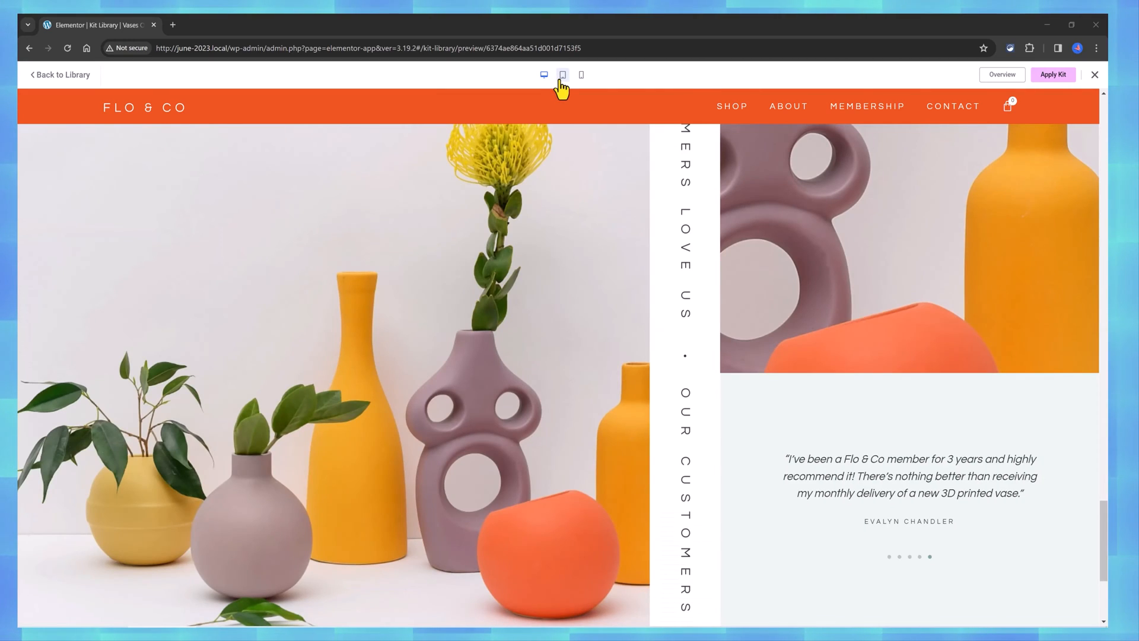
Check the vases shop kit at tablet width, dismiss the newsletter popup and return to desktop.
{"action": "left_click", "coordinate": [562, 74]}
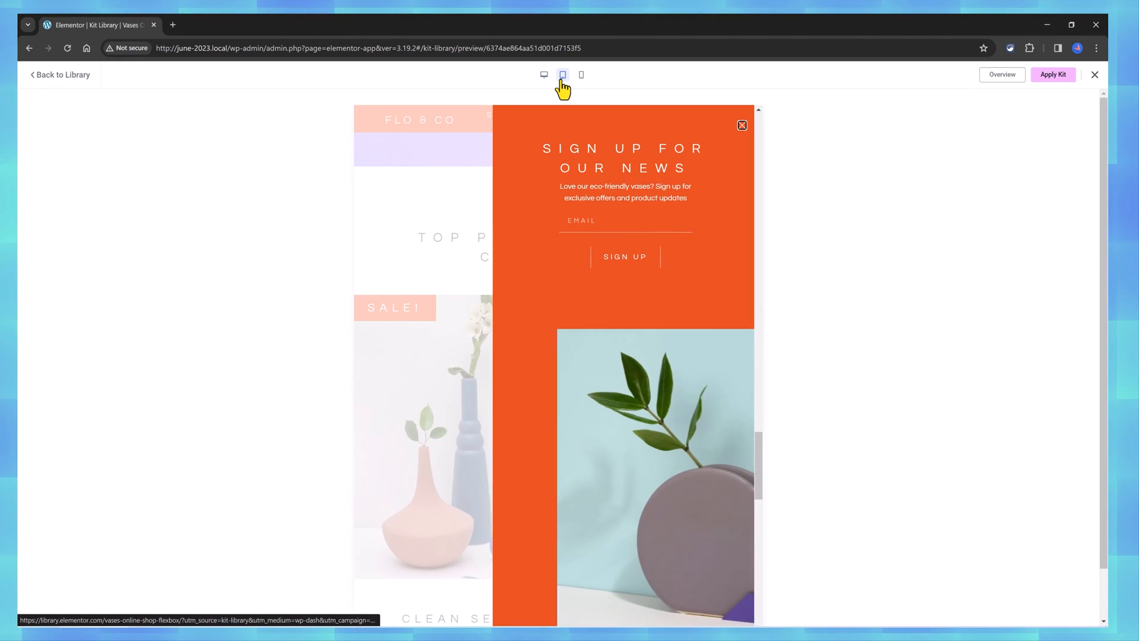
{"action": "left_click", "coordinate": [562, 74]}
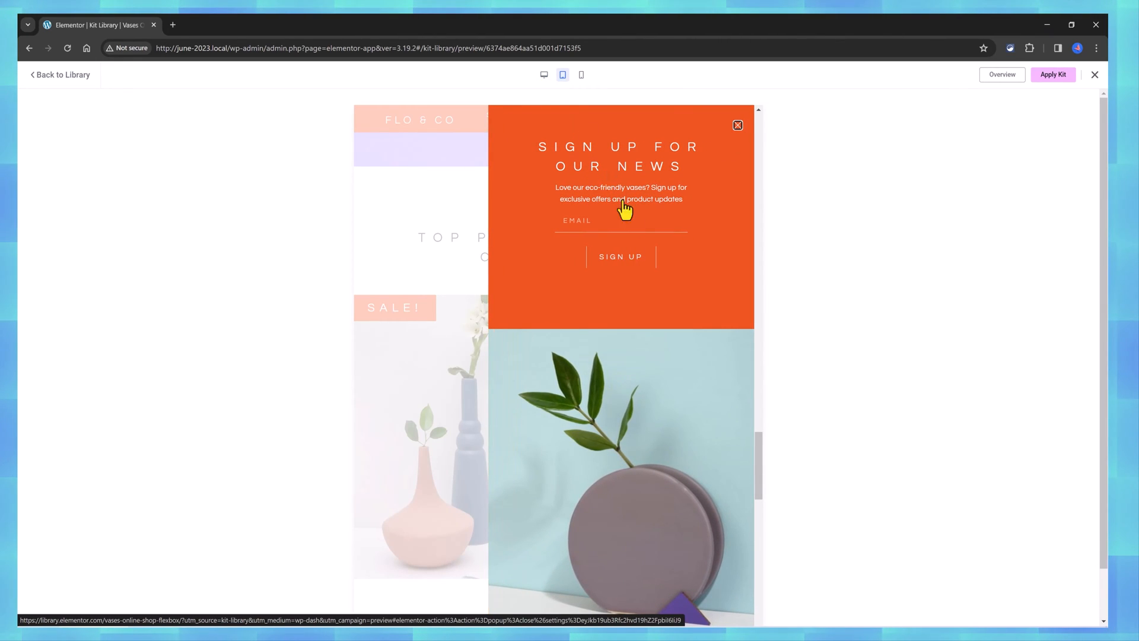
{"action": "left_click", "coordinate": [738, 126]}
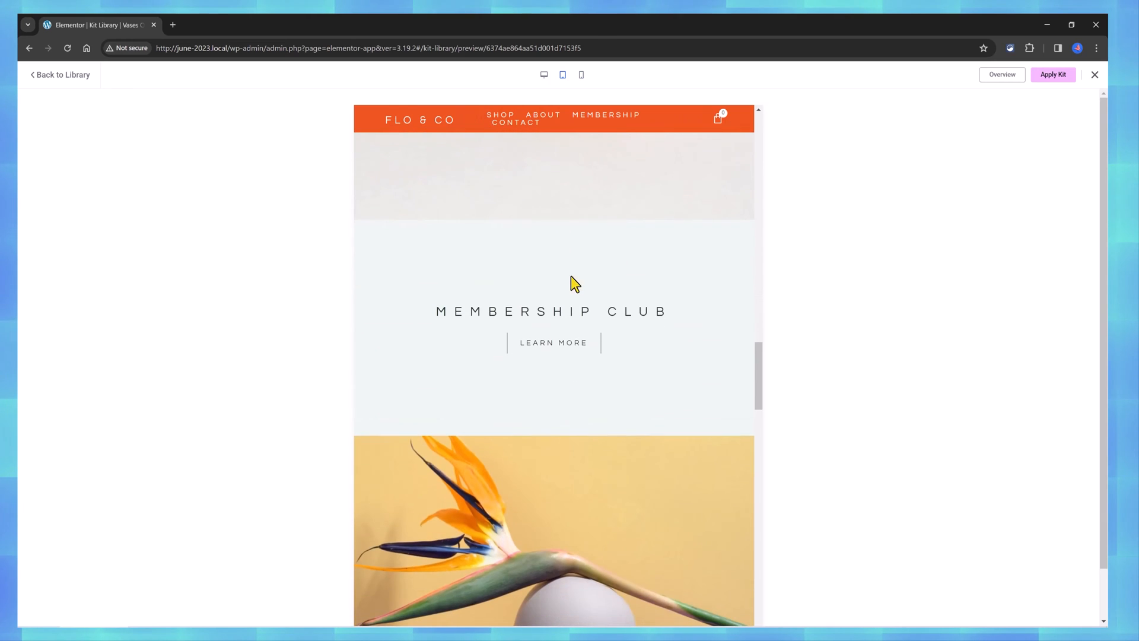
{"action": "left_click", "coordinate": [582, 73]}
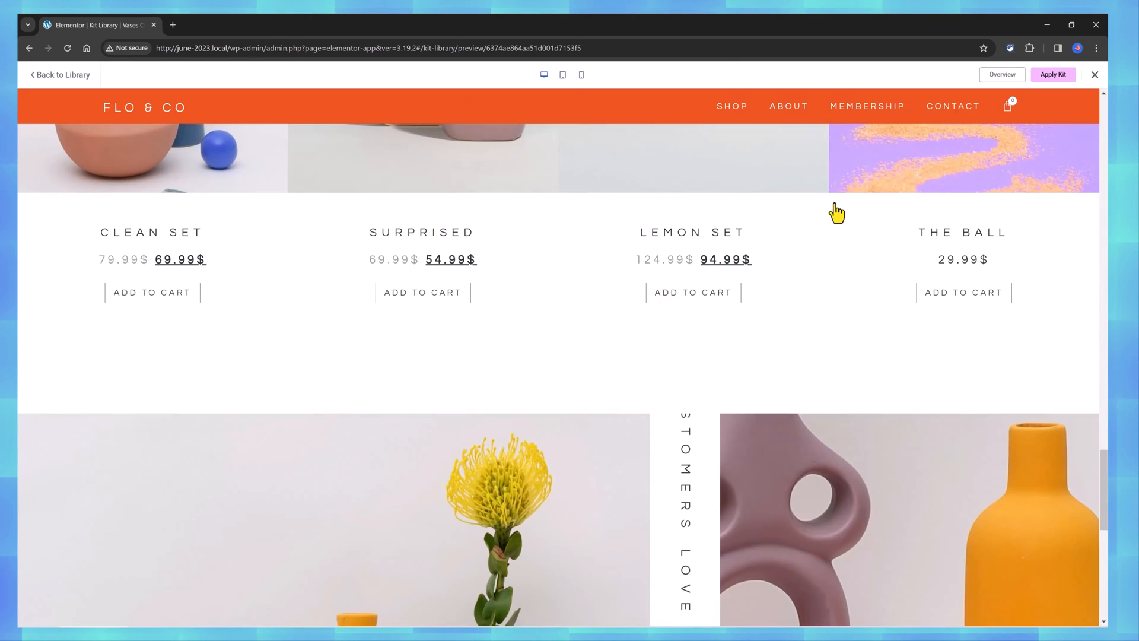
{"action": "mouse_move", "coordinate": [712, 235]}
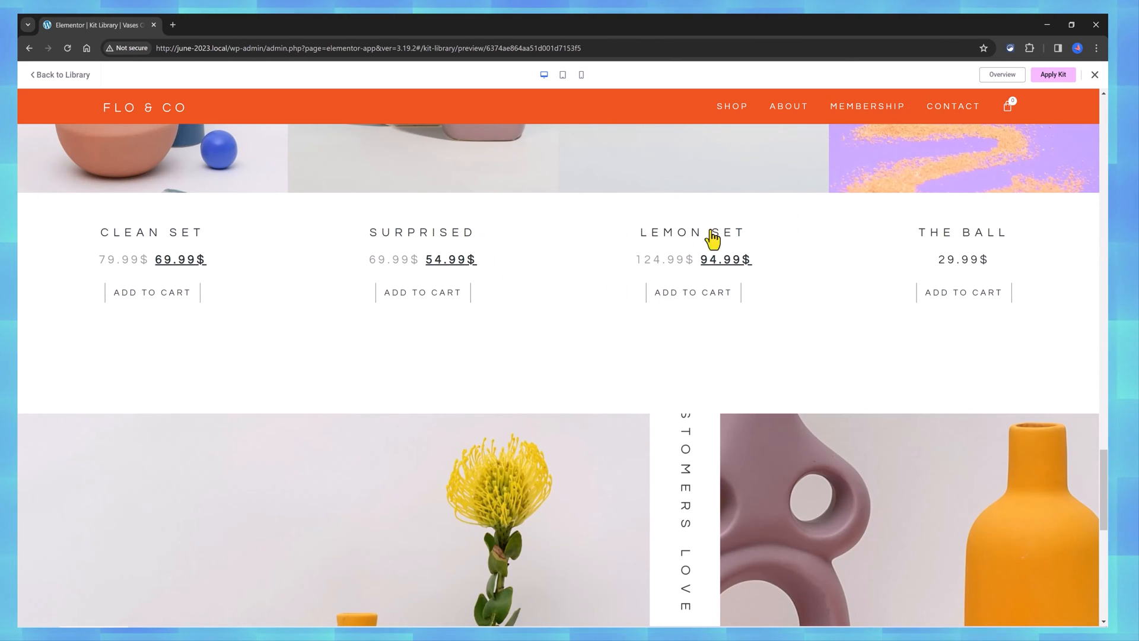
{"action": "mouse_move", "coordinate": [57, 75]}
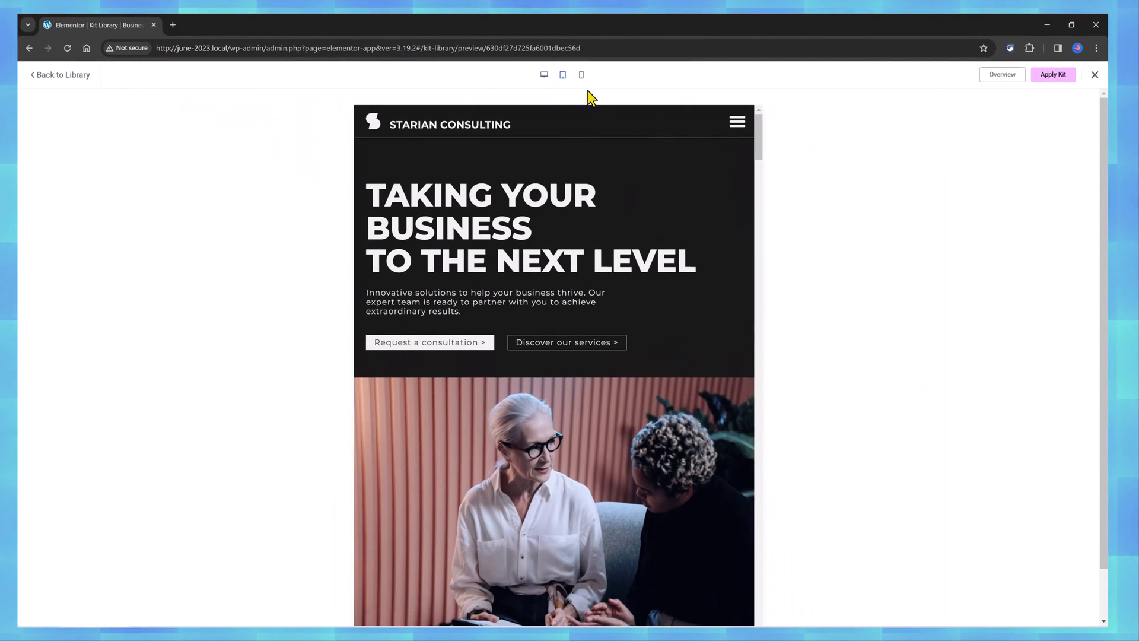
Check the Starian Consulting kit at phone and tablet widths, then back to desktop.
{"action": "left_click", "coordinate": [581, 75]}
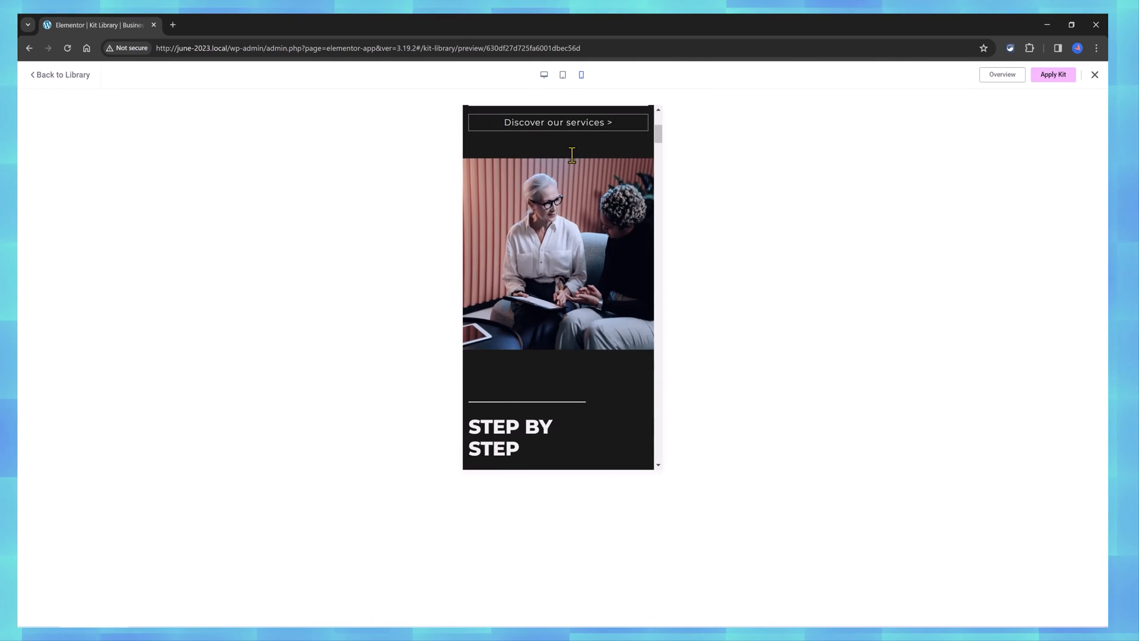
{"action": "left_click", "coordinate": [563, 73]}
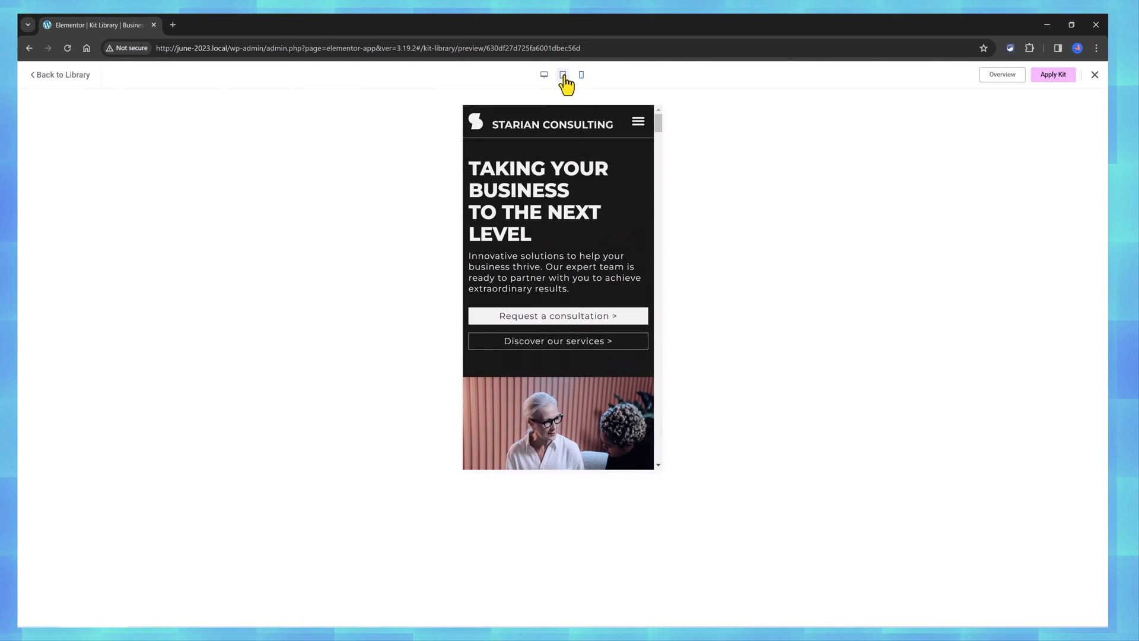
{"action": "left_click", "coordinate": [543, 74]}
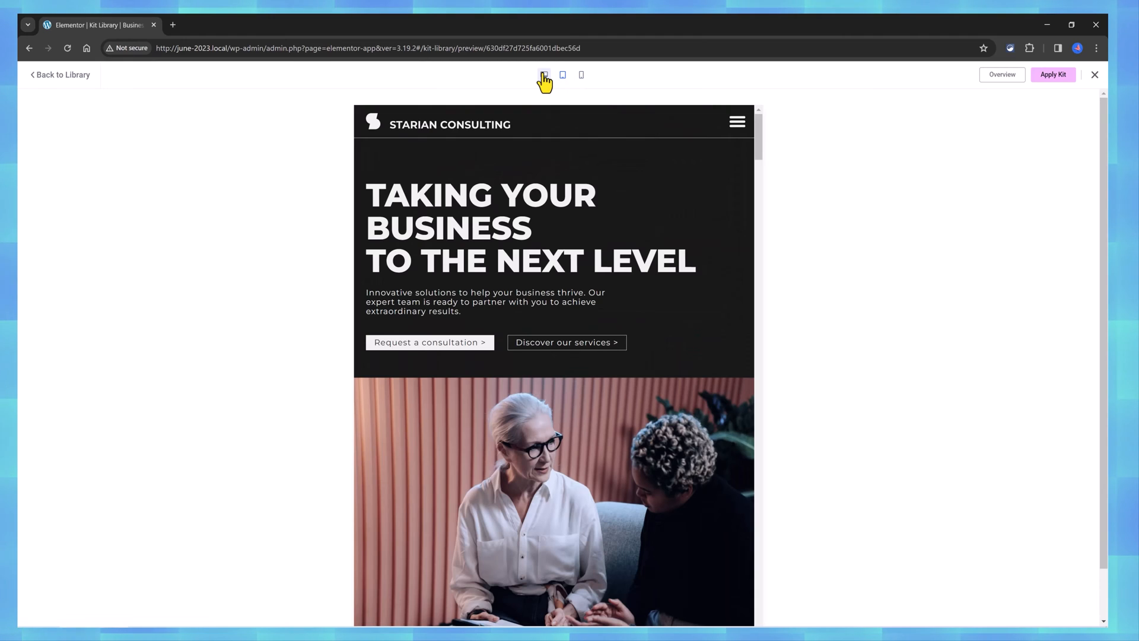
{"action": "left_click", "coordinate": [1053, 73]}
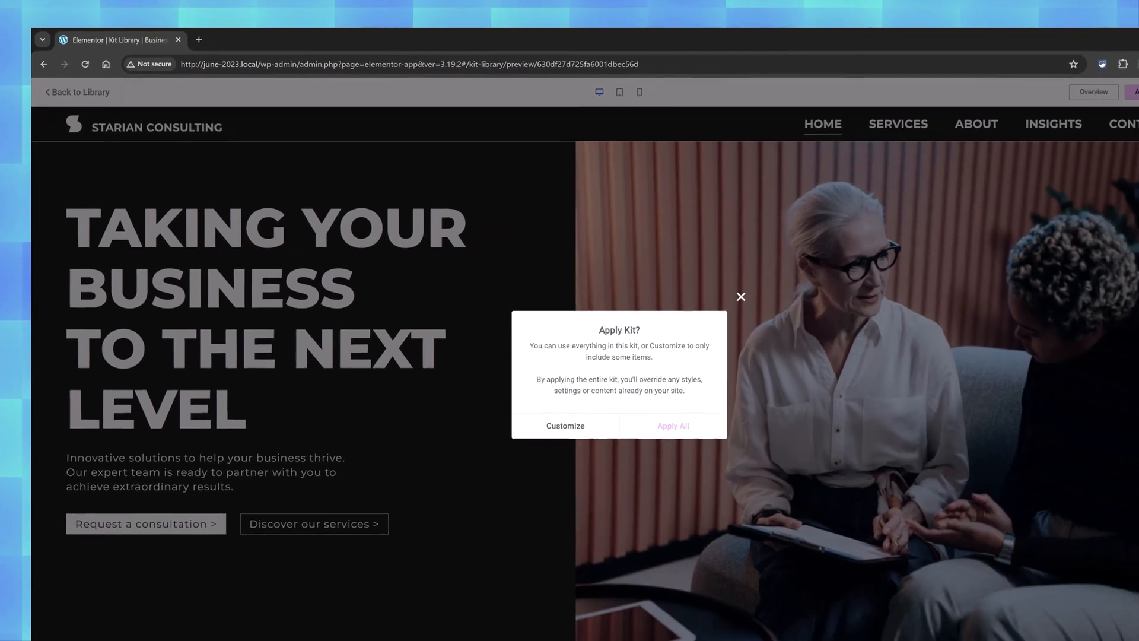
Apply the entire kit, skipping SVG uploads on the unfiltered-files prompt, and close the completion summary.
{"action": "left_click", "coordinate": [673, 425]}
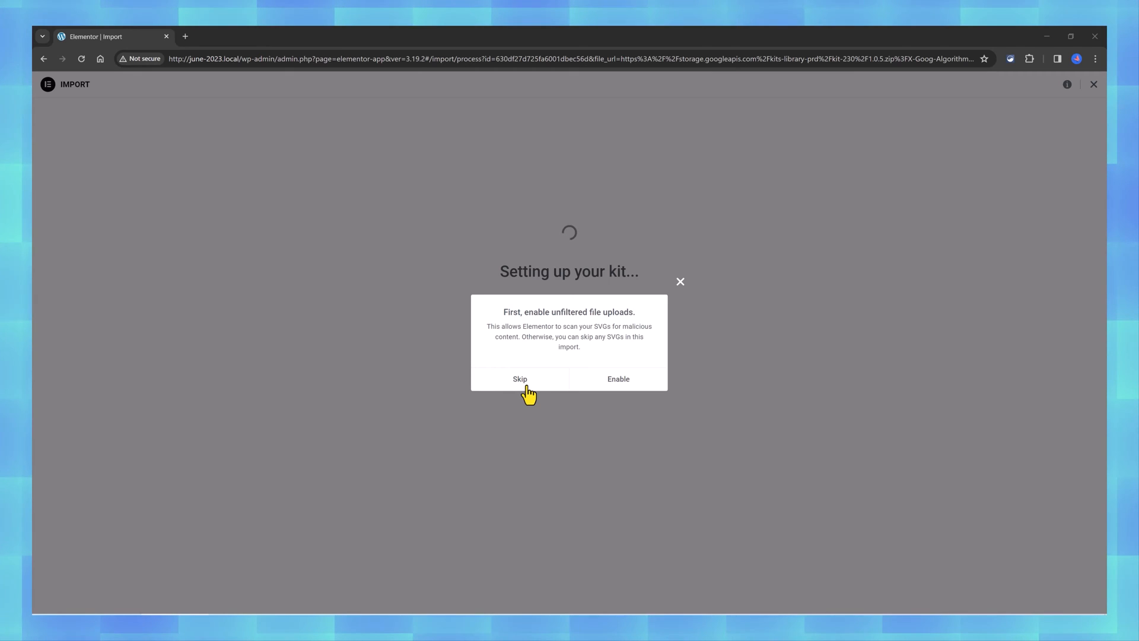
{"action": "left_click", "coordinate": [519, 379]}
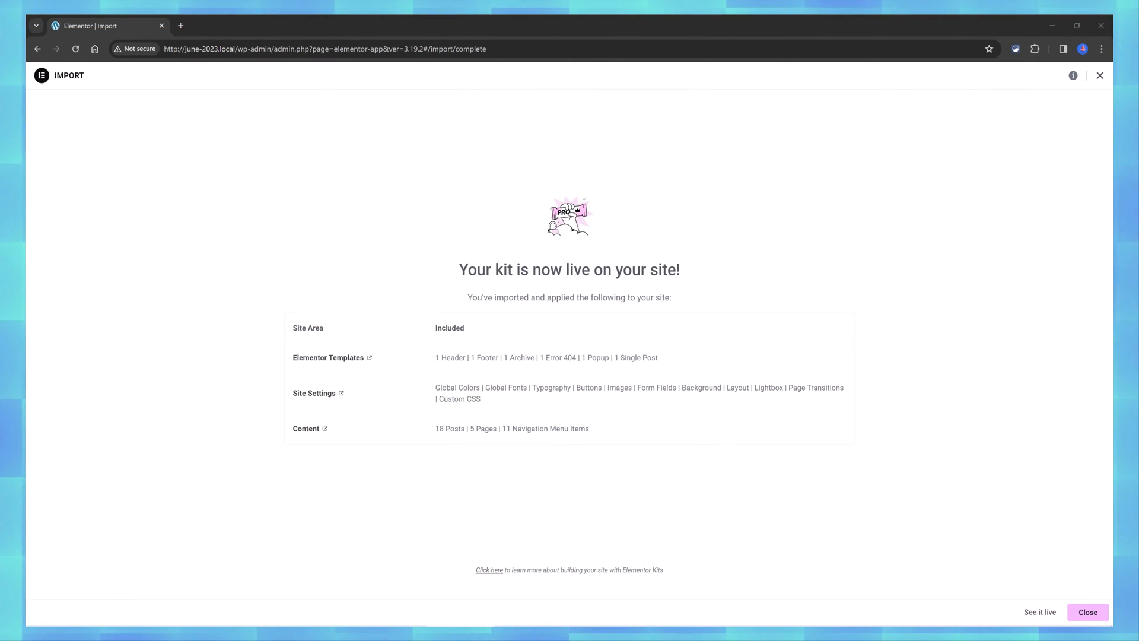
{"action": "left_click", "coordinate": [1087, 612]}
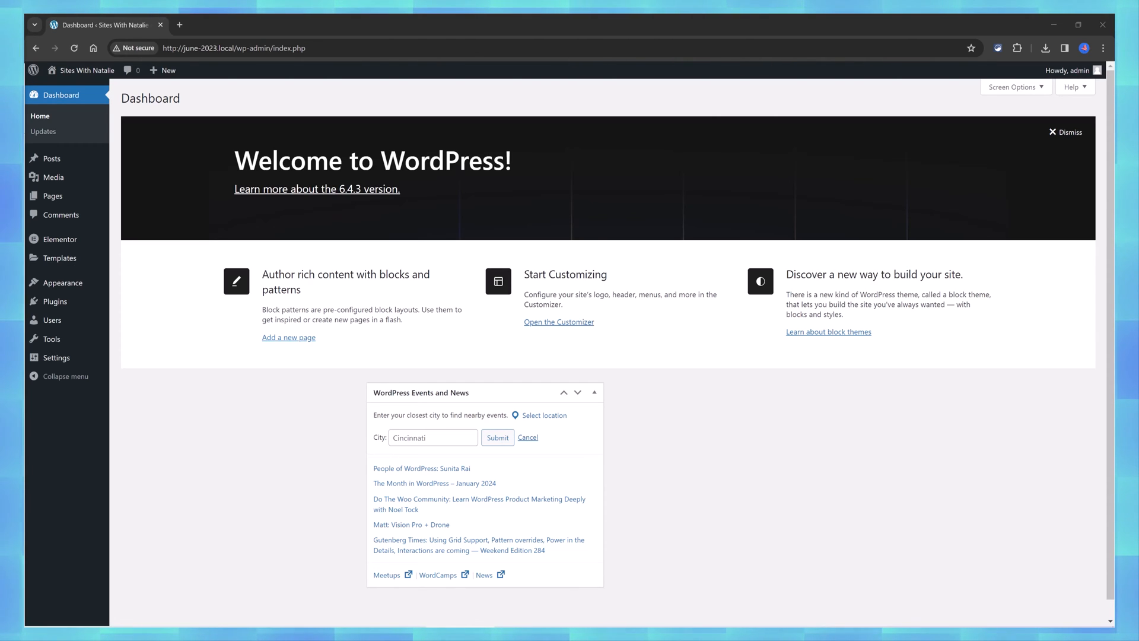
{"action": "mouse_move", "coordinate": [62, 282]}
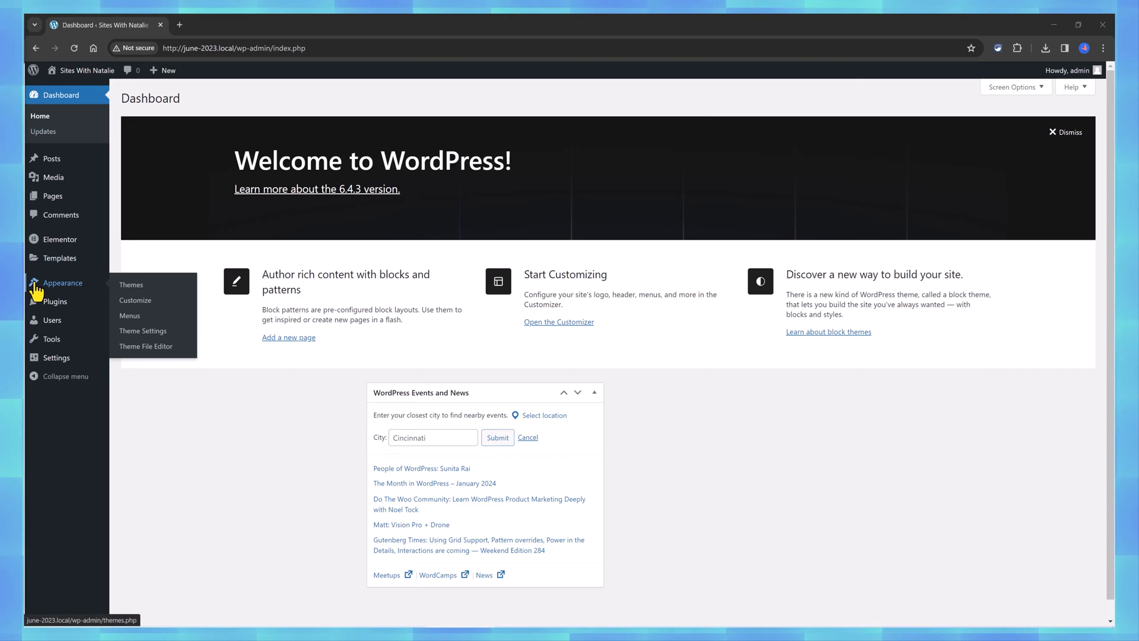
{"action": "mouse_move", "coordinate": [92, 294]}
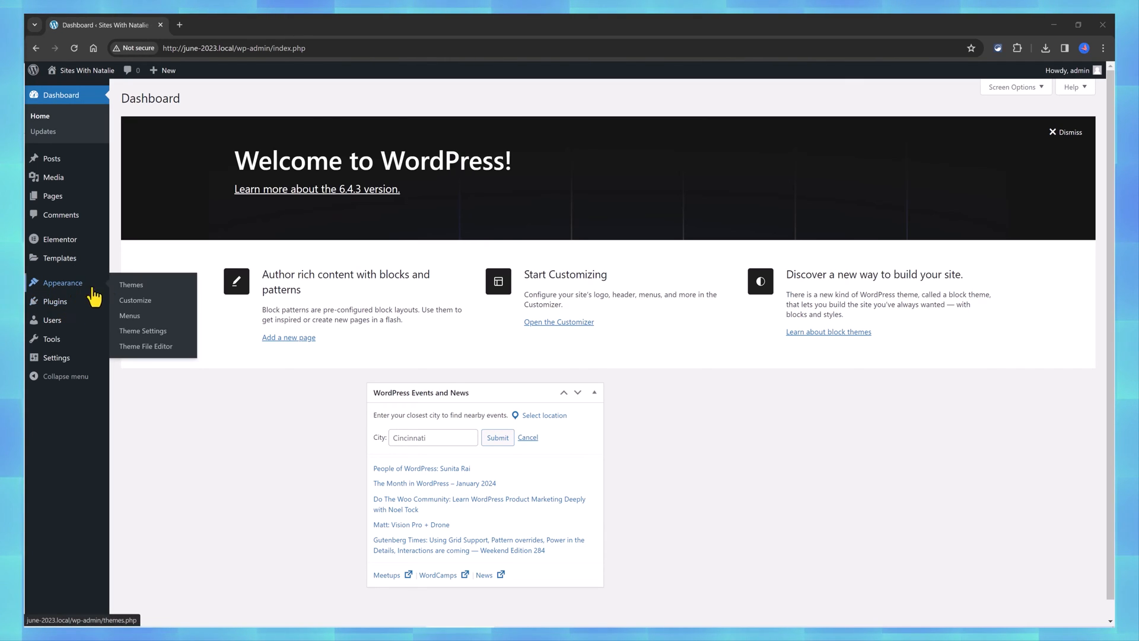
Remove the Recruiting & Training item from the Customer Service menu in the Customizer.
{"action": "left_click", "coordinate": [129, 316]}
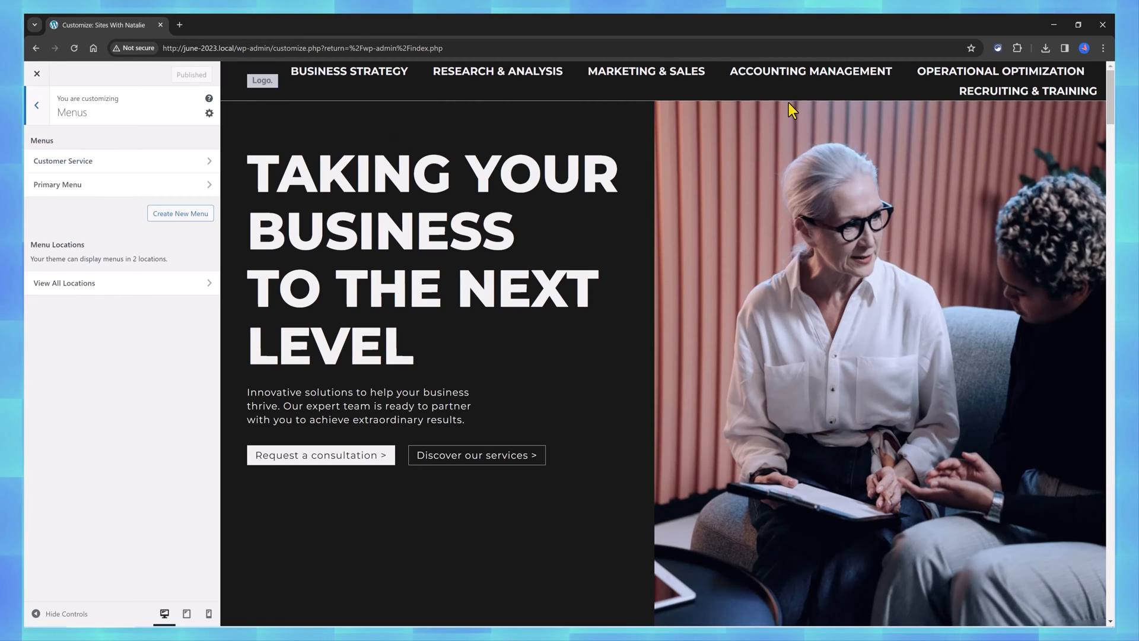
{"action": "left_click", "coordinate": [63, 161]}
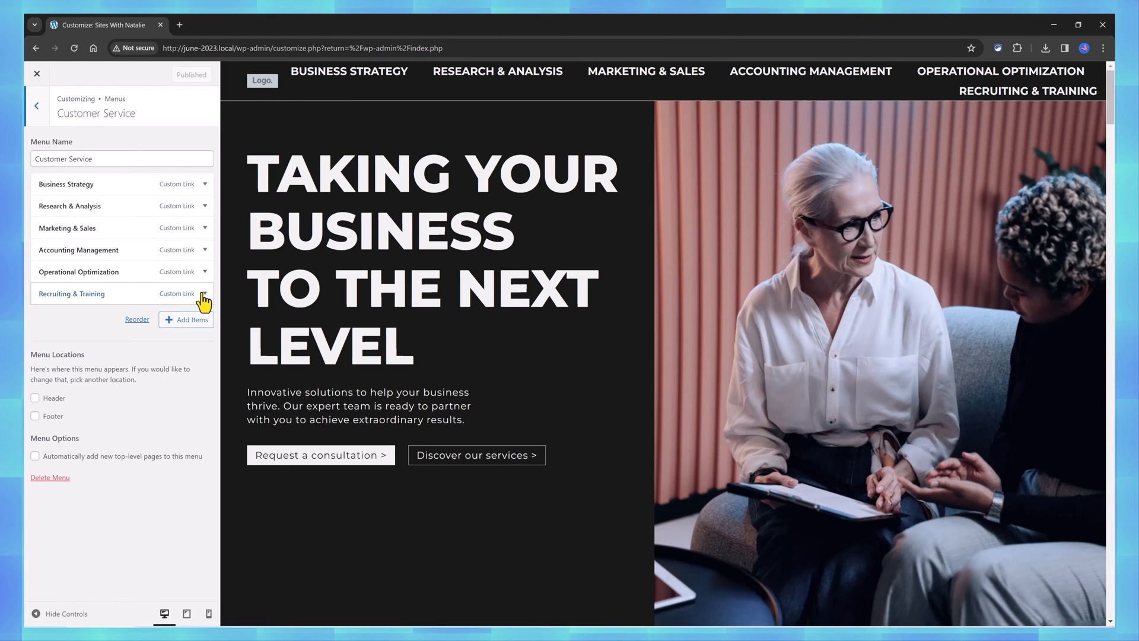
{"action": "left_click", "coordinate": [204, 294]}
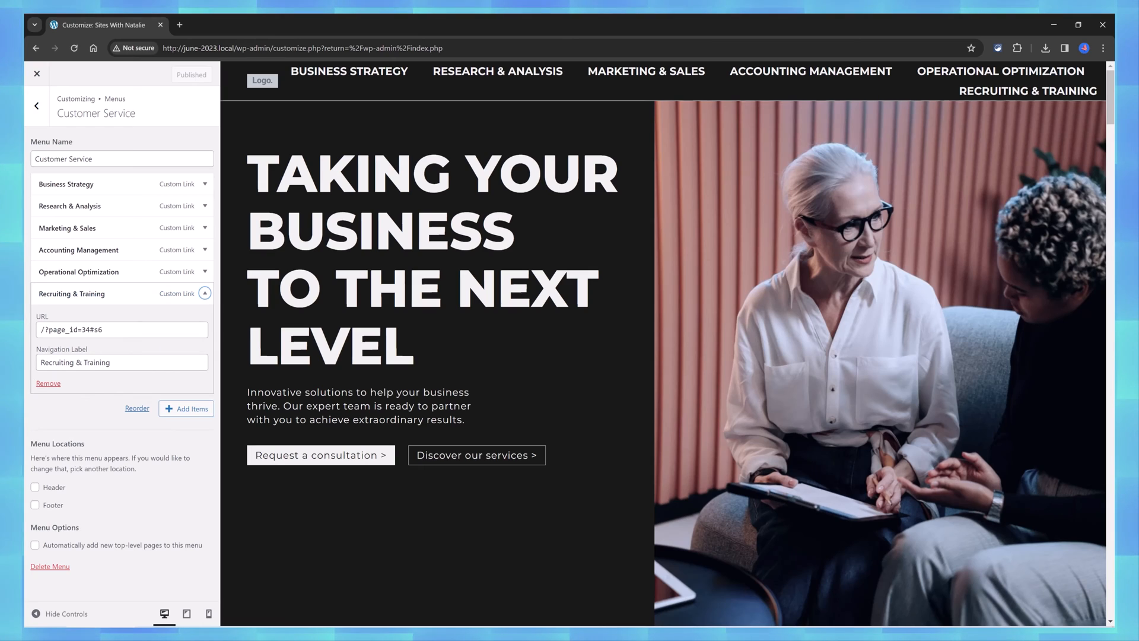
{"action": "mouse_move", "coordinate": [48, 383]}
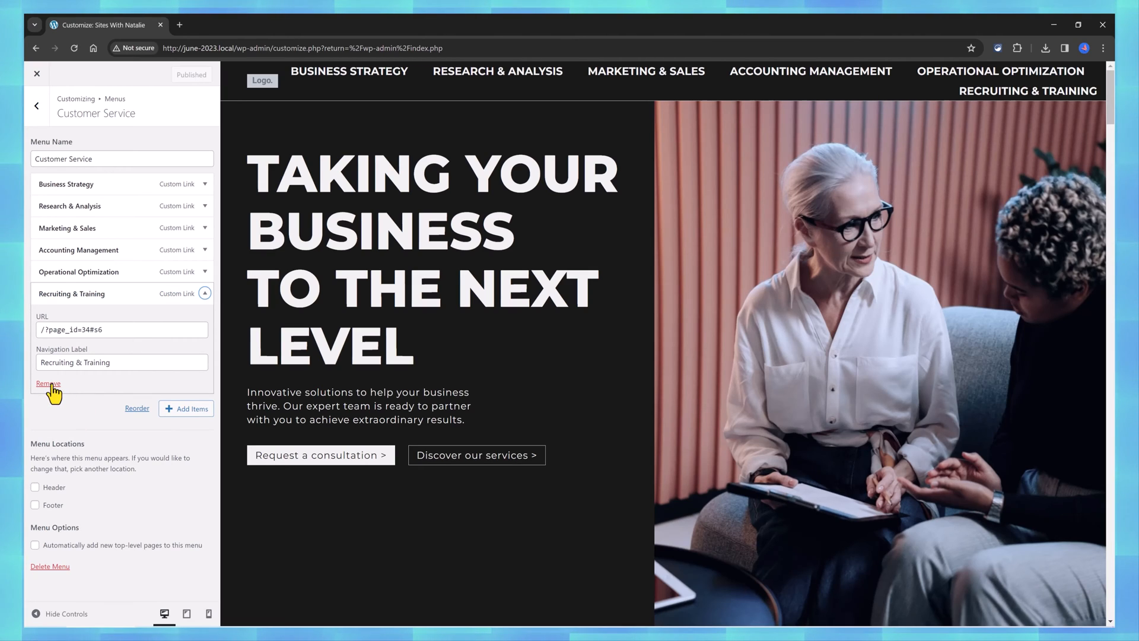
{"action": "left_click", "coordinate": [48, 383]}
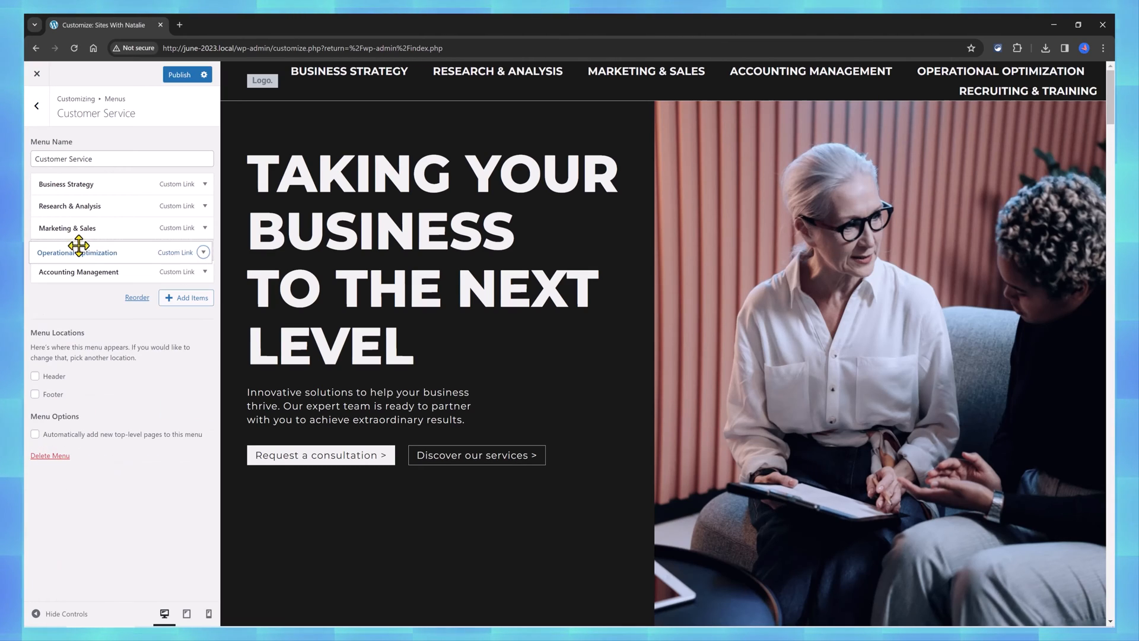
Nudge Operational Optimization in the menu order, then back out to the Customizer's main panel.
{"action": "left_click_drag", "start_coordinate": [79, 252], "coordinate": [79, 280]}
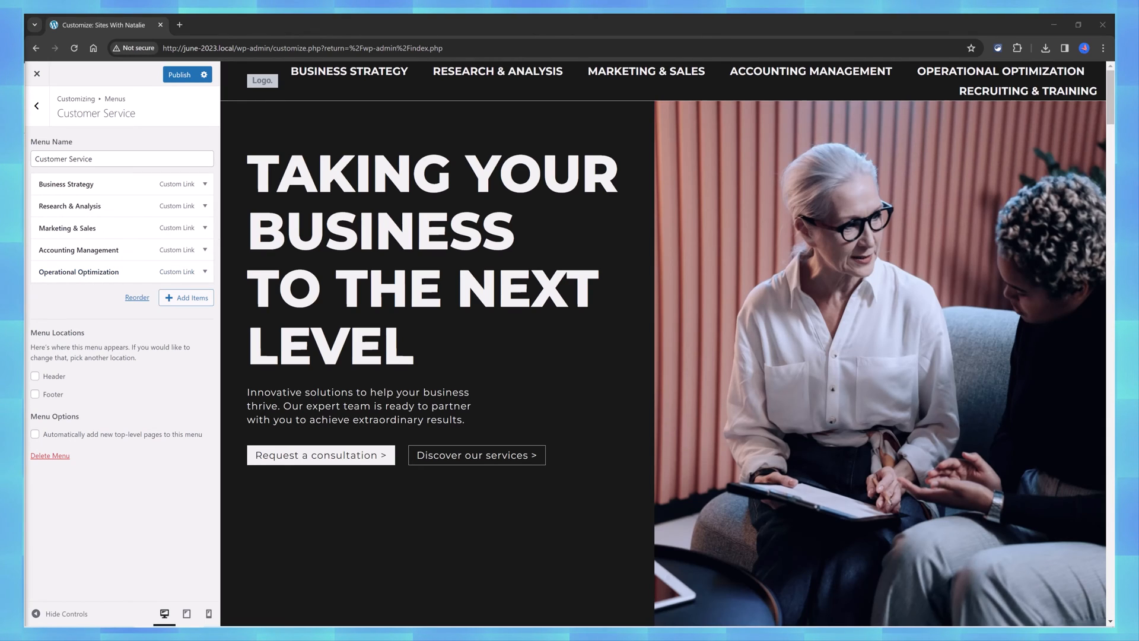
{"action": "left_click", "coordinate": [35, 106]}
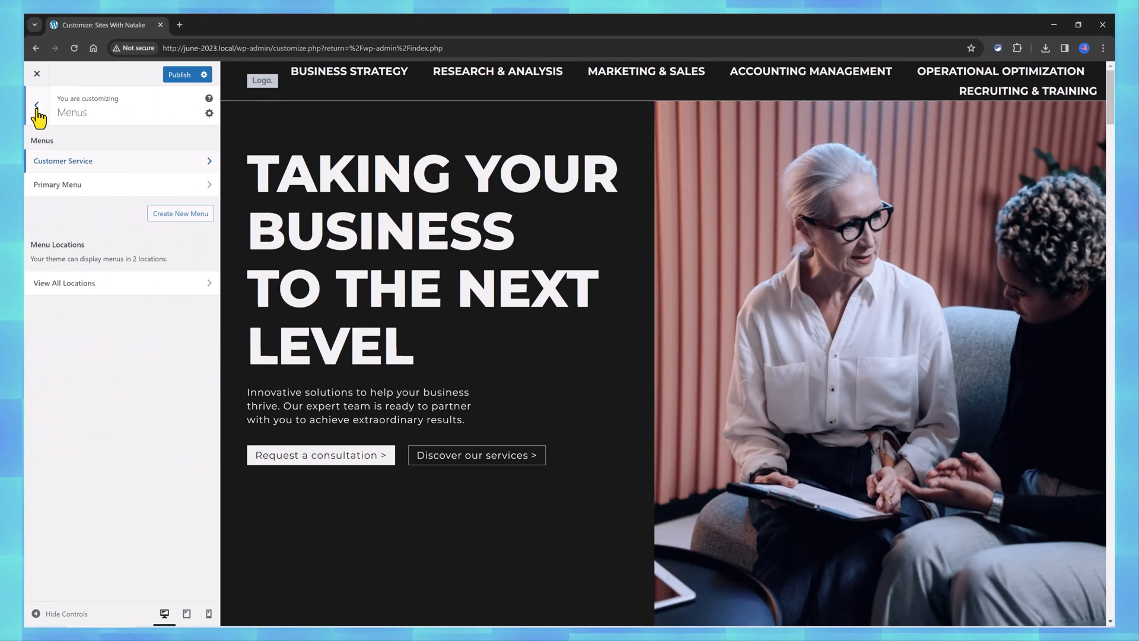
{"action": "left_click", "coordinate": [36, 105]}
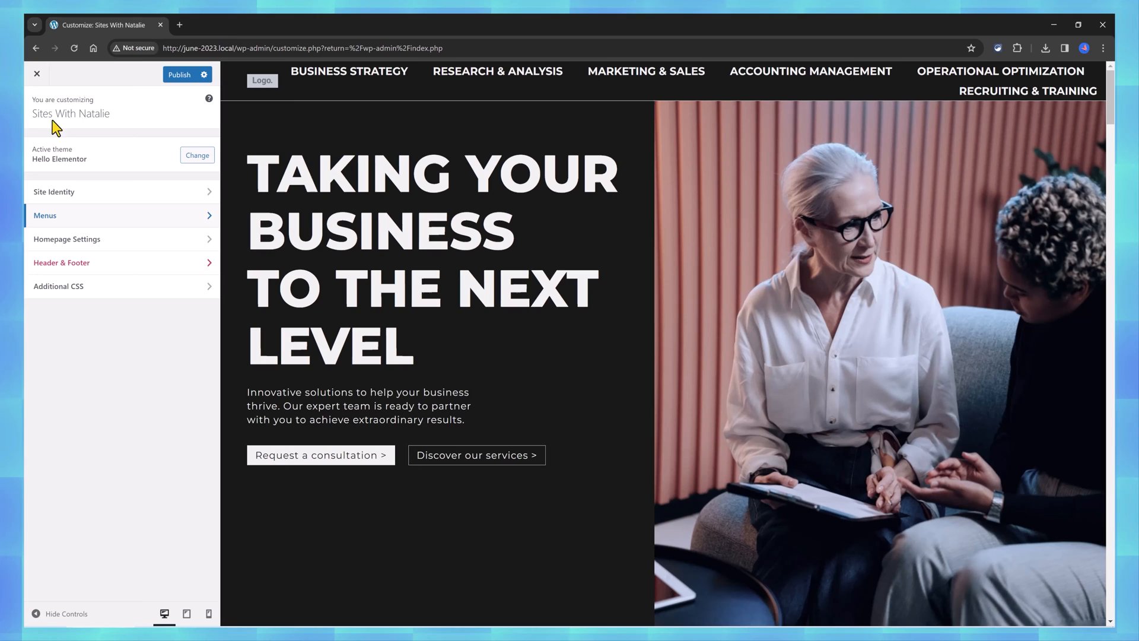
Set the site title to 'Bus', pick the black N logo from the Media Library as site icon, publish and leave the Customizer.
{"action": "left_click", "coordinate": [54, 193]}
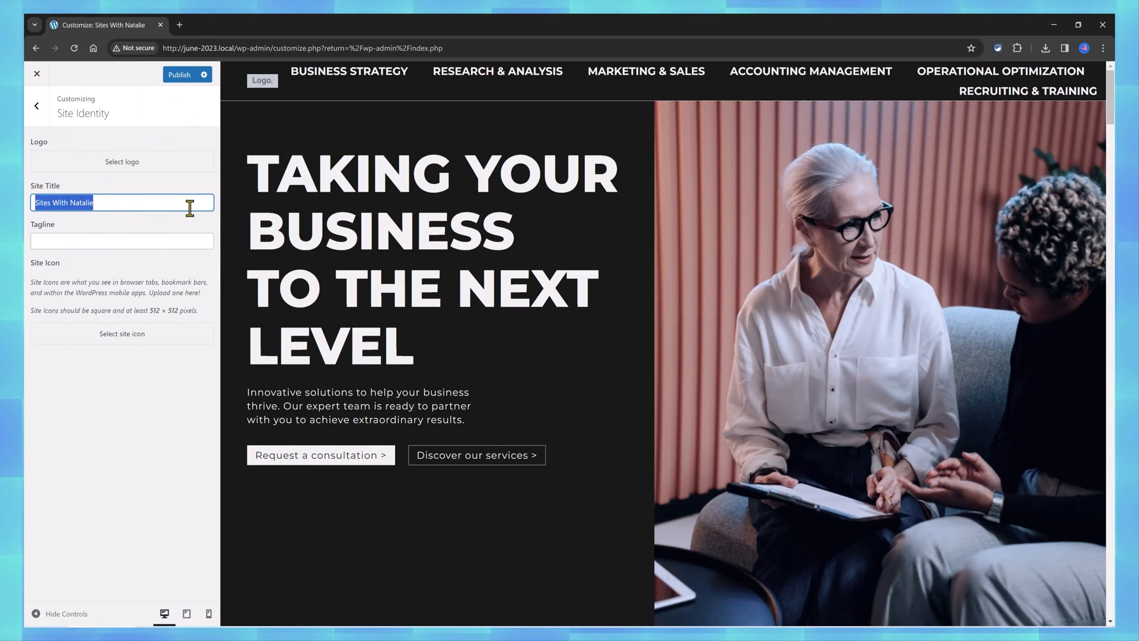
{"action": "type", "text": "Bus"}
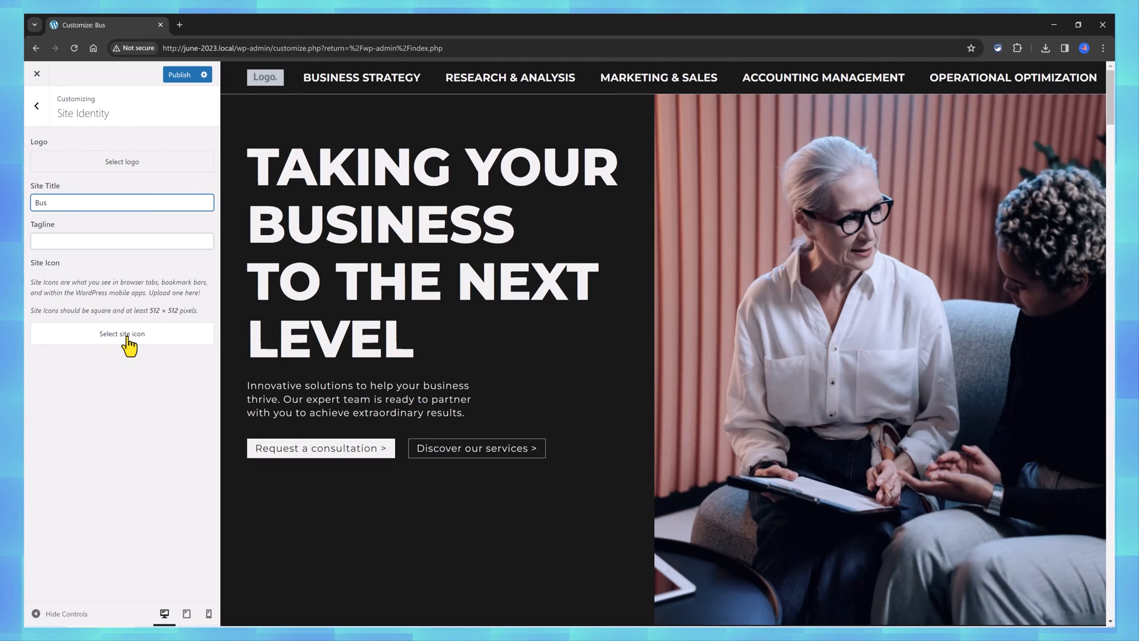
{"action": "left_click", "coordinate": [121, 333]}
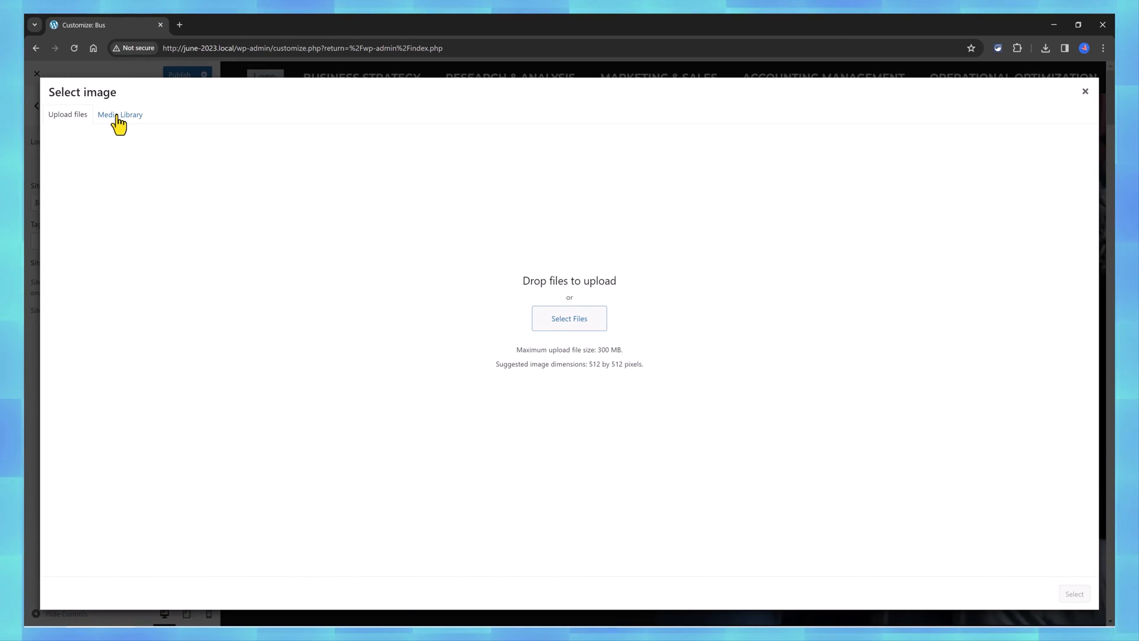
{"action": "left_click", "coordinate": [120, 115]}
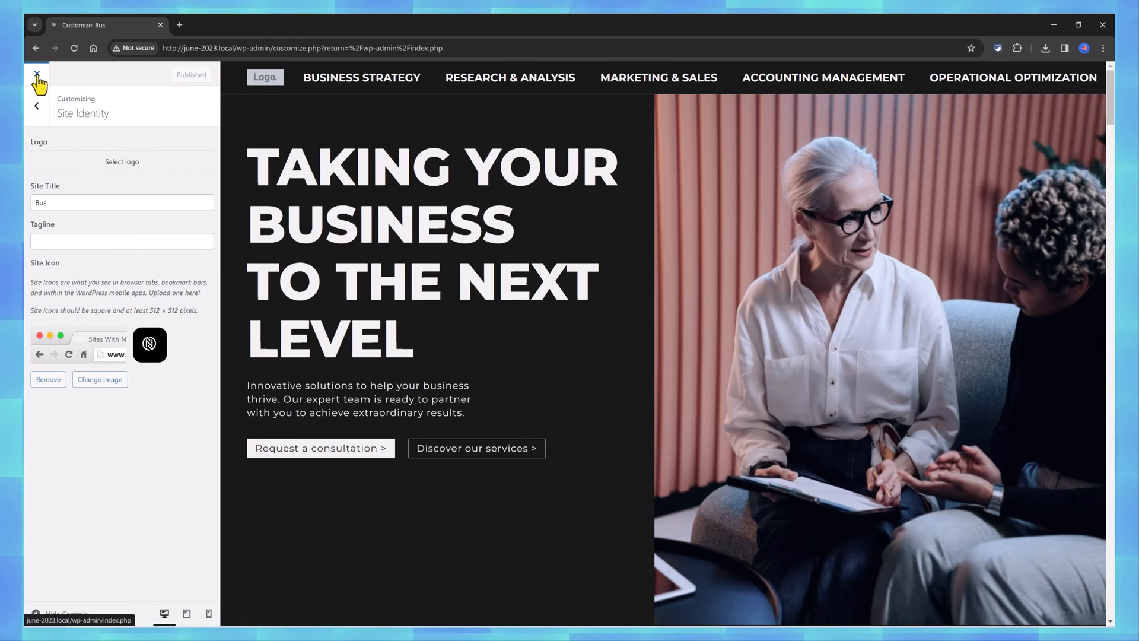
{"action": "left_click", "coordinate": [37, 74]}
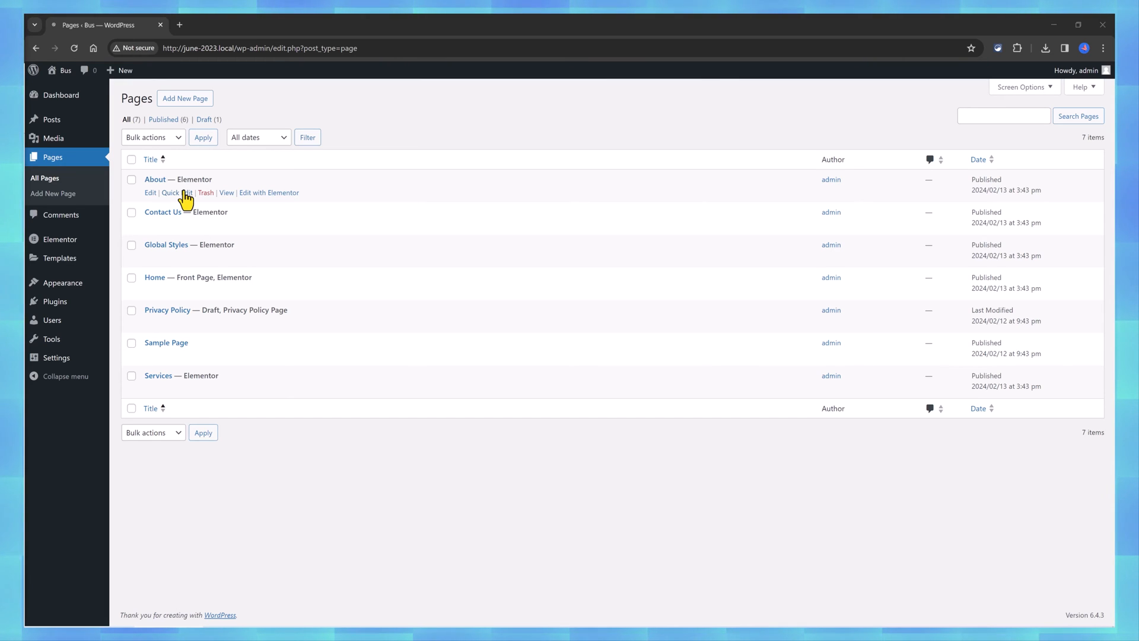
{"action": "mouse_move", "coordinate": [216, 298]}
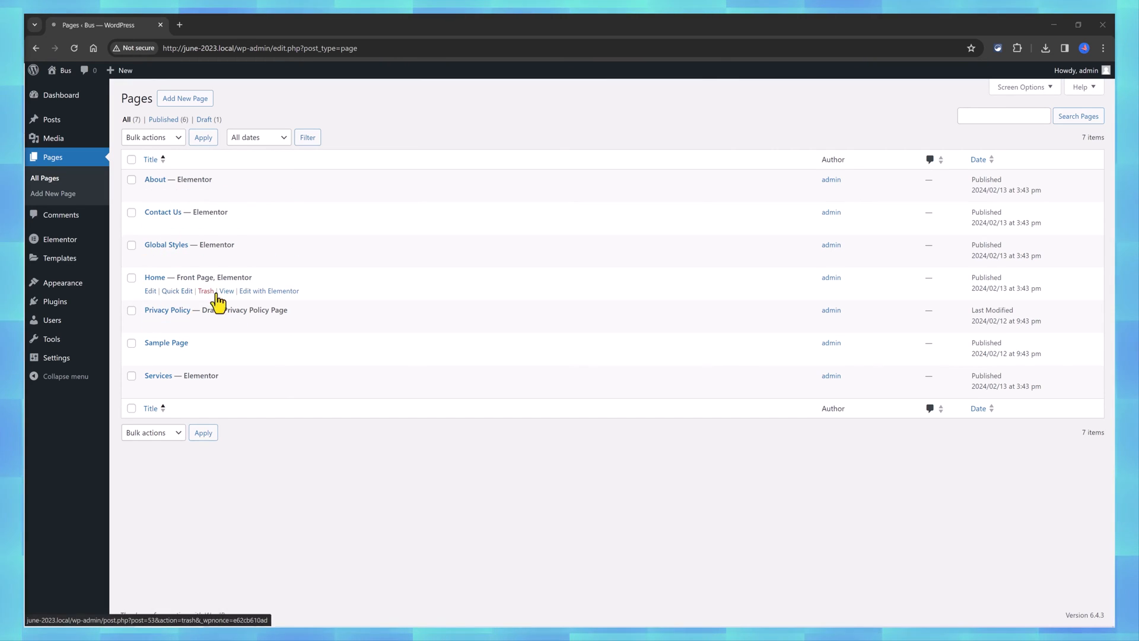
Open the Home page in the Elementor editor from the Pages list.
{"action": "left_click", "coordinate": [269, 290]}
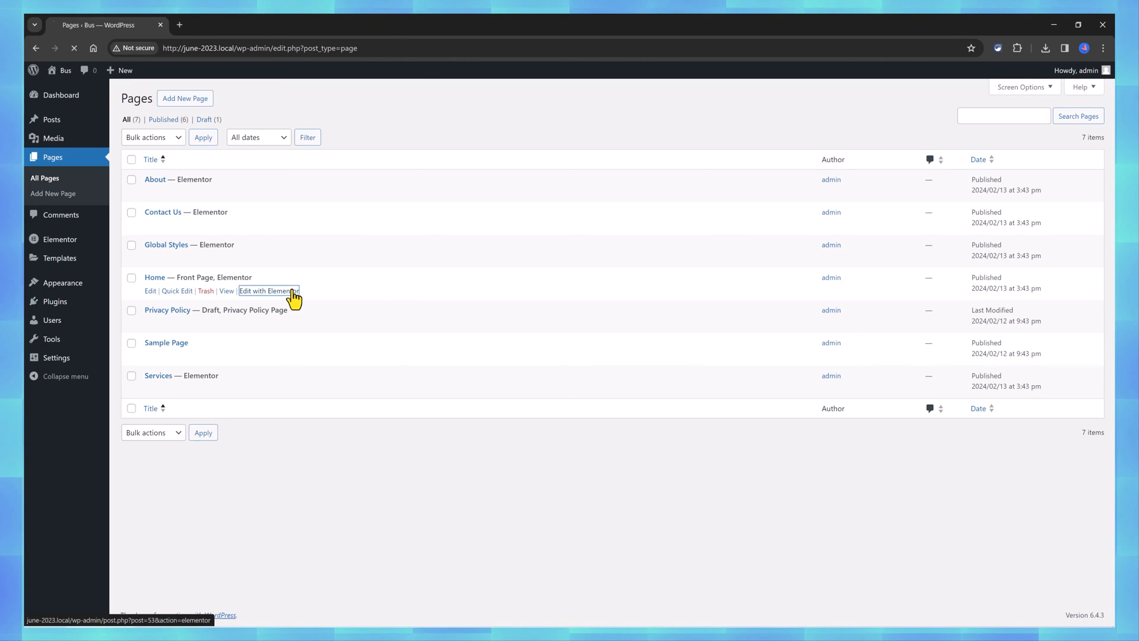
{"action": "left_click", "coordinate": [269, 291]}
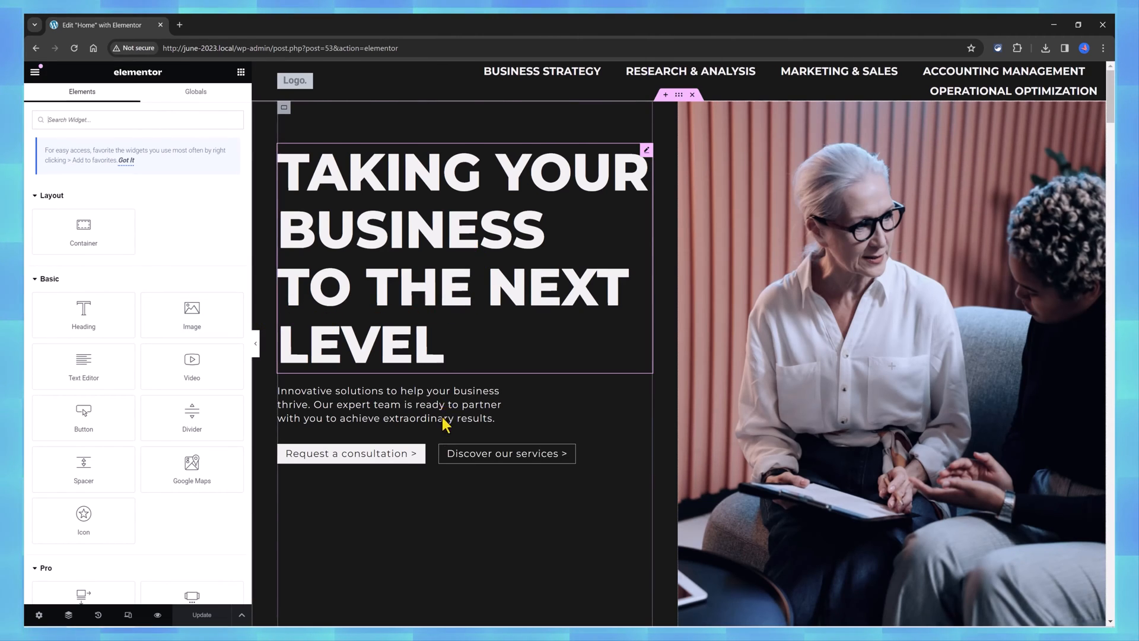
Check the background image styling of the Our Approach photo container, then bring up the editor's hamburger menu.
{"action": "scroll", "scroll_direction": "down", "scroll_amount": 3}
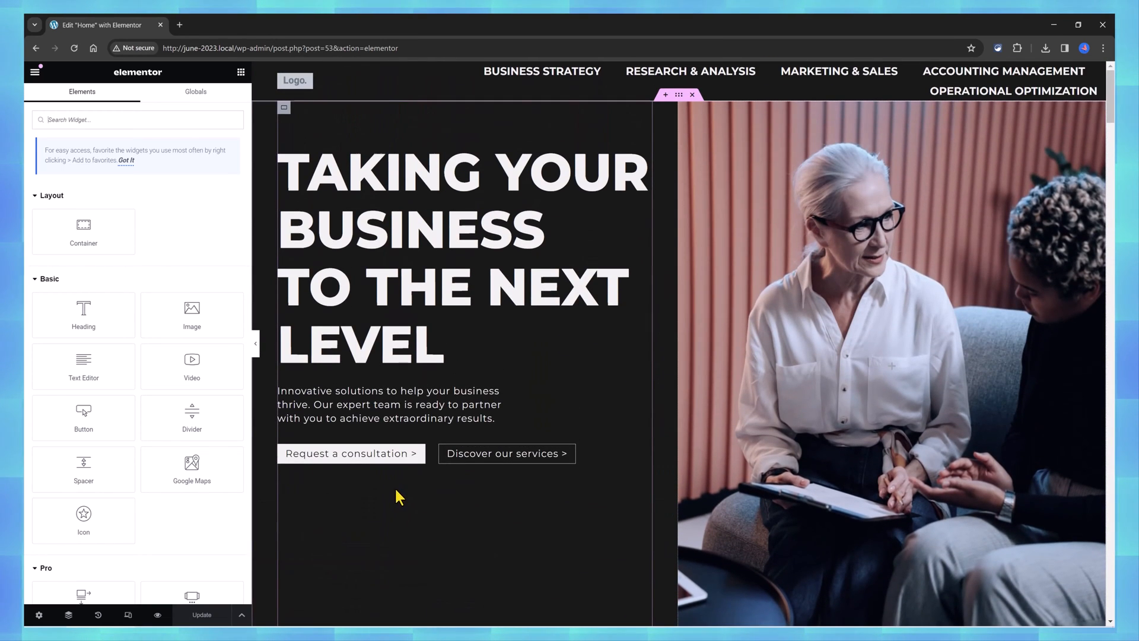
{"action": "scroll", "scroll_direction": "down", "scroll_amount": 3}
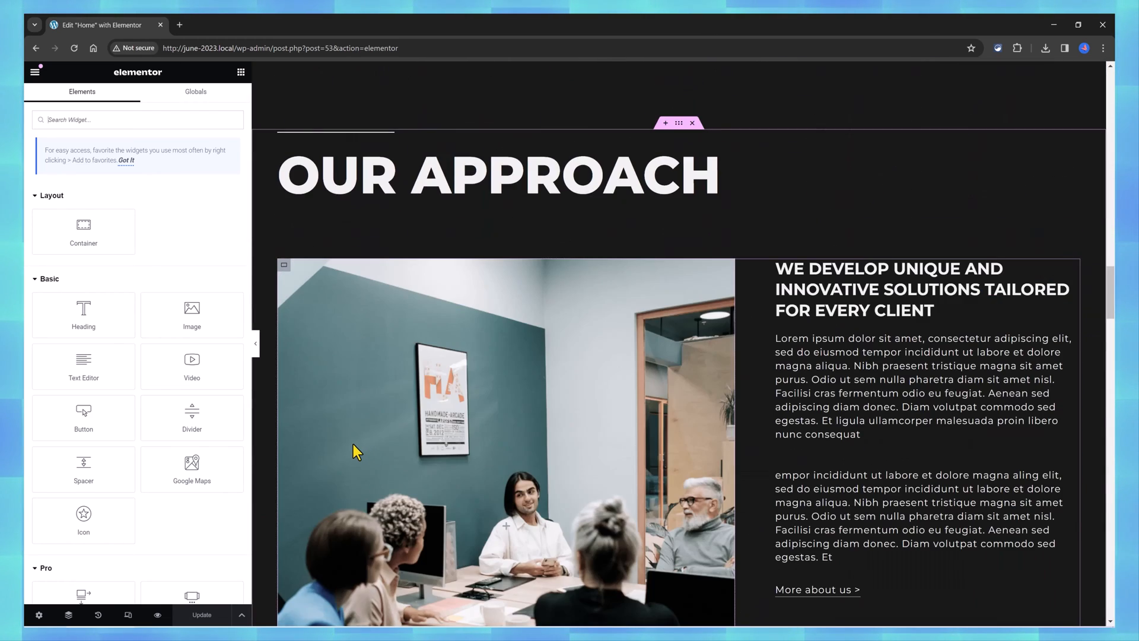
{"action": "mouse_move", "coordinate": [282, 269]}
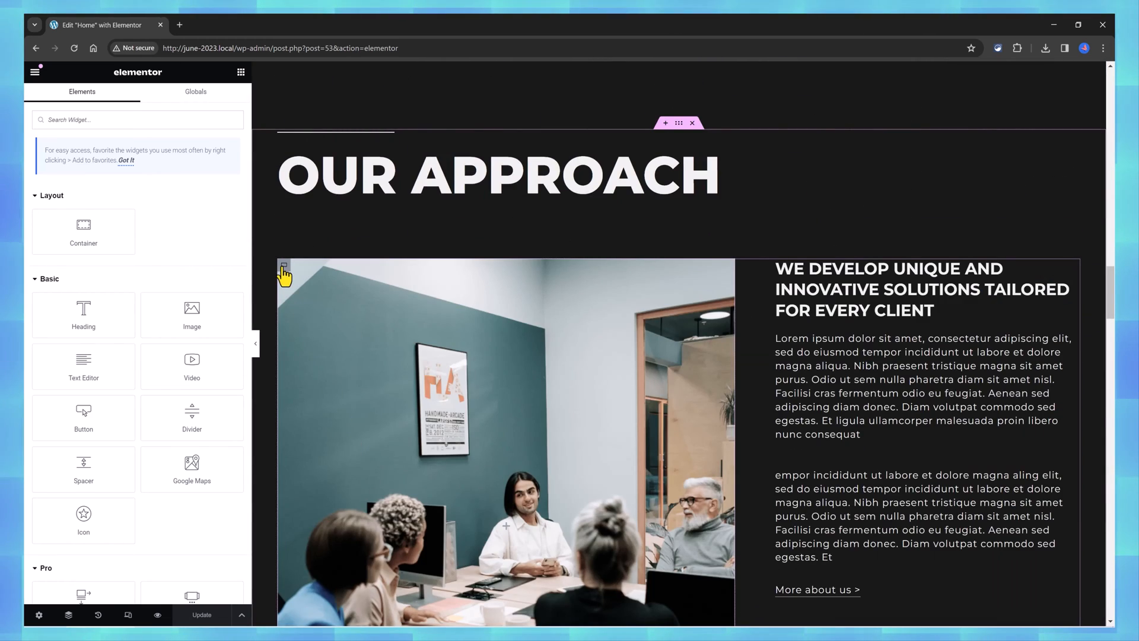
{"action": "left_click", "coordinate": [283, 268]}
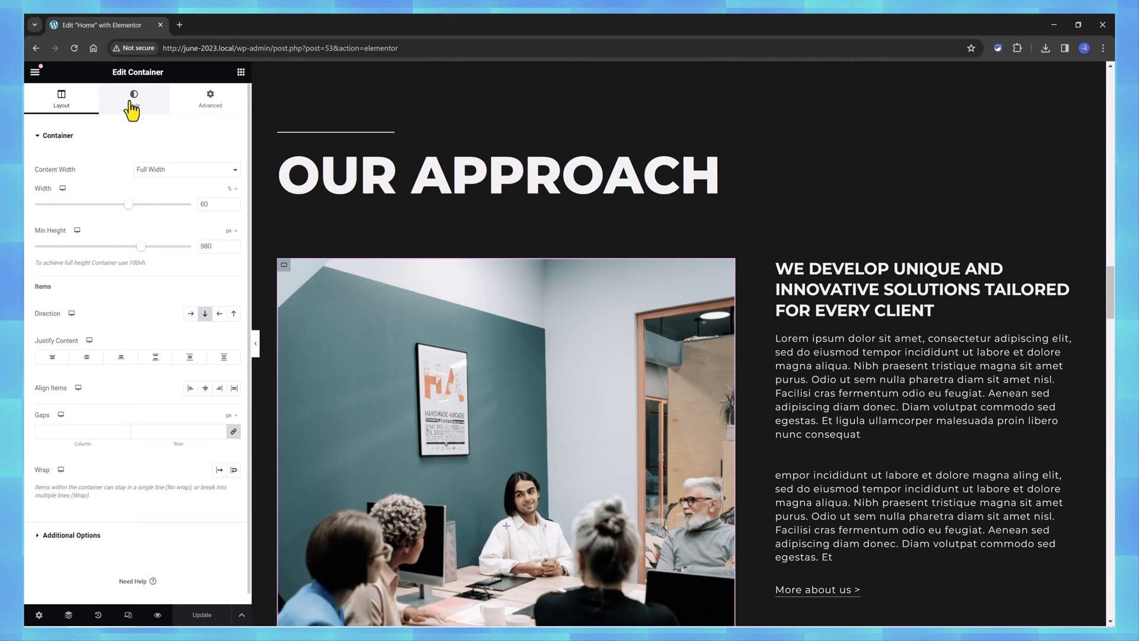
{"action": "left_click", "coordinate": [133, 95]}
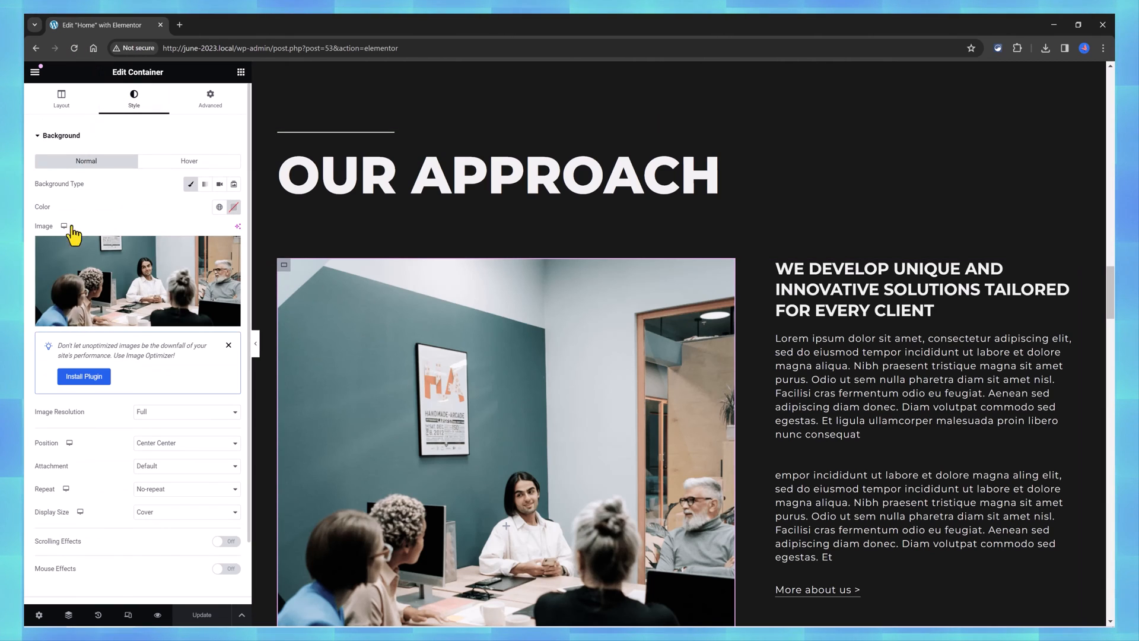
{"action": "mouse_move", "coordinate": [153, 328]}
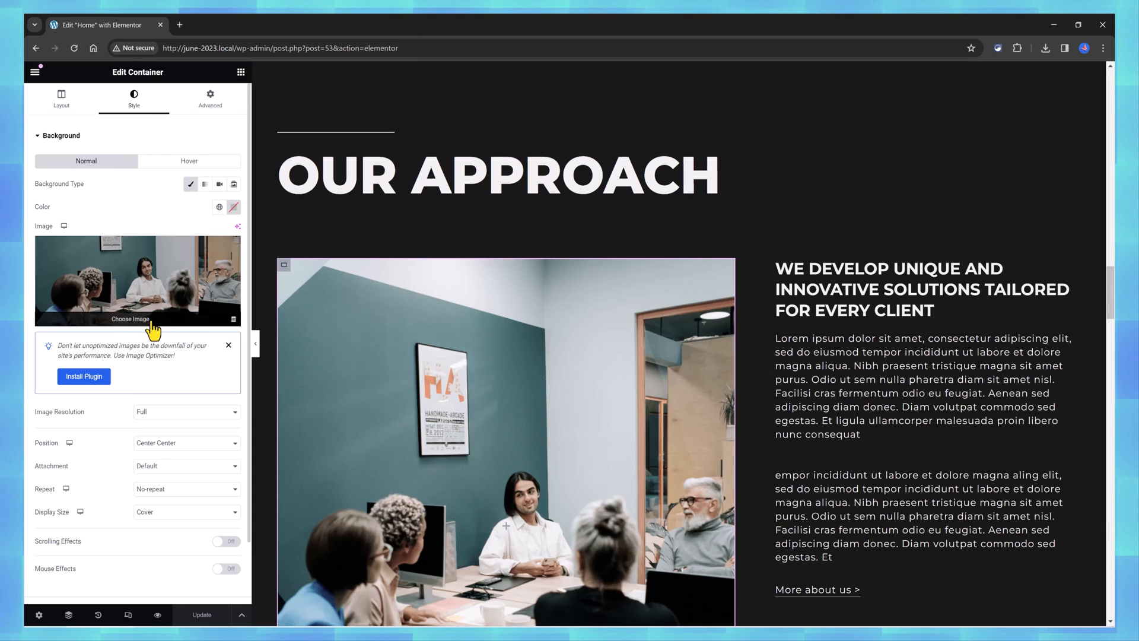
{"action": "mouse_move", "coordinate": [136, 325]}
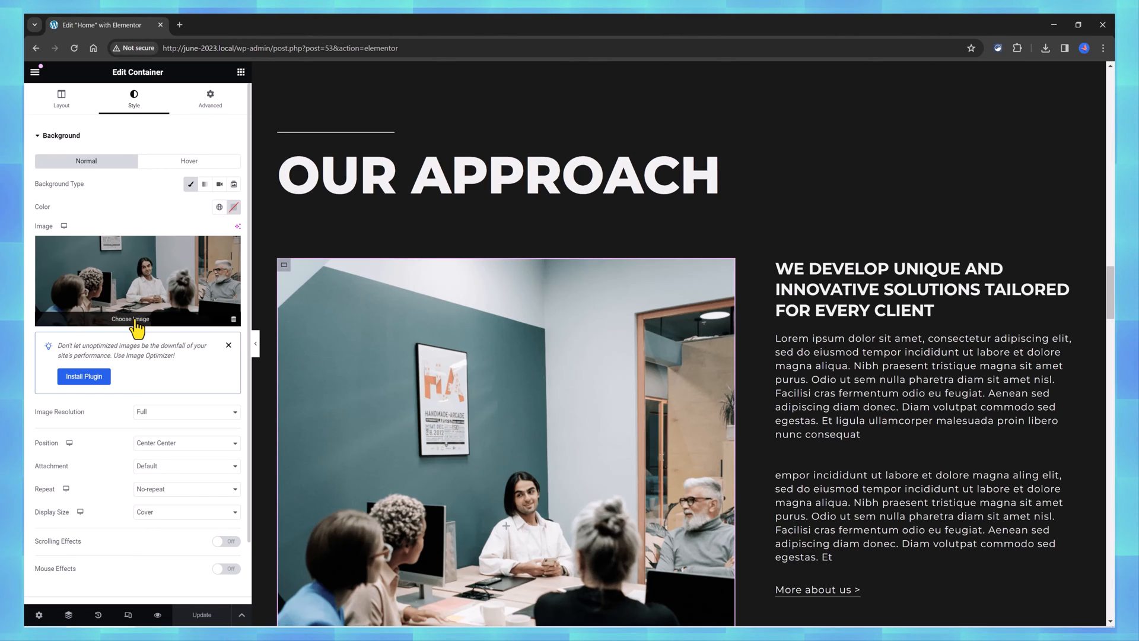
{"action": "mouse_move", "coordinate": [109, 349]}
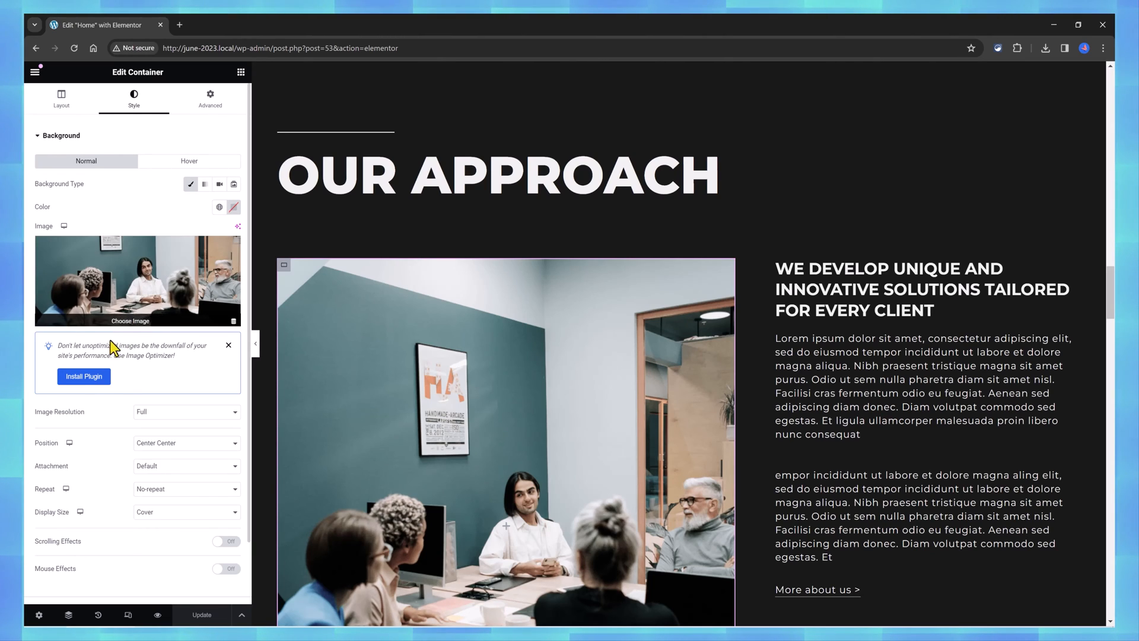
{"action": "mouse_move", "coordinate": [142, 379]}
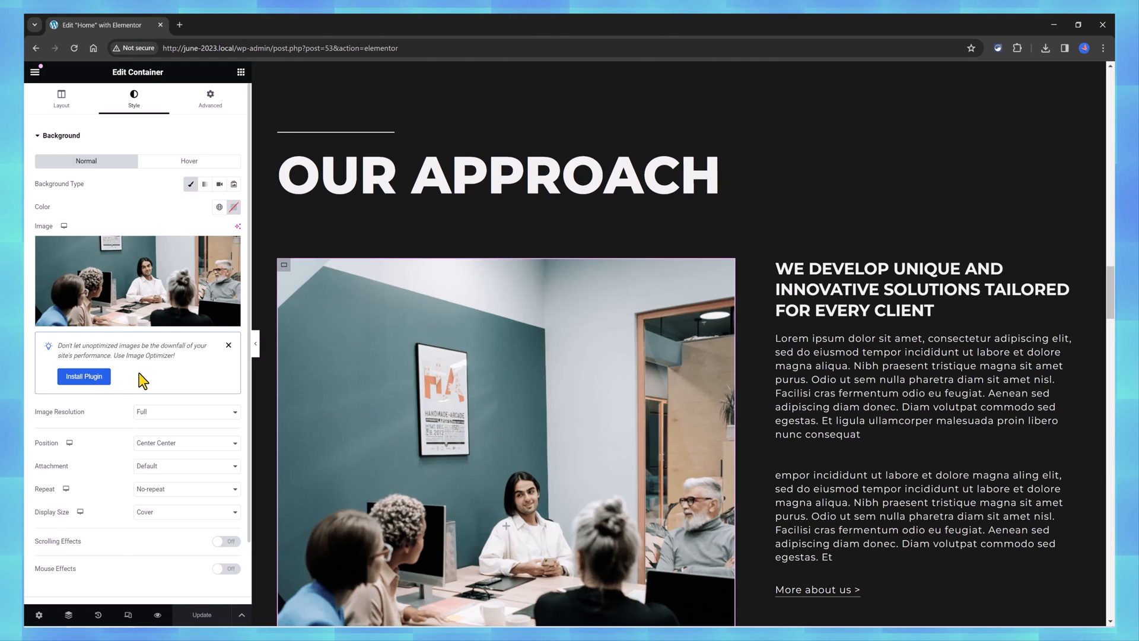
{"action": "mouse_move", "coordinate": [153, 380]}
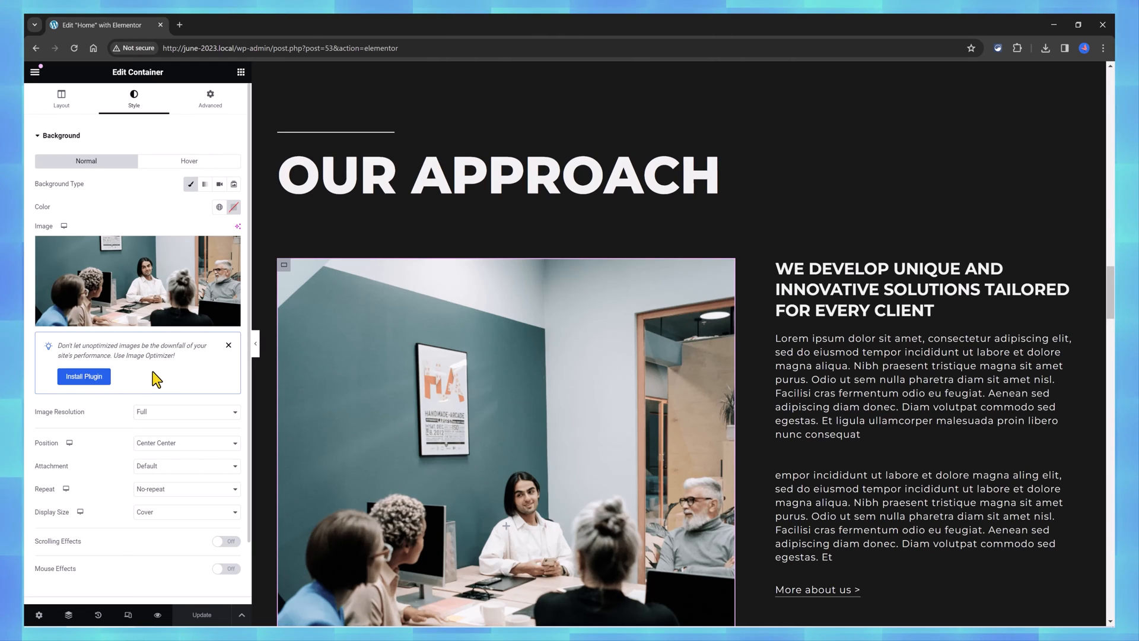
{"action": "mouse_move", "coordinate": [86, 160]}
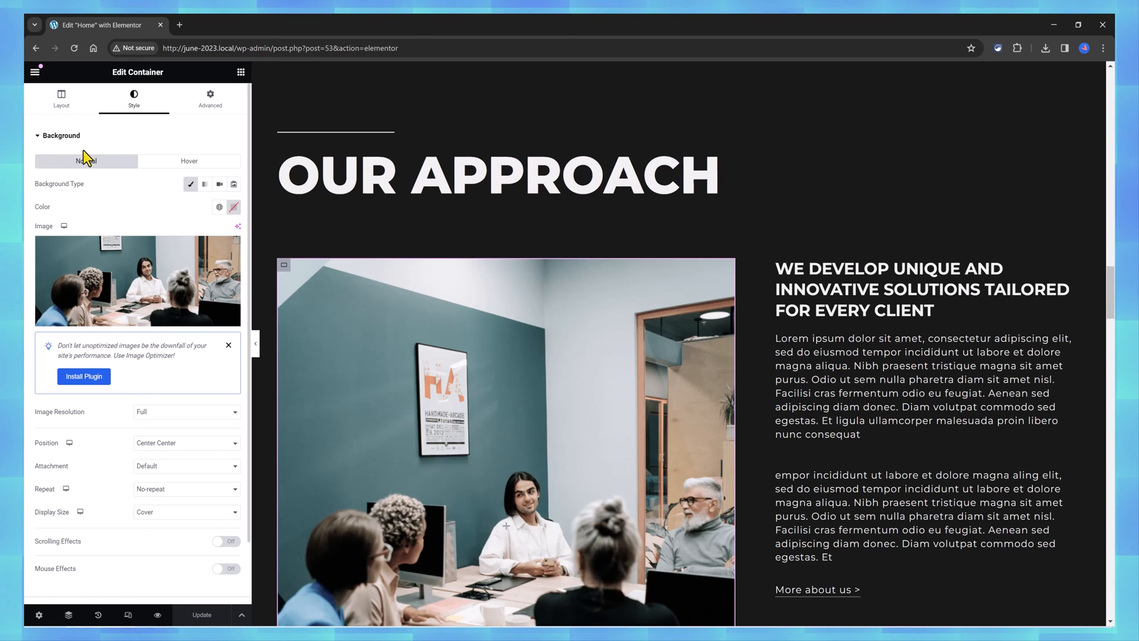
{"action": "left_click", "coordinate": [34, 71]}
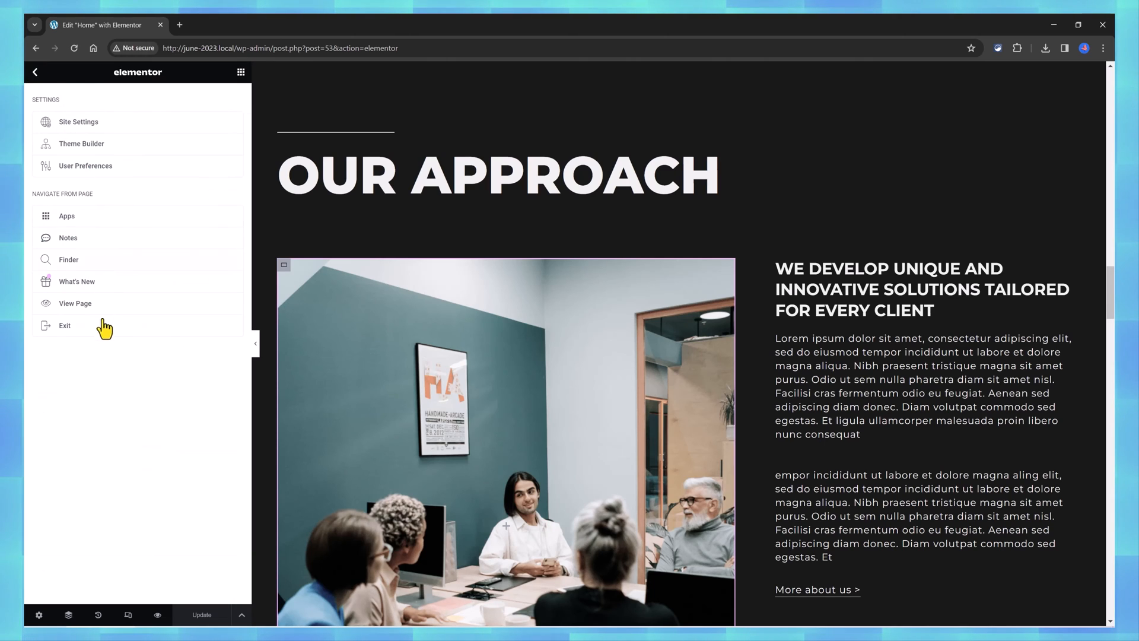
Exit the Elementor editor back to the WordPress All Posts list.
{"action": "left_click", "coordinate": [64, 325]}
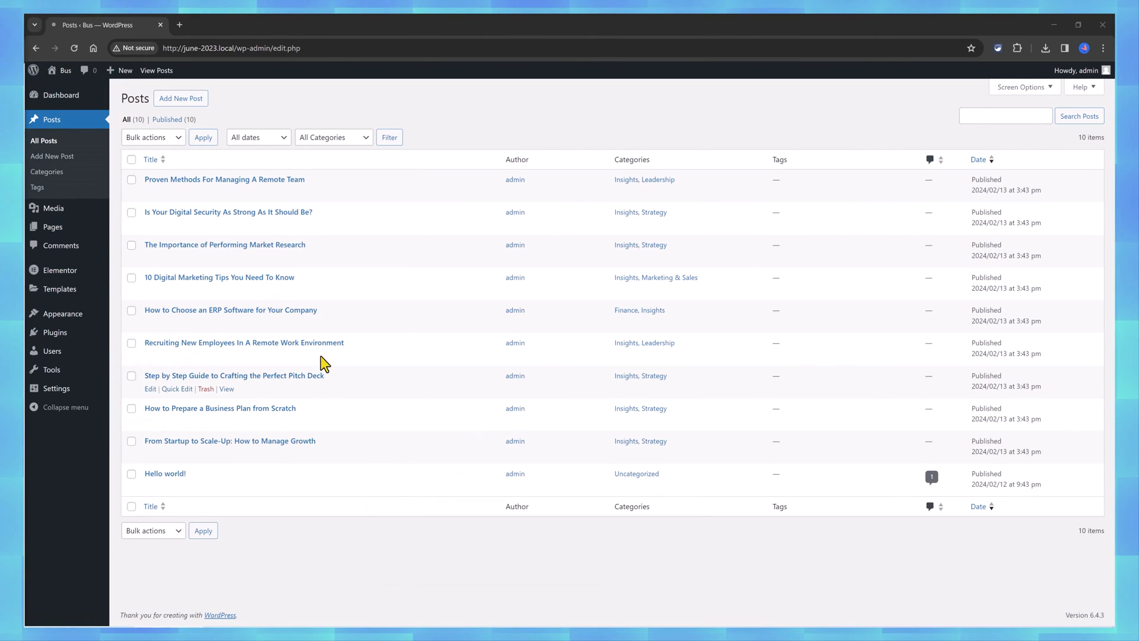
{"action": "mouse_move", "coordinate": [273, 536]}
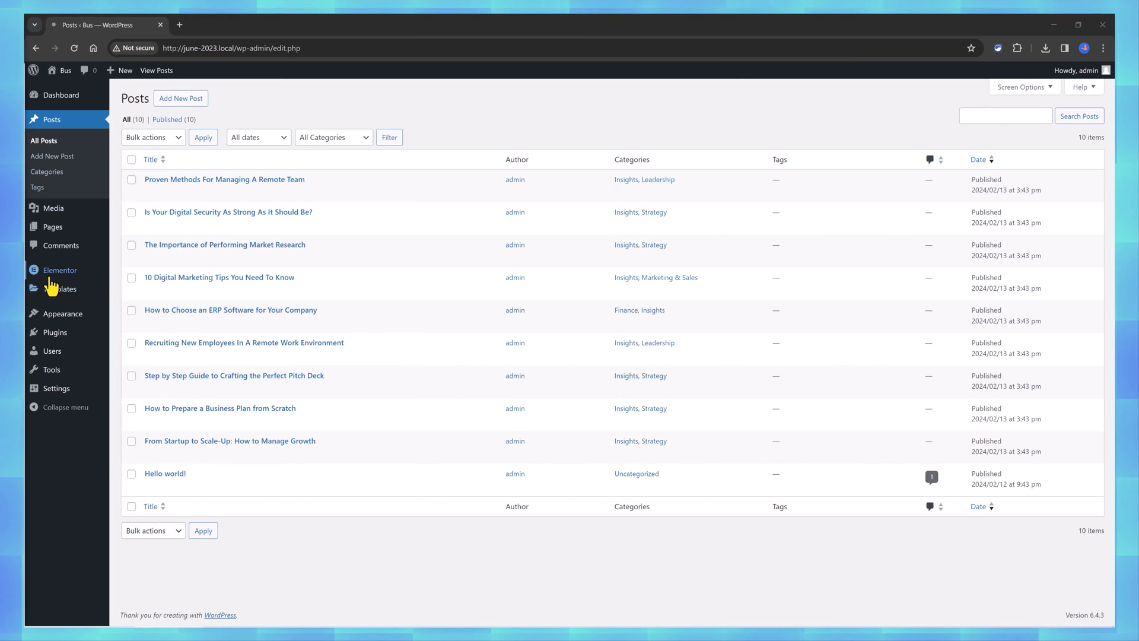
Browse the Theme Builder's Error 404 and Archive site parts, then close the Theme Builder.
{"action": "left_click", "coordinate": [62, 288]}
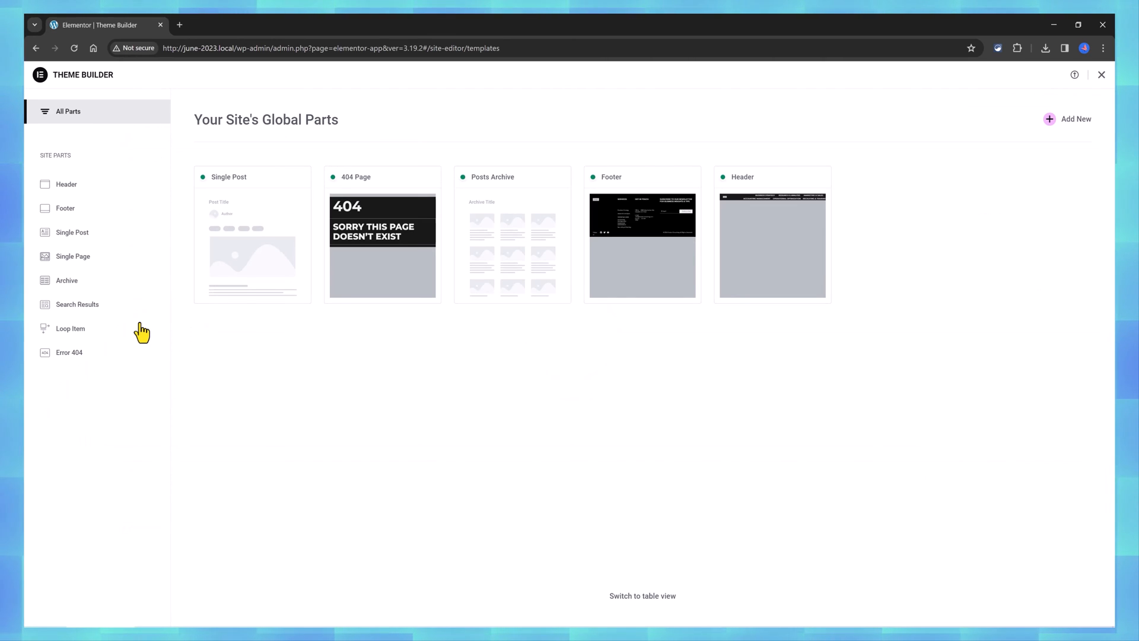
{"action": "mouse_move", "coordinate": [180, 252]}
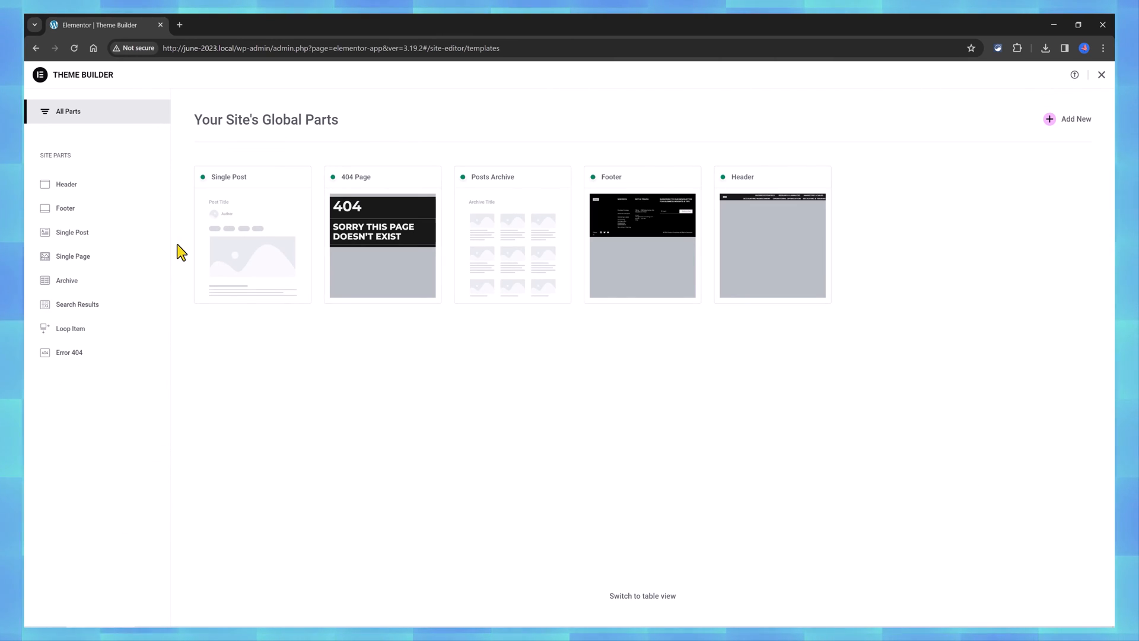
{"action": "mouse_move", "coordinate": [344, 199]}
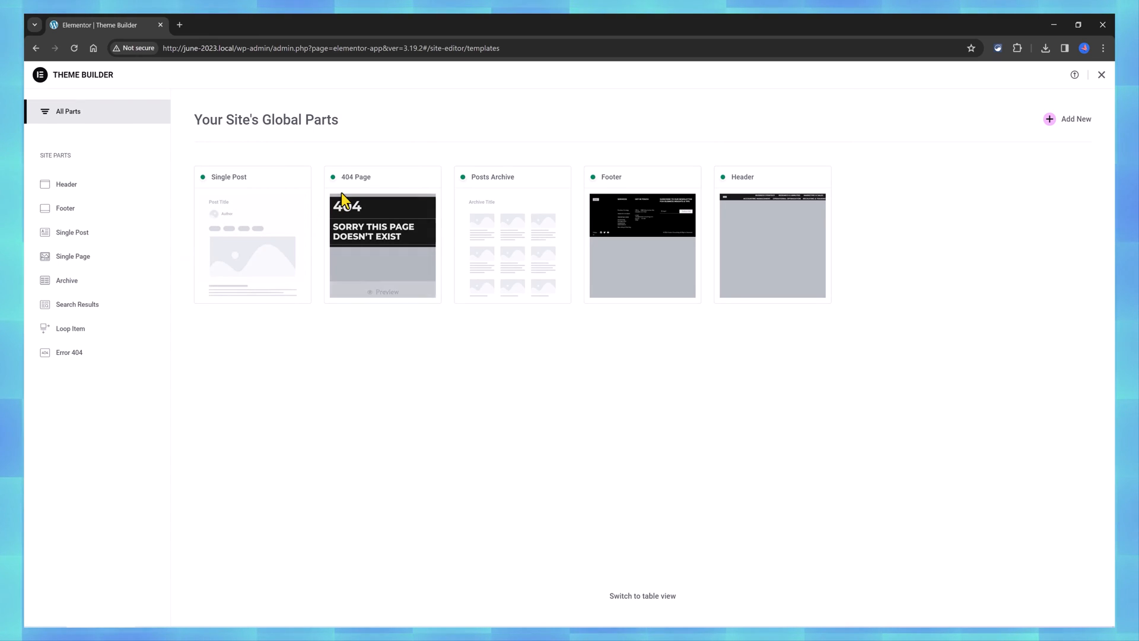
{"action": "mouse_move", "coordinate": [264, 185]}
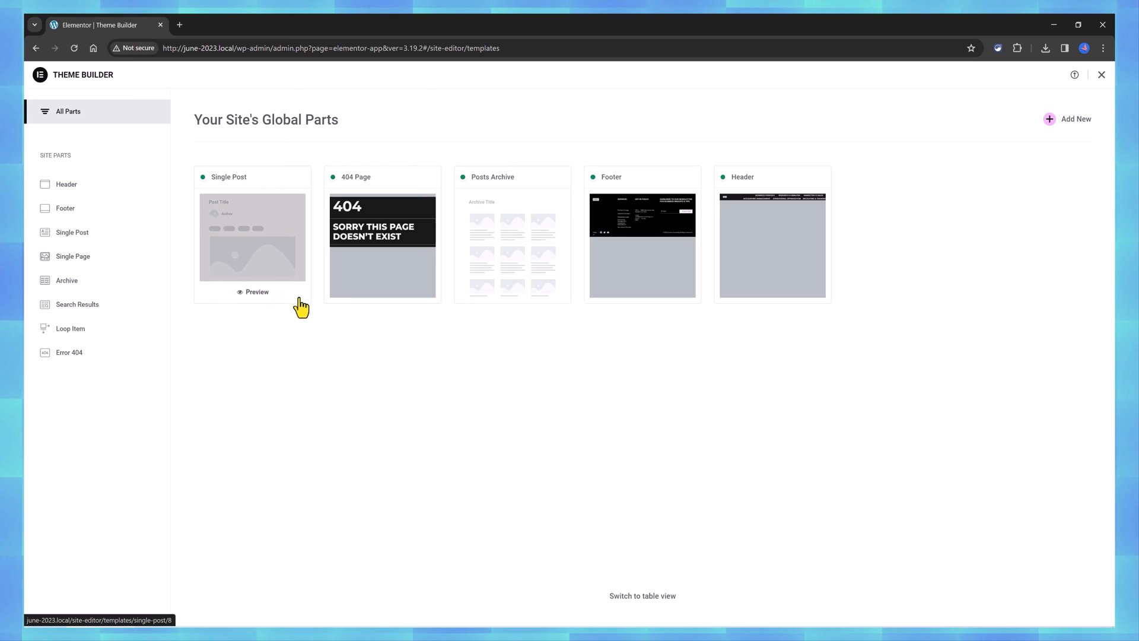
{"action": "mouse_move", "coordinate": [84, 207]}
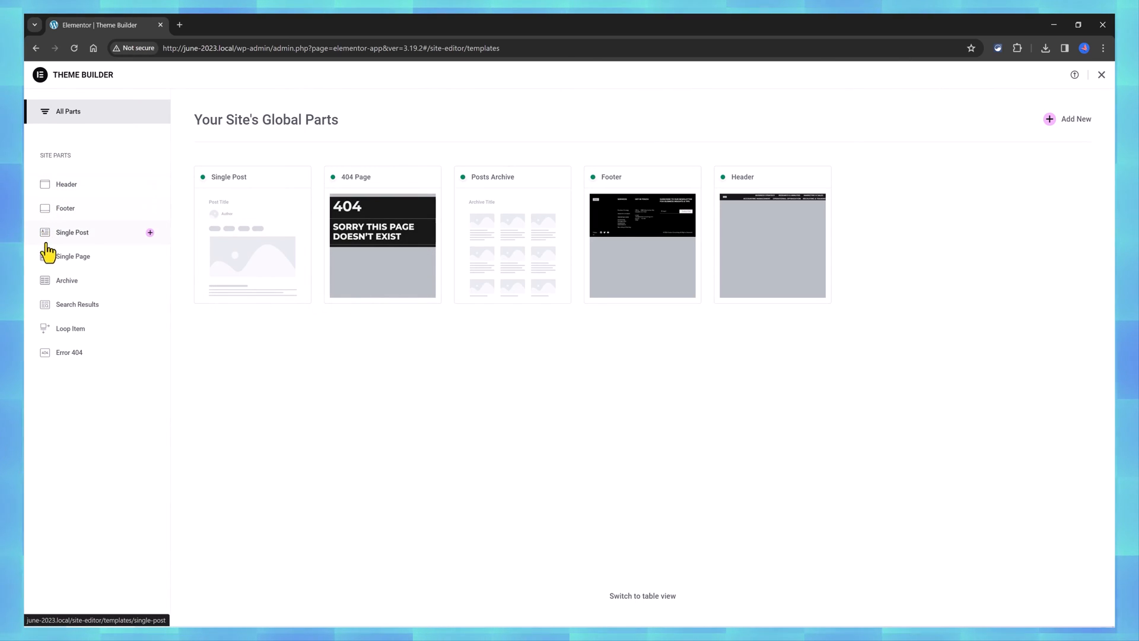
{"action": "mouse_move", "coordinate": [111, 370]}
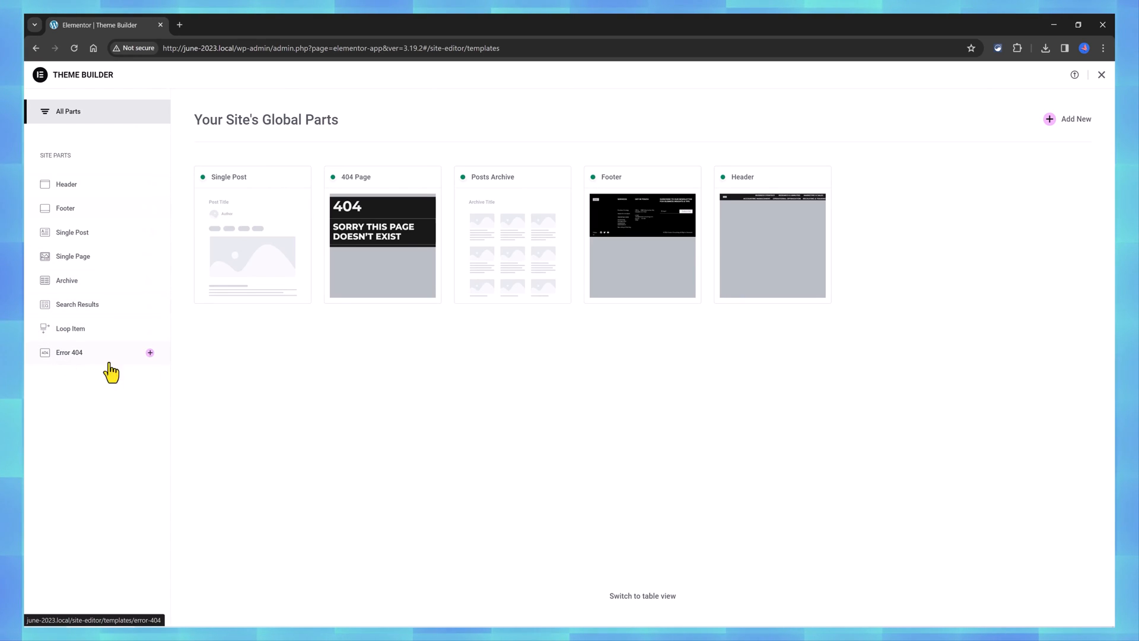
{"action": "left_click", "coordinate": [69, 352]}
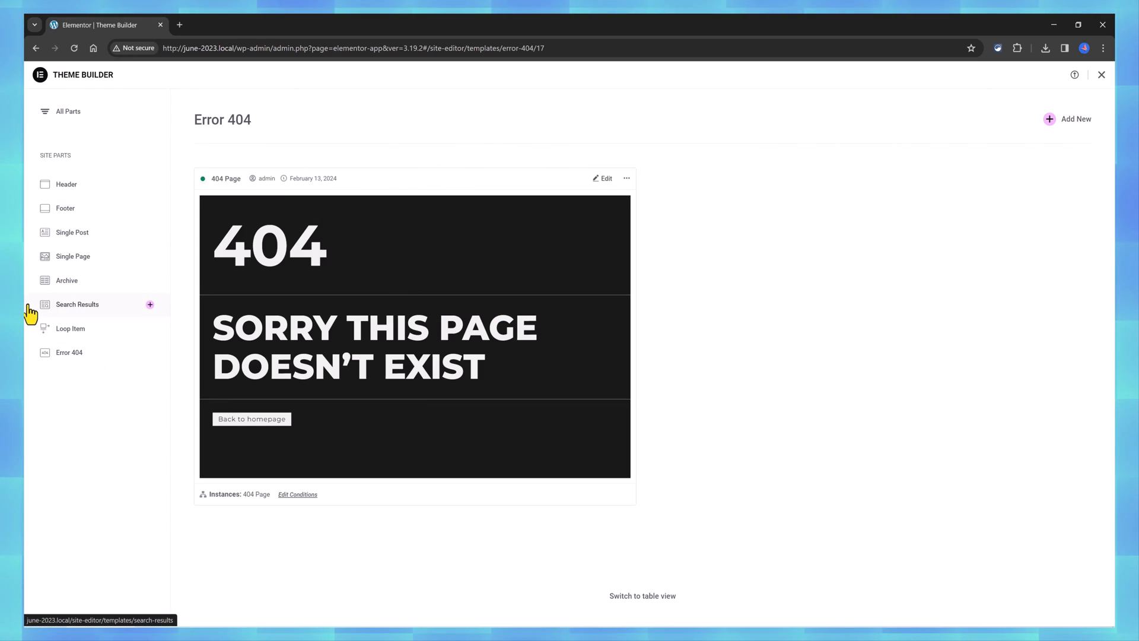
{"action": "mouse_move", "coordinate": [411, 297]}
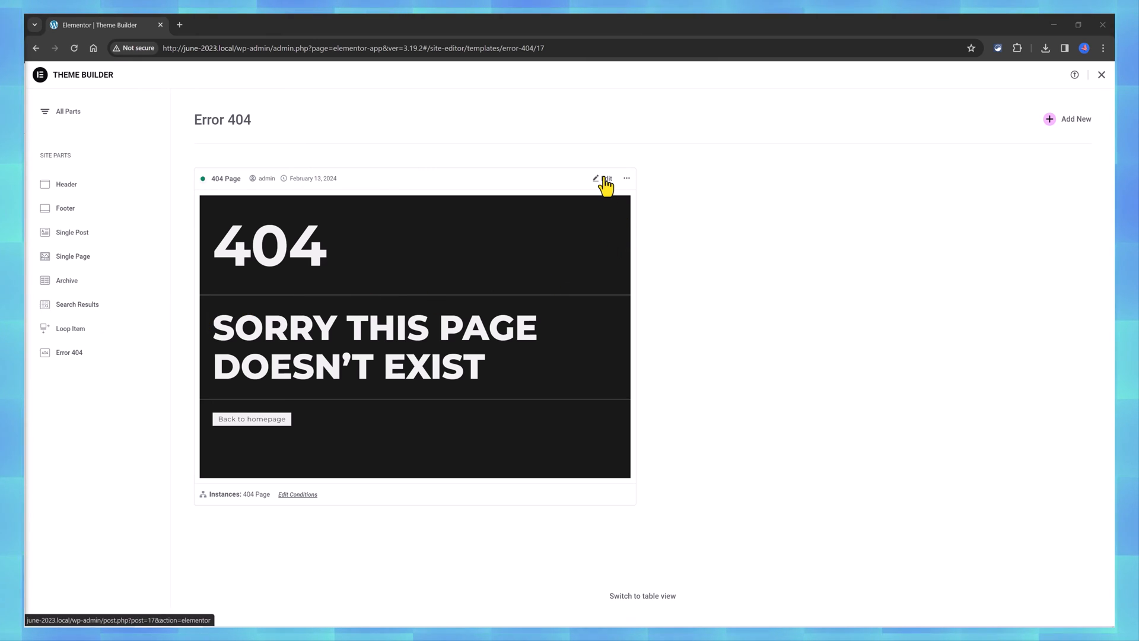
{"action": "left_click", "coordinate": [626, 177]}
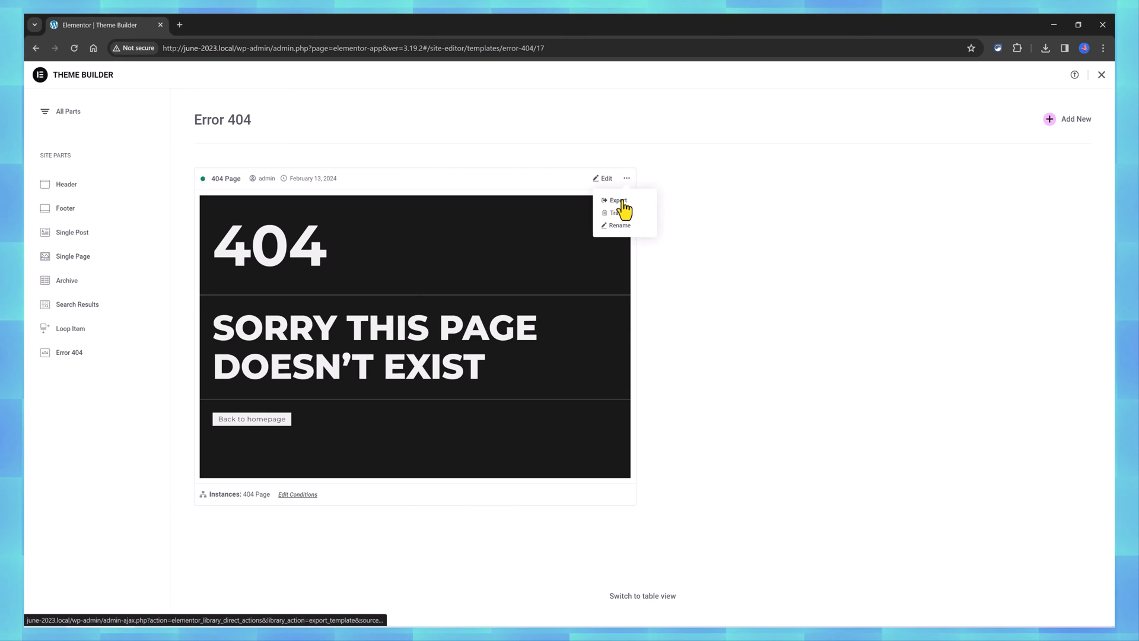
{"action": "mouse_move", "coordinate": [621, 230]}
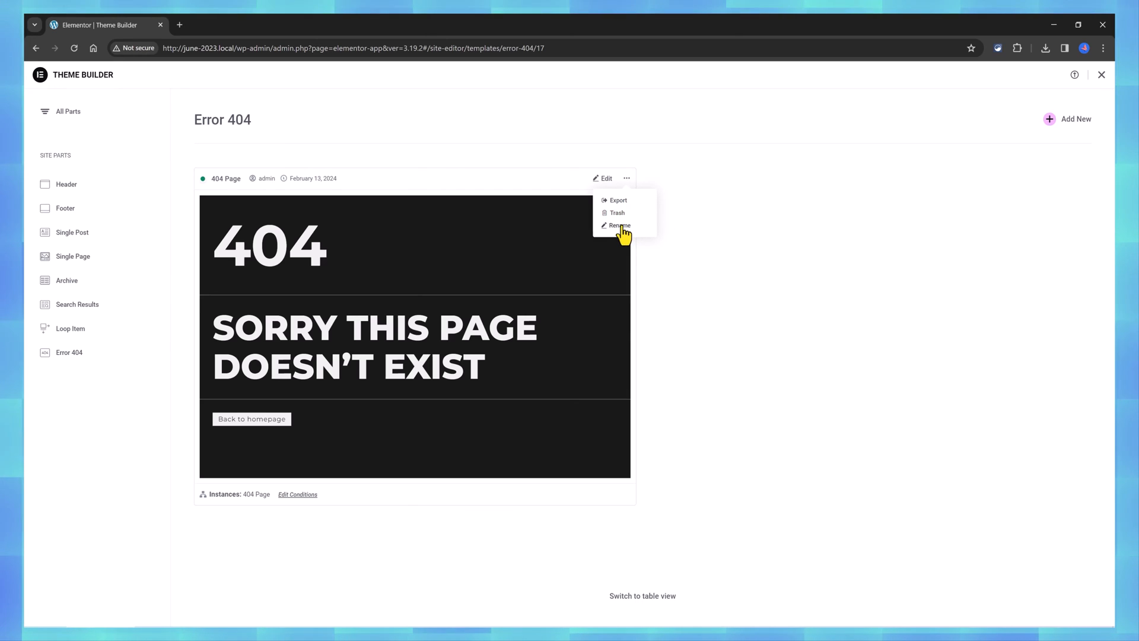
{"action": "left_click", "coordinate": [66, 280]}
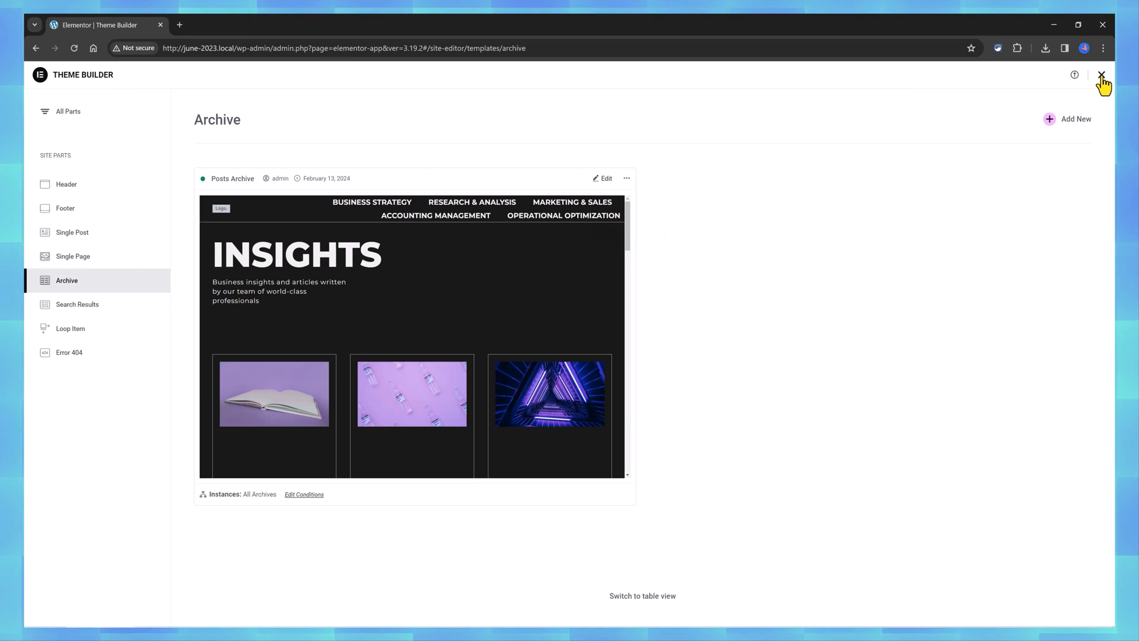
{"action": "left_click", "coordinate": [1101, 74]}
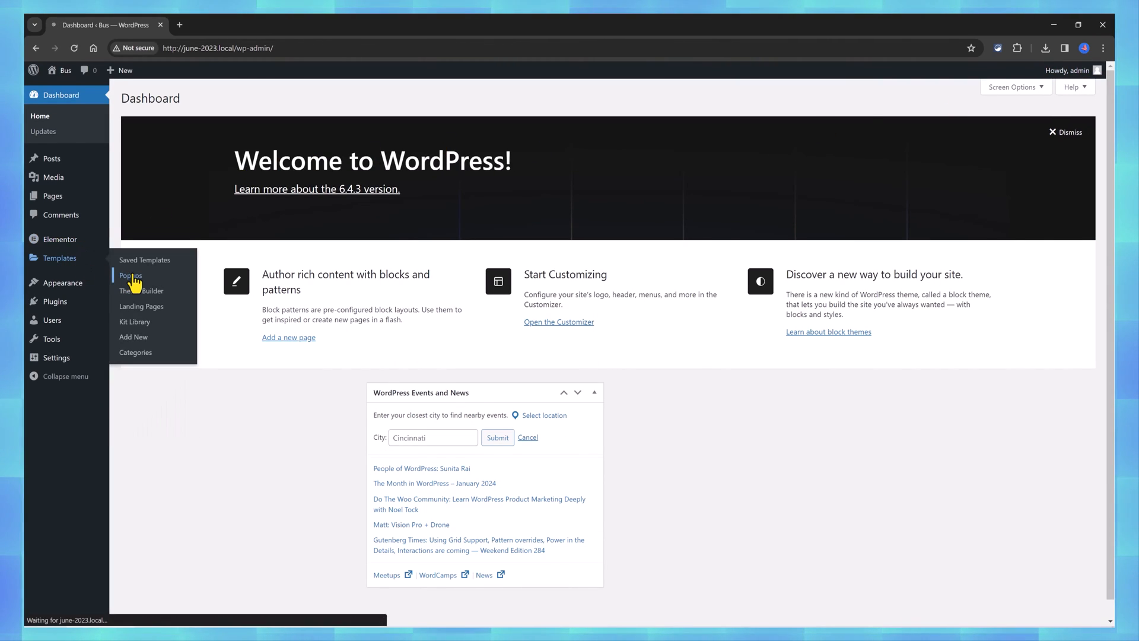
Open Contact Popup from Templates > Popups in Elementor and inspect its container-and-form structure in the Navigator.
{"action": "left_click", "coordinate": [130, 275]}
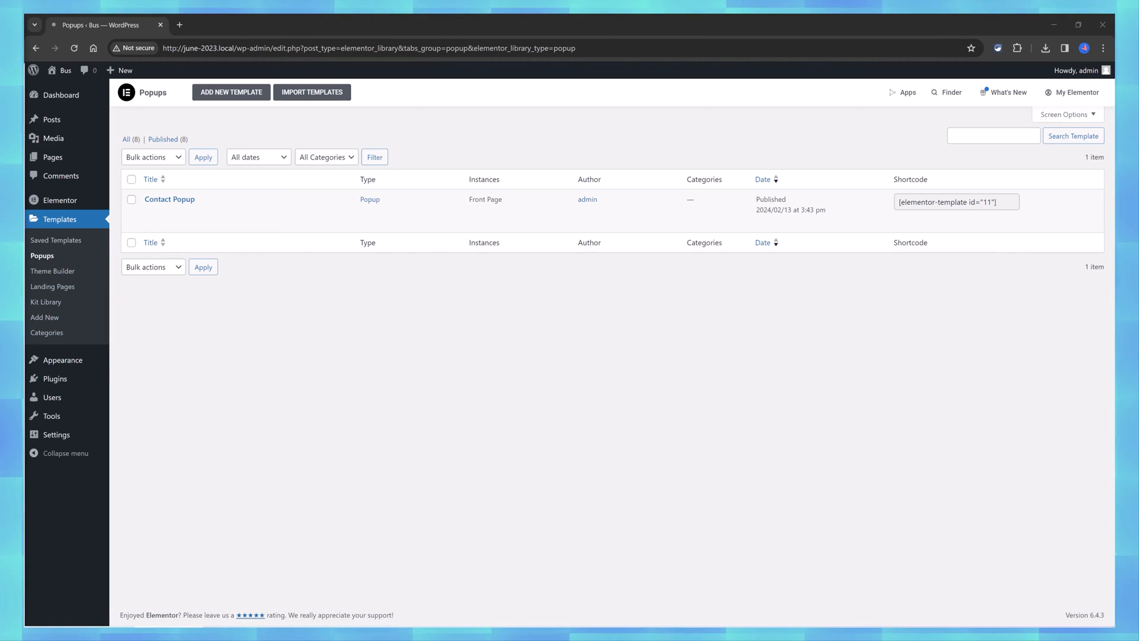
{"action": "mouse_move", "coordinate": [282, 267]}
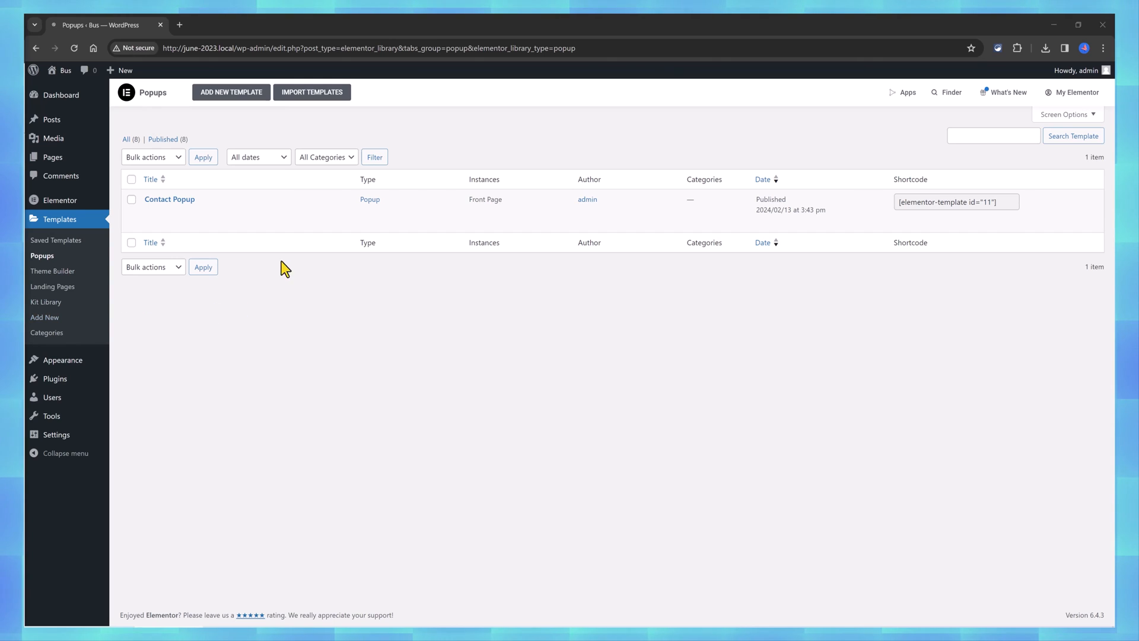
{"action": "left_click", "coordinate": [162, 218]}
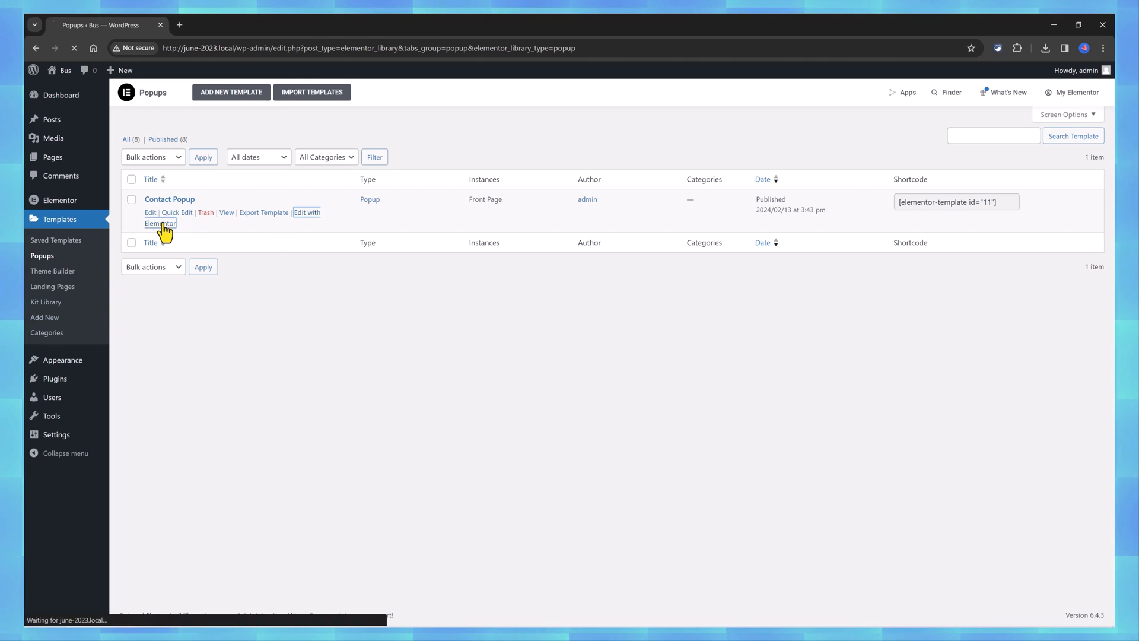
{"action": "left_click", "coordinate": [161, 223]}
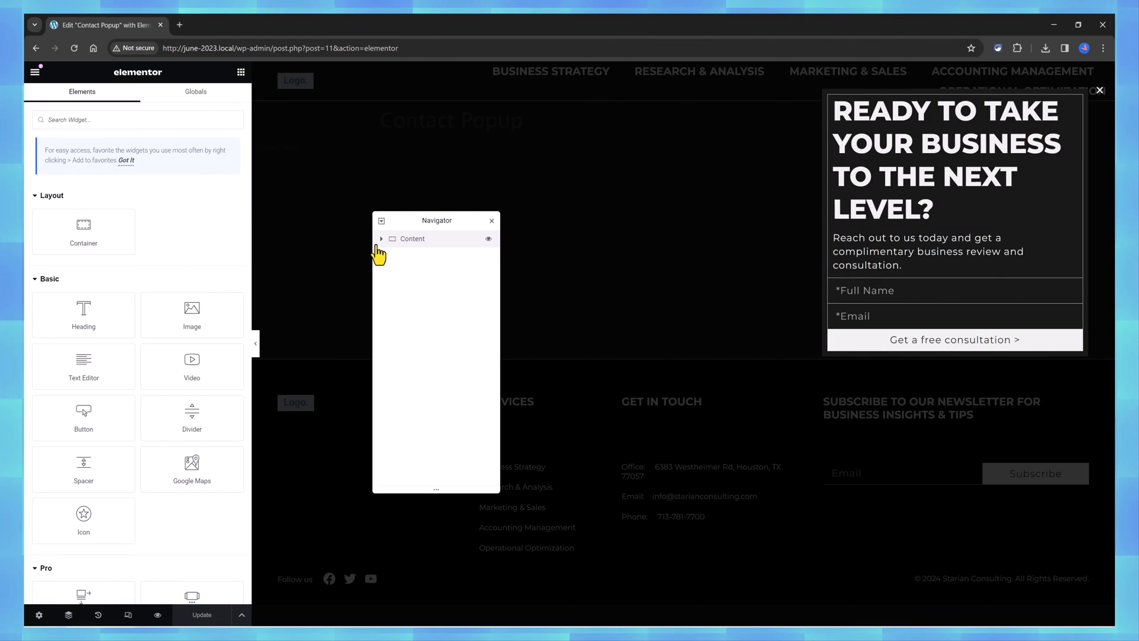
{"action": "left_click", "coordinate": [381, 239]}
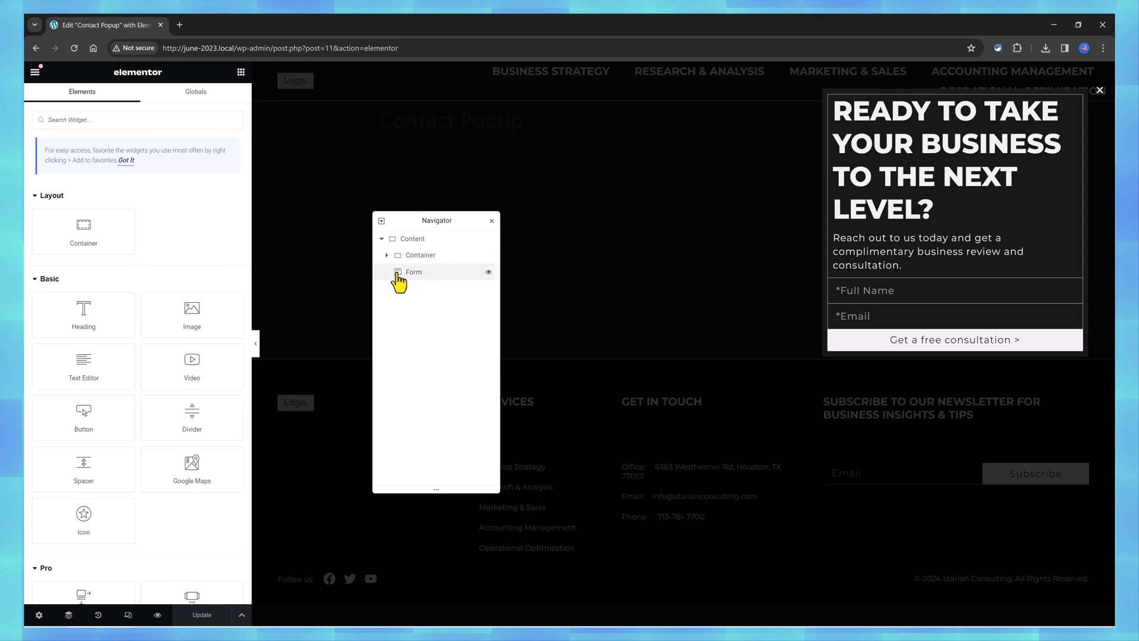
{"action": "mouse_move", "coordinate": [425, 275]}
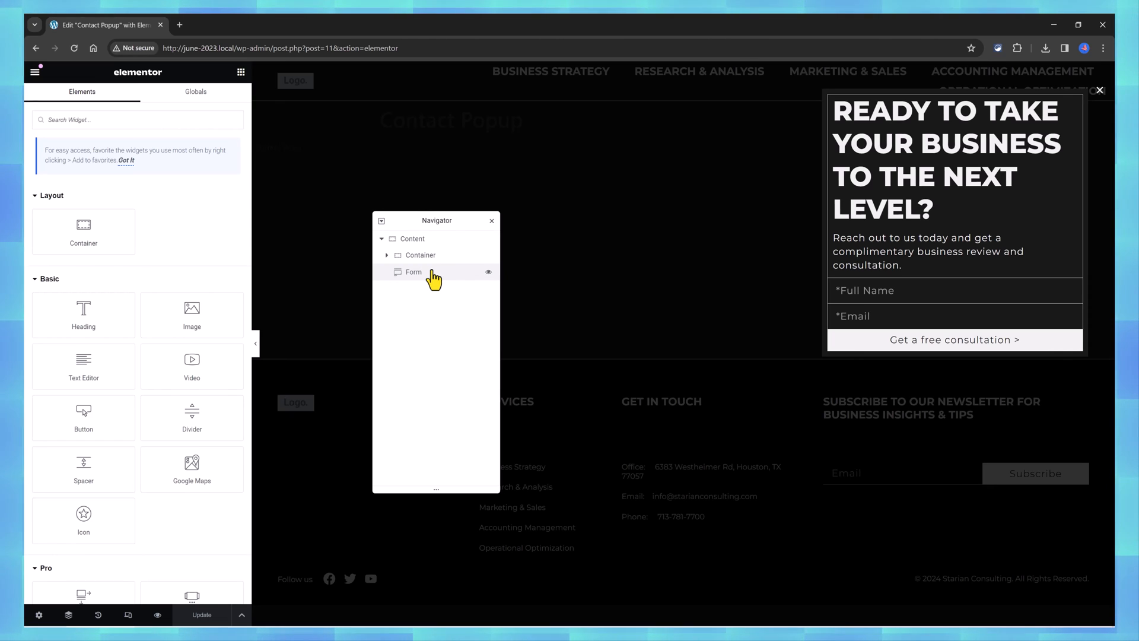
{"action": "left_click", "coordinate": [491, 220]}
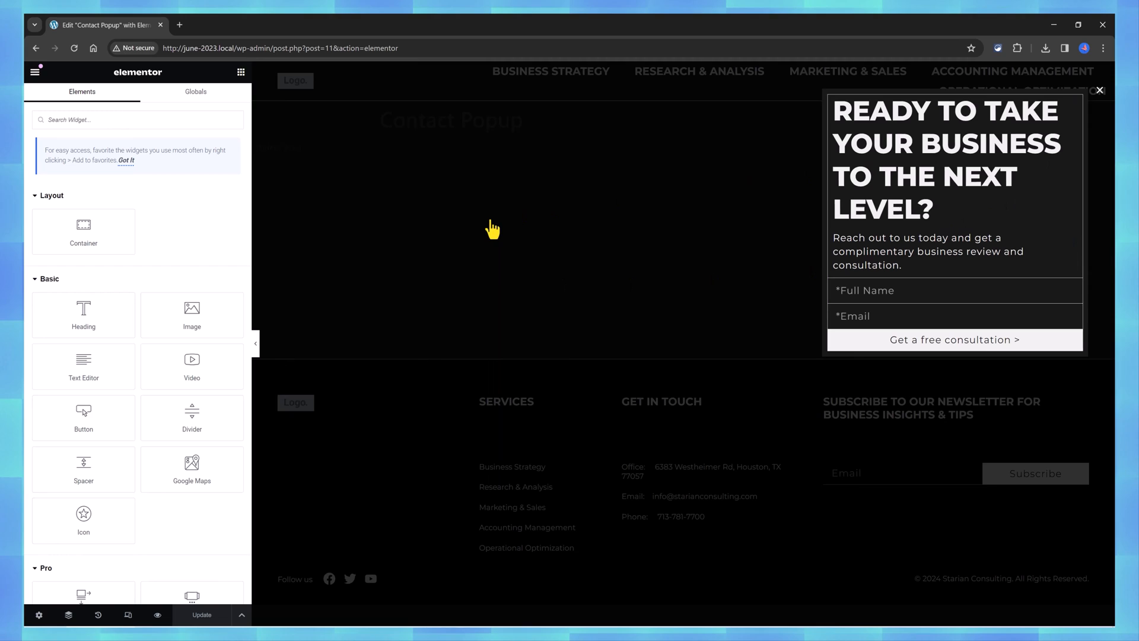
{"action": "mouse_move", "coordinate": [500, 282]}
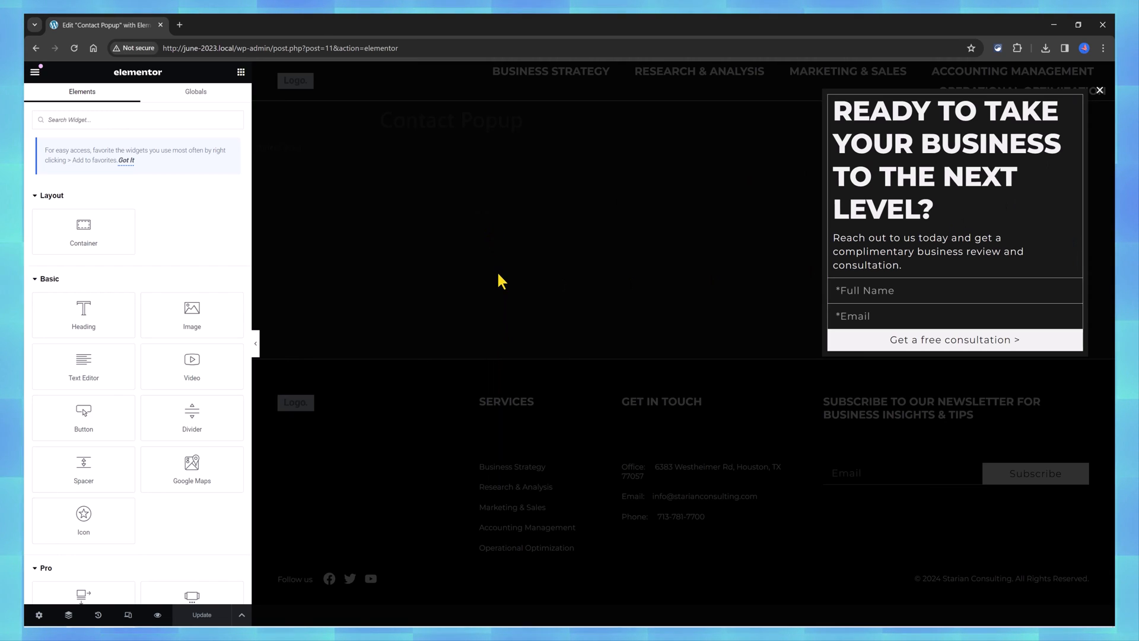
{"action": "mouse_move", "coordinate": [220, 314]}
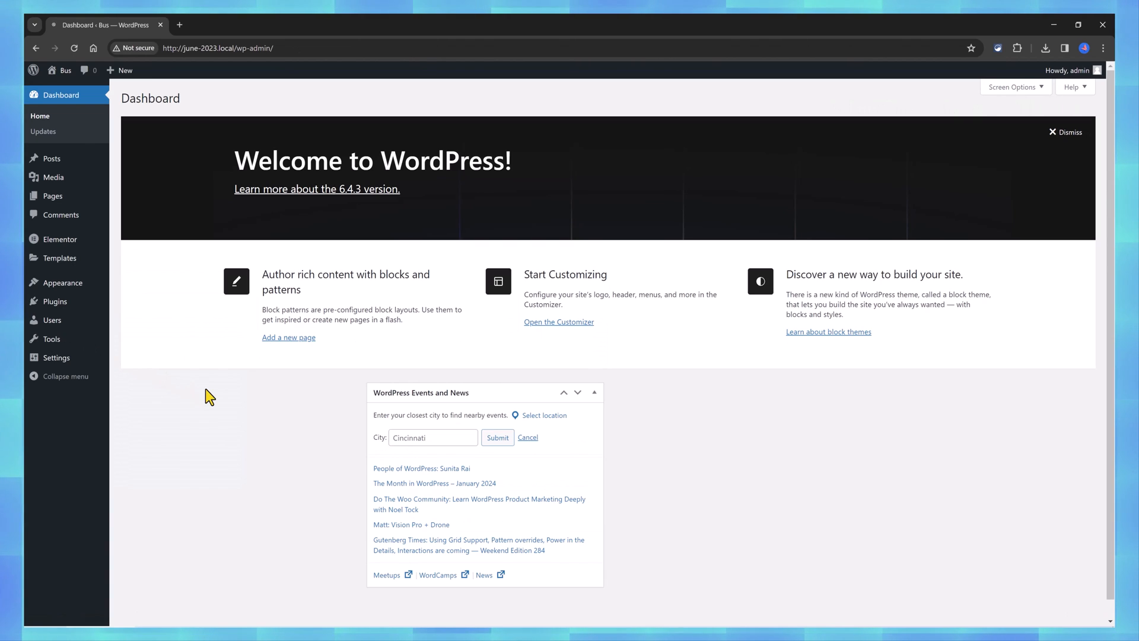
{"action": "mouse_move", "coordinate": [60, 240]}
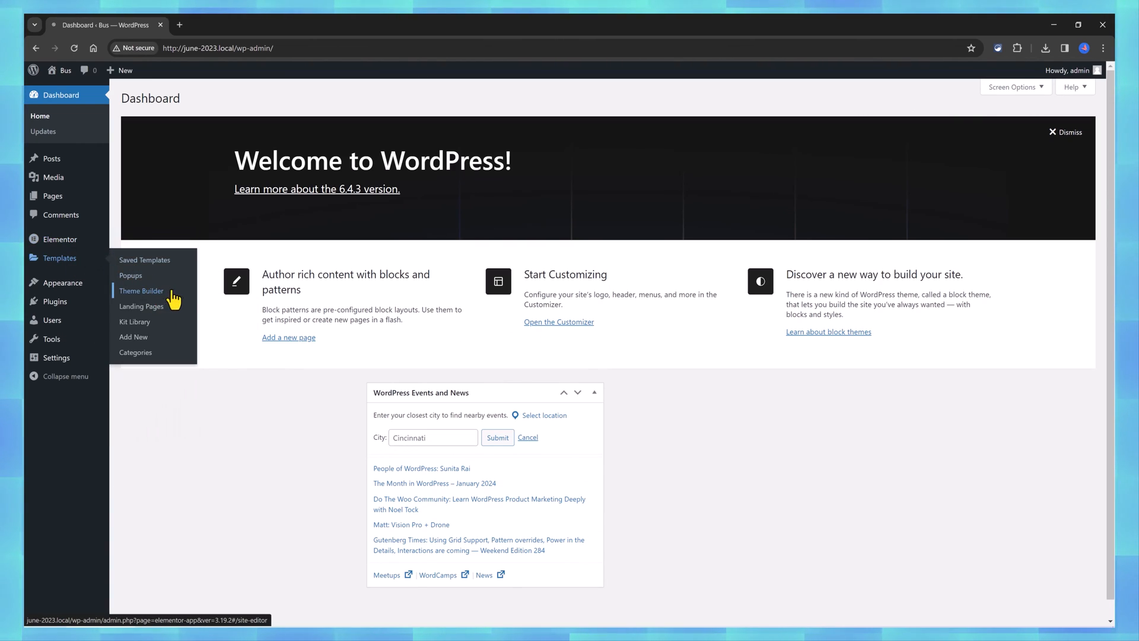
Revisit the Archive site part in Theme Builder and scroll through the Posts Archive grid of insight articles.
{"action": "left_click", "coordinate": [141, 291]}
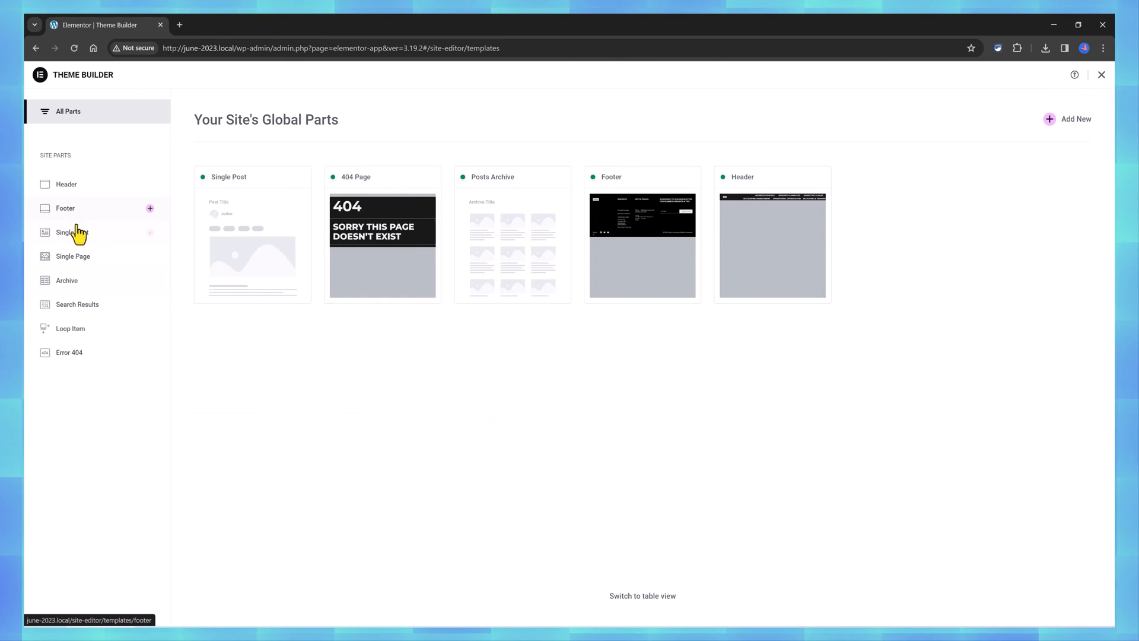
{"action": "left_click", "coordinate": [67, 280]}
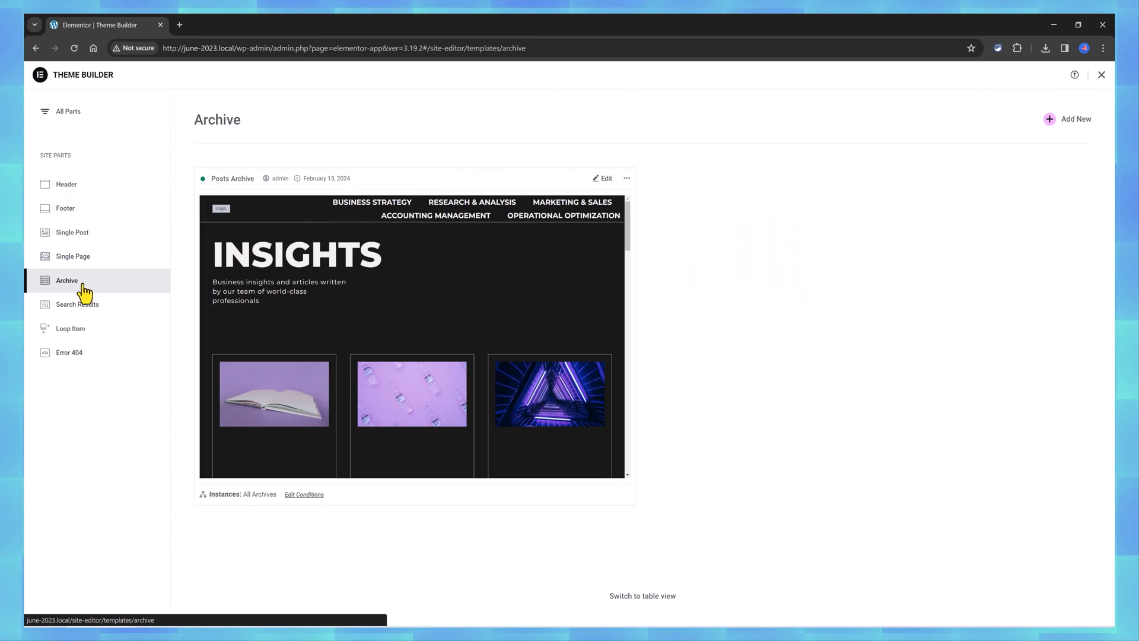
{"action": "scroll", "scroll_direction": "down", "scroll_amount": 3}
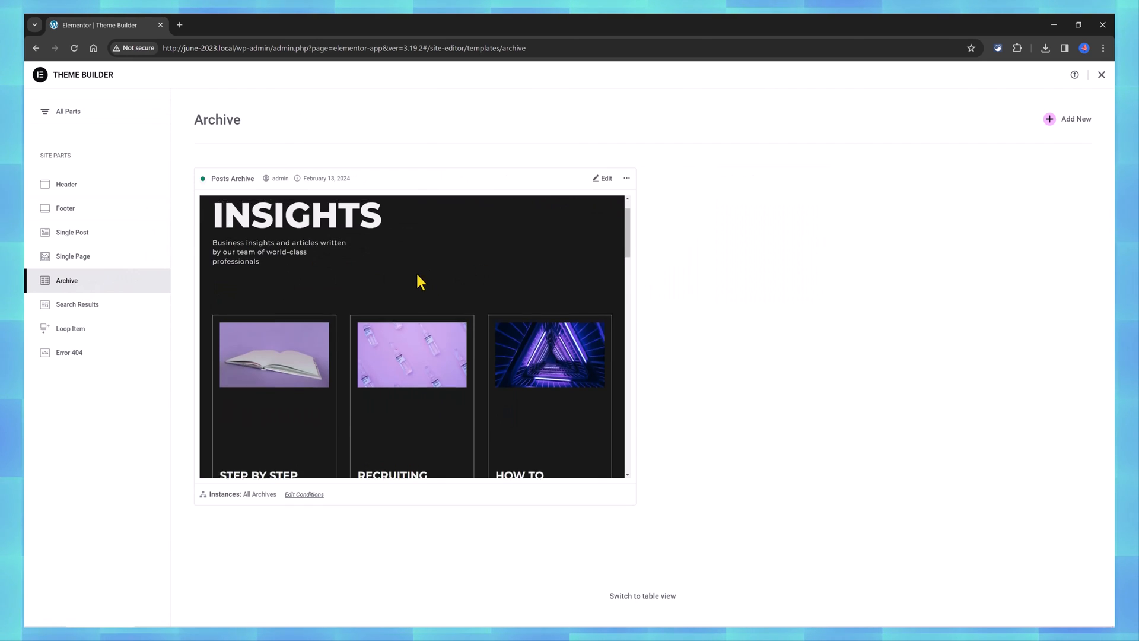
{"action": "scroll", "scroll_direction": "down", "scroll_amount": 3}
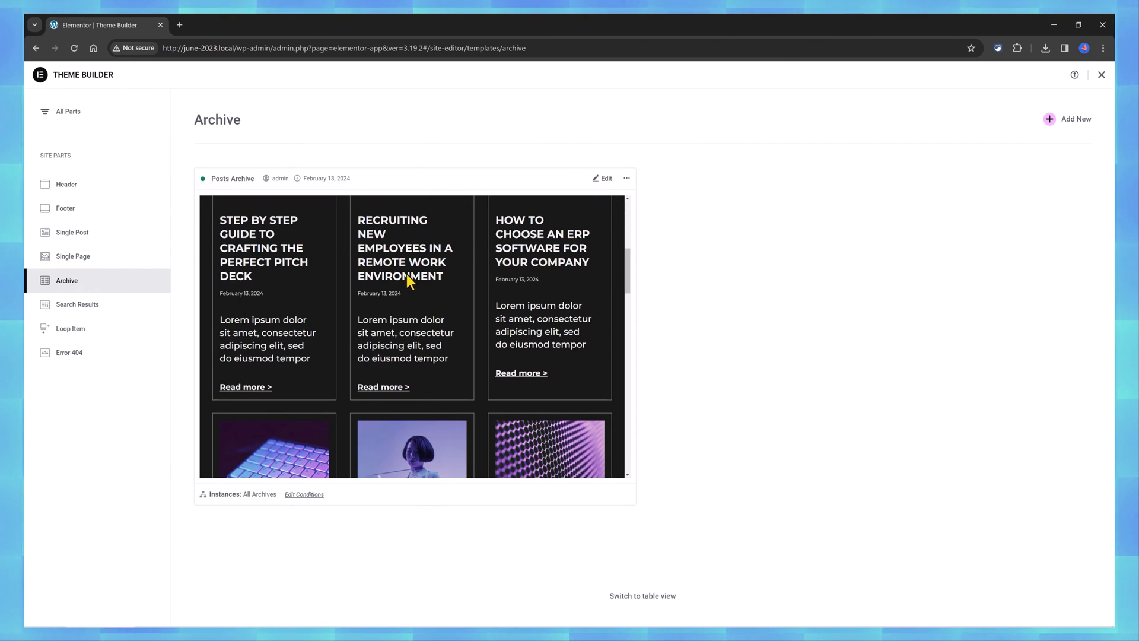
{"action": "mouse_move", "coordinate": [525, 243]}
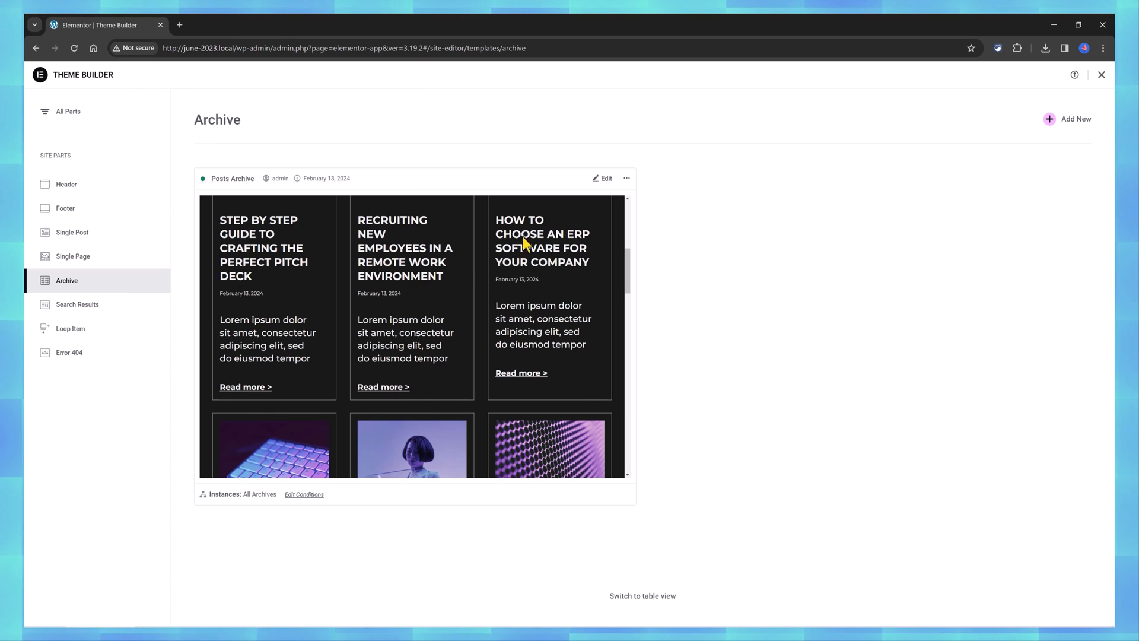
{"action": "left_click", "coordinate": [626, 178]}
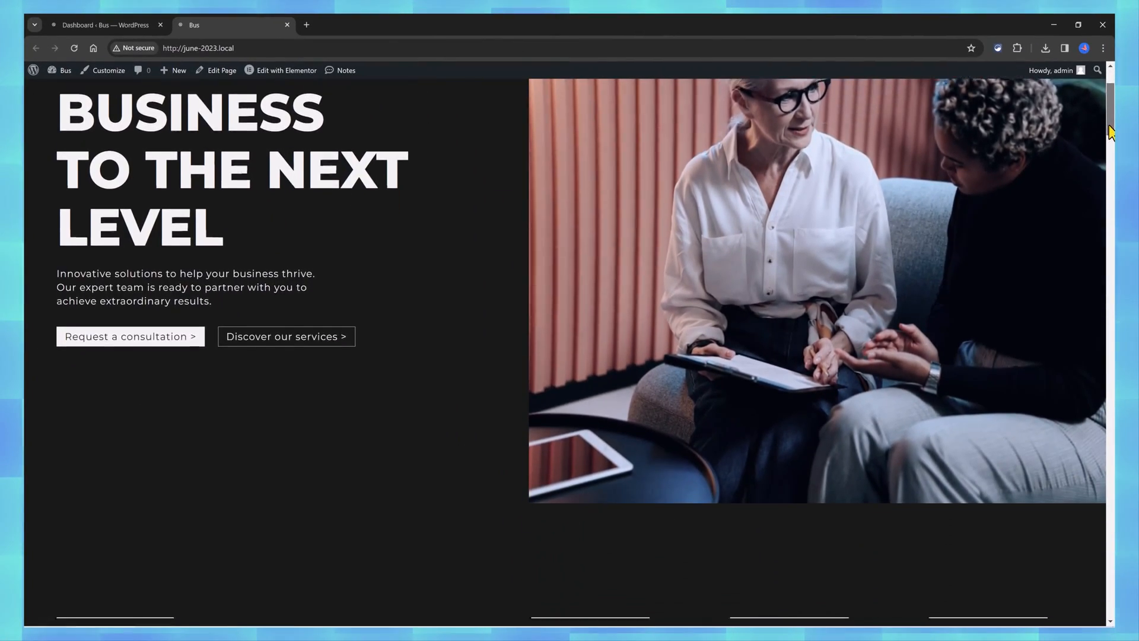
Scroll through the live homepage and the Services page down to the consultation call-to-action.
{"action": "scroll", "scroll_direction": "down", "scroll_amount": 3}
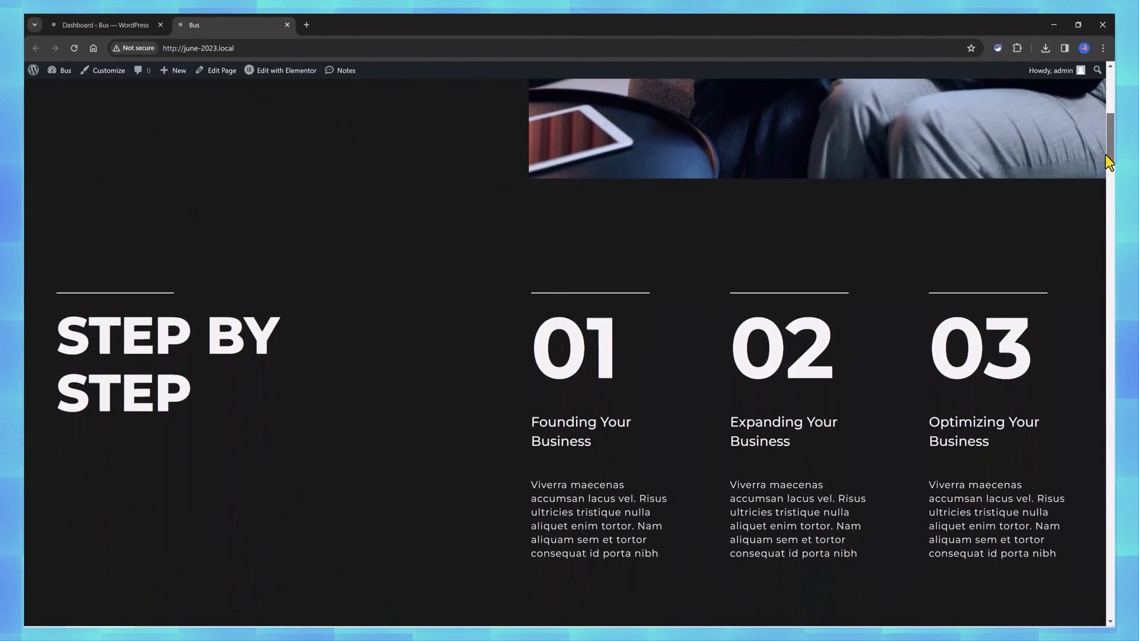
{"action": "scroll", "scroll_direction": "down", "scroll_amount": 3}
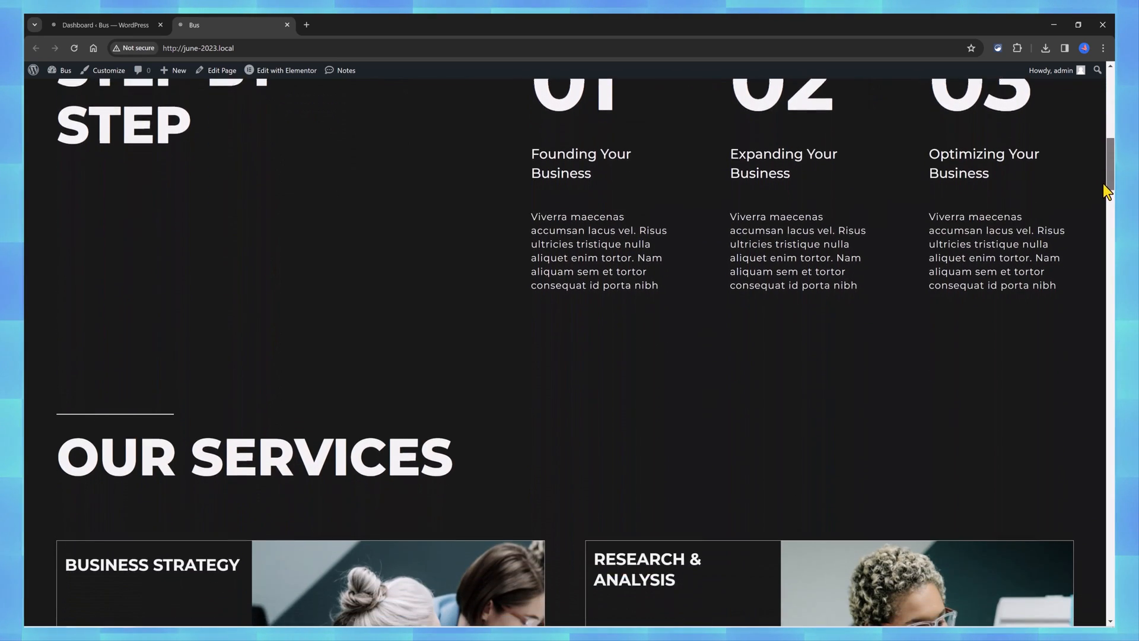
{"action": "scroll", "scroll_direction": "down", "scroll_amount": 3}
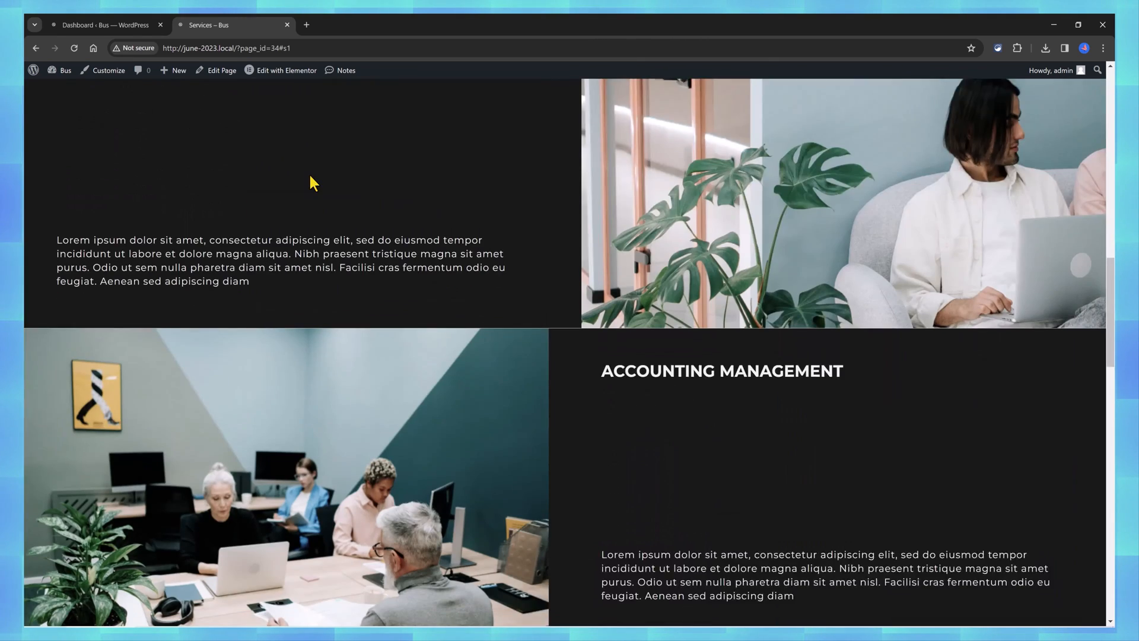
{"action": "scroll", "scroll_direction": "down", "scroll_amount": 3}
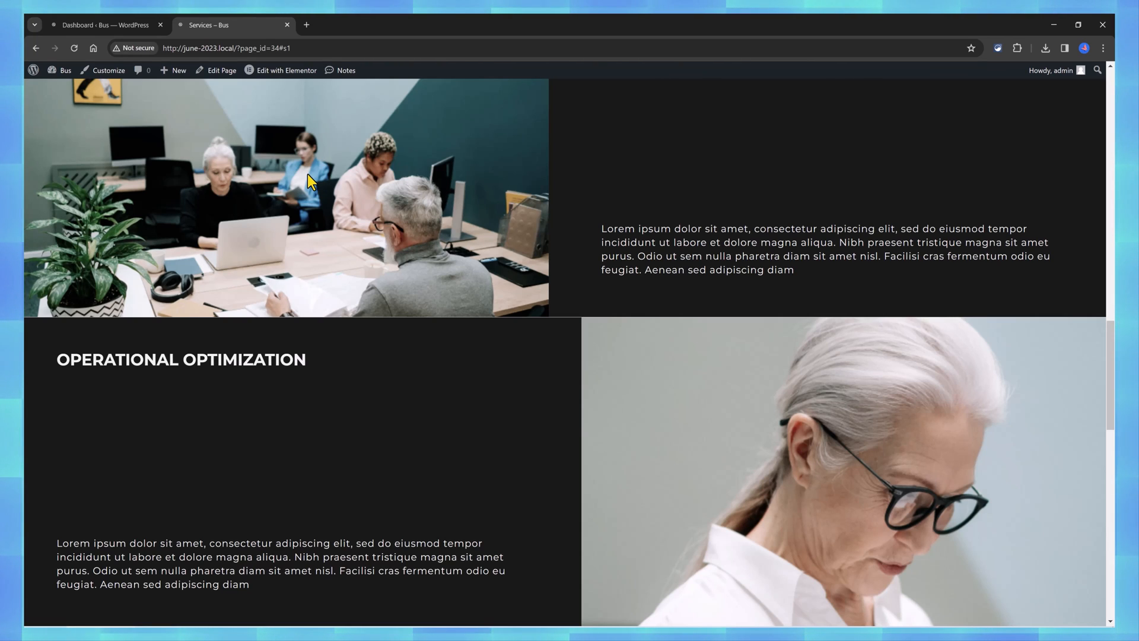
{"action": "scroll", "scroll_direction": "down", "scroll_amount": 3}
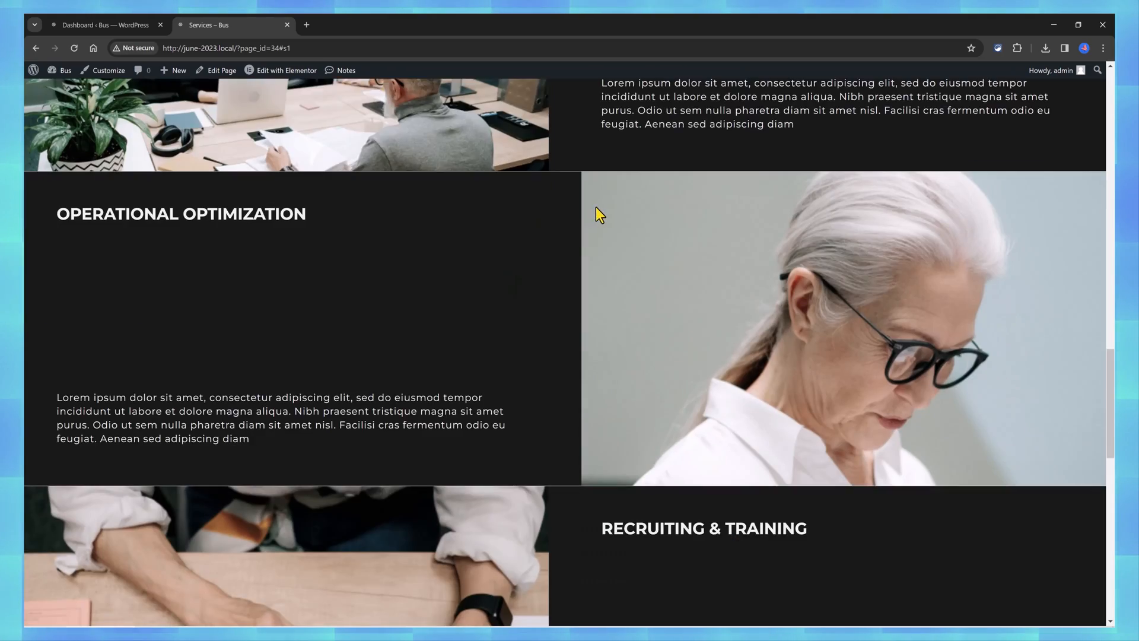
{"action": "scroll", "scroll_direction": "down", "scroll_amount": 3}
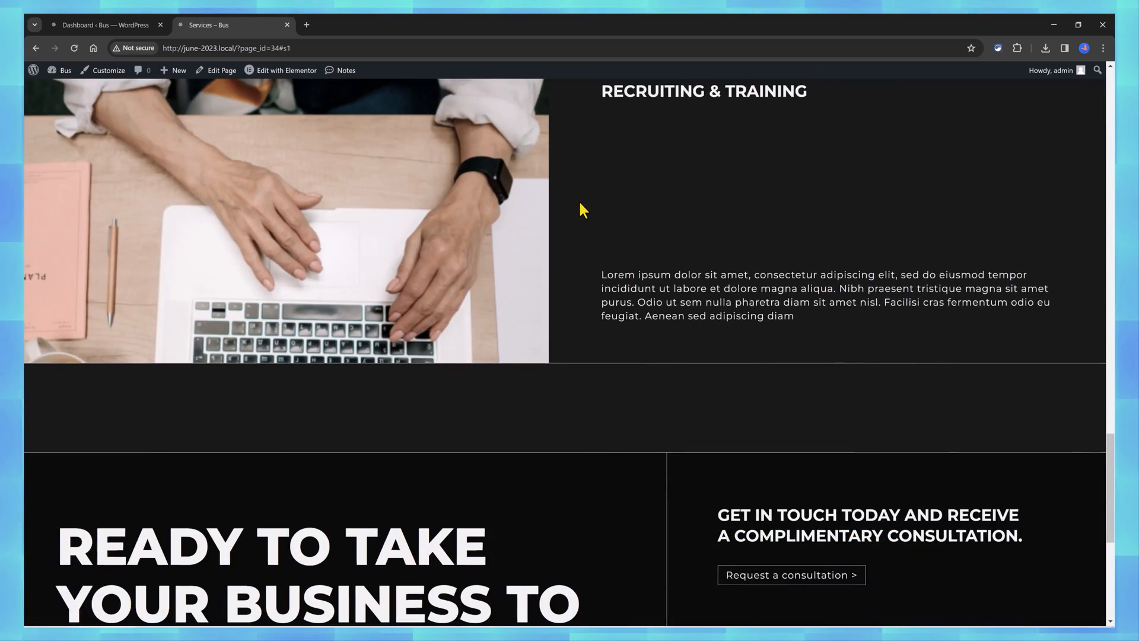
{"action": "scroll", "scroll_direction": "down", "scroll_amount": 3}
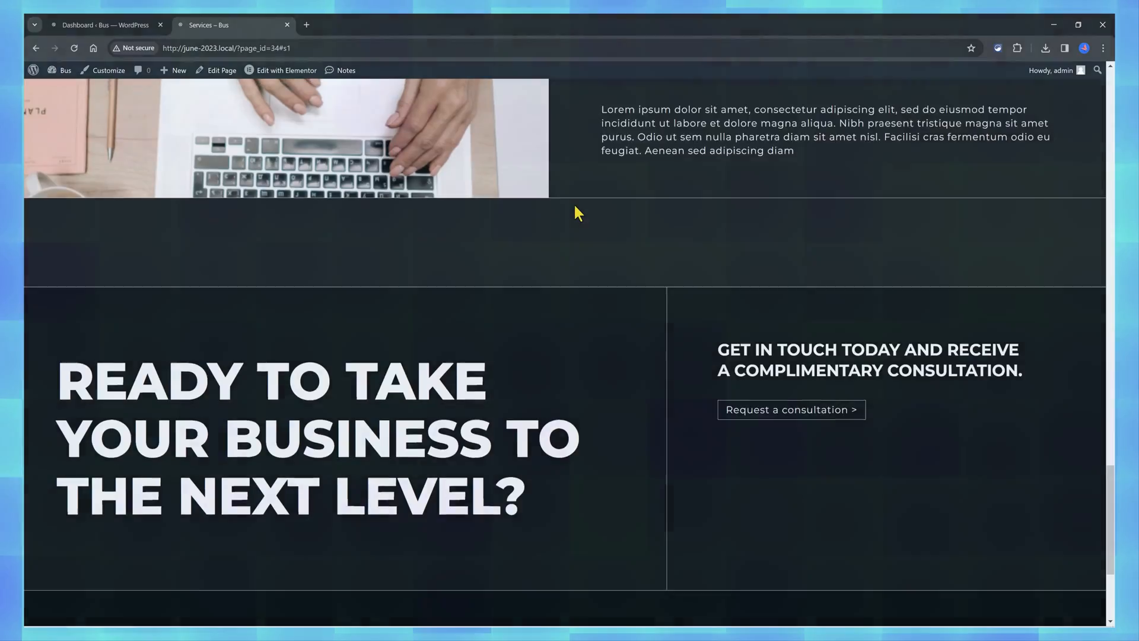